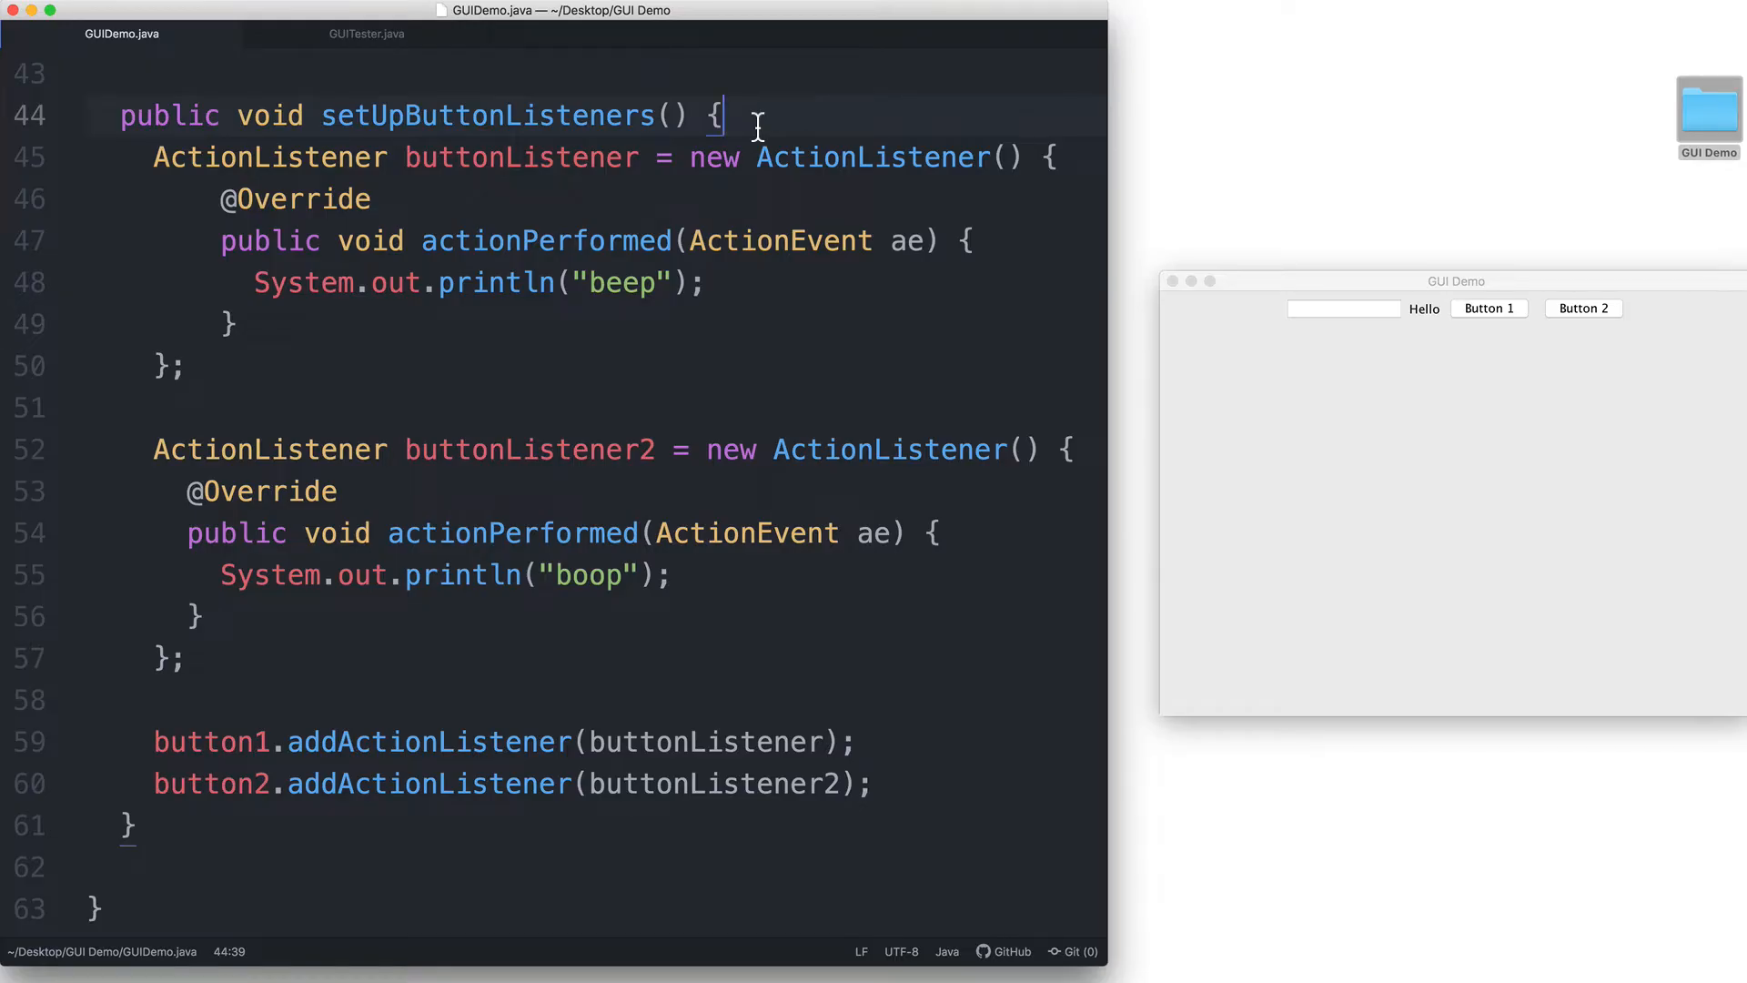
mouse_move(1053, 188)
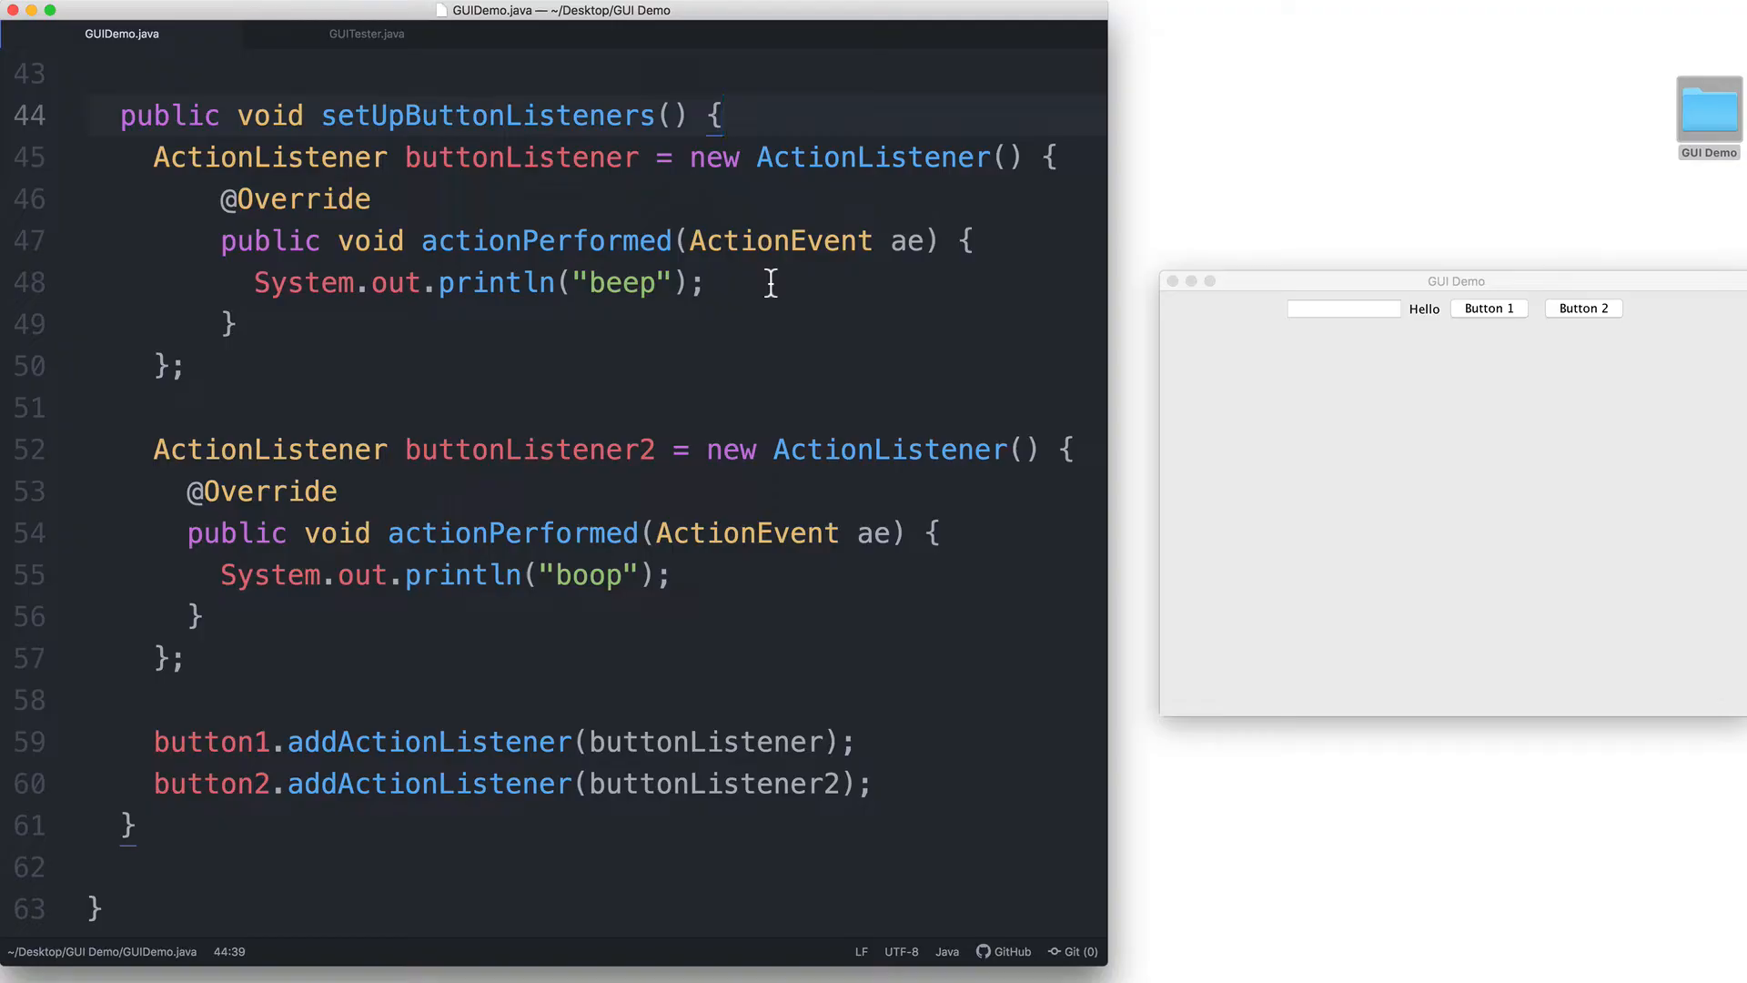
- Insert a blank line above the println("beep") statement in the first listener's actionPerformed
double_click(781, 240)
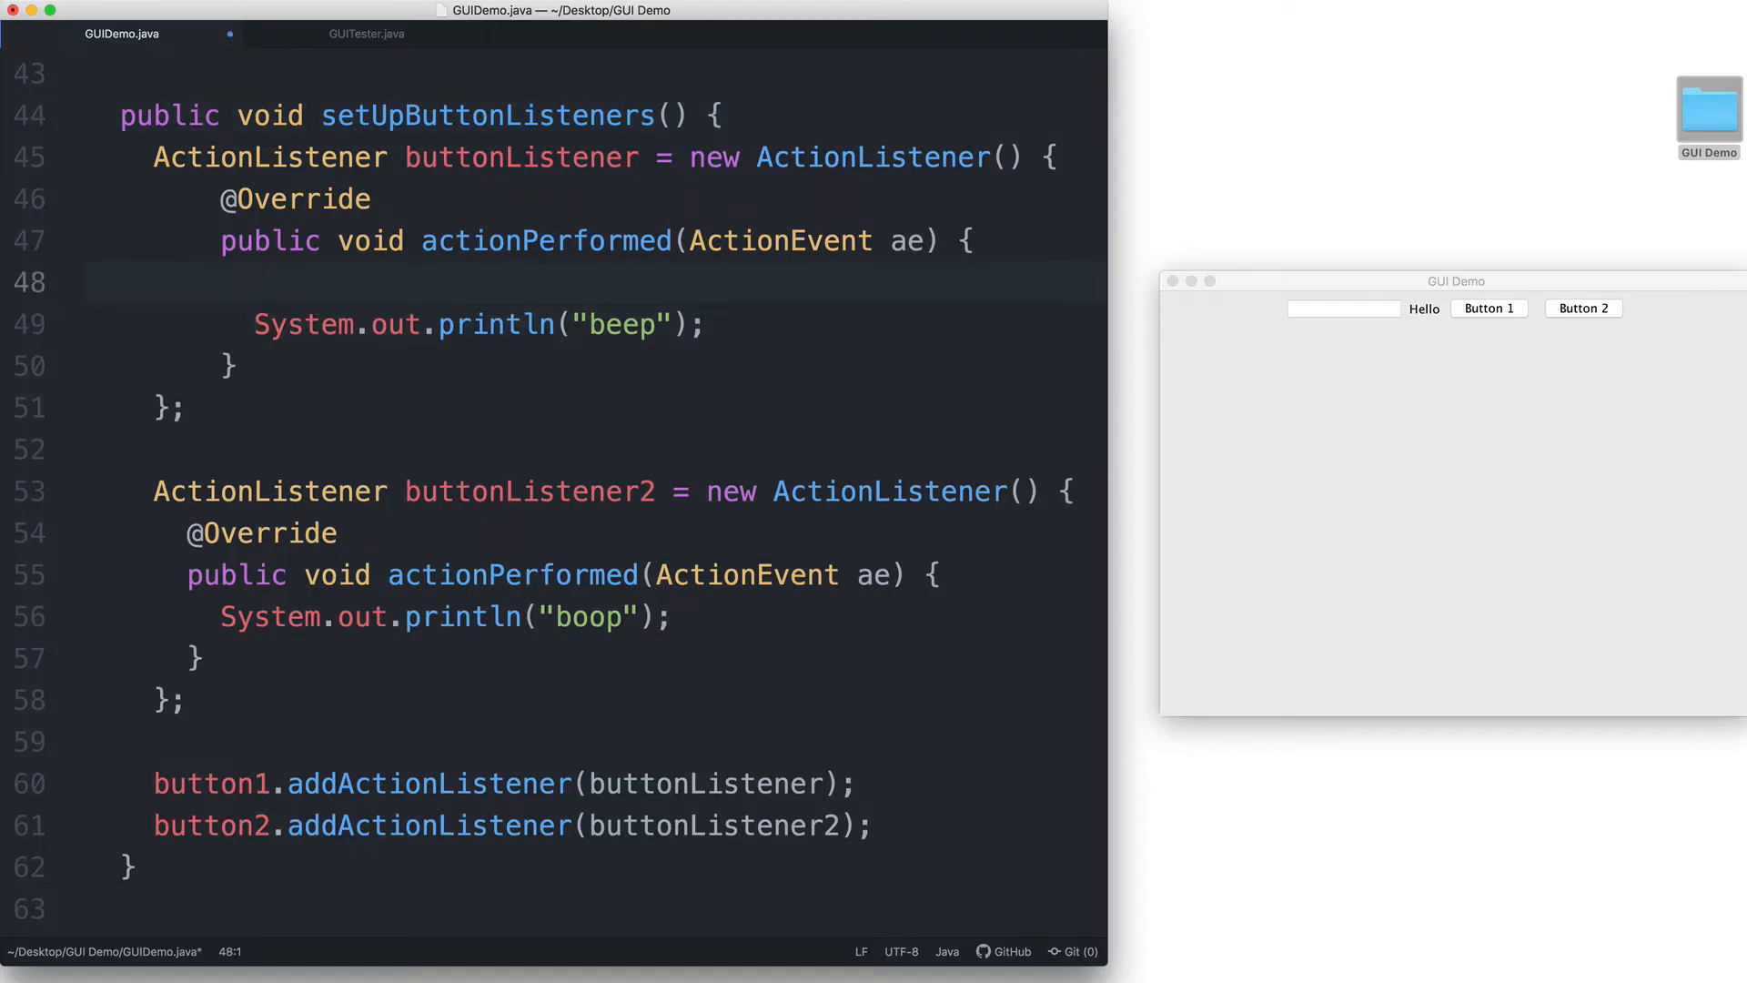
- Write an empty if(ae.getSource() == button1) { } block above the beep print statement
type("a")
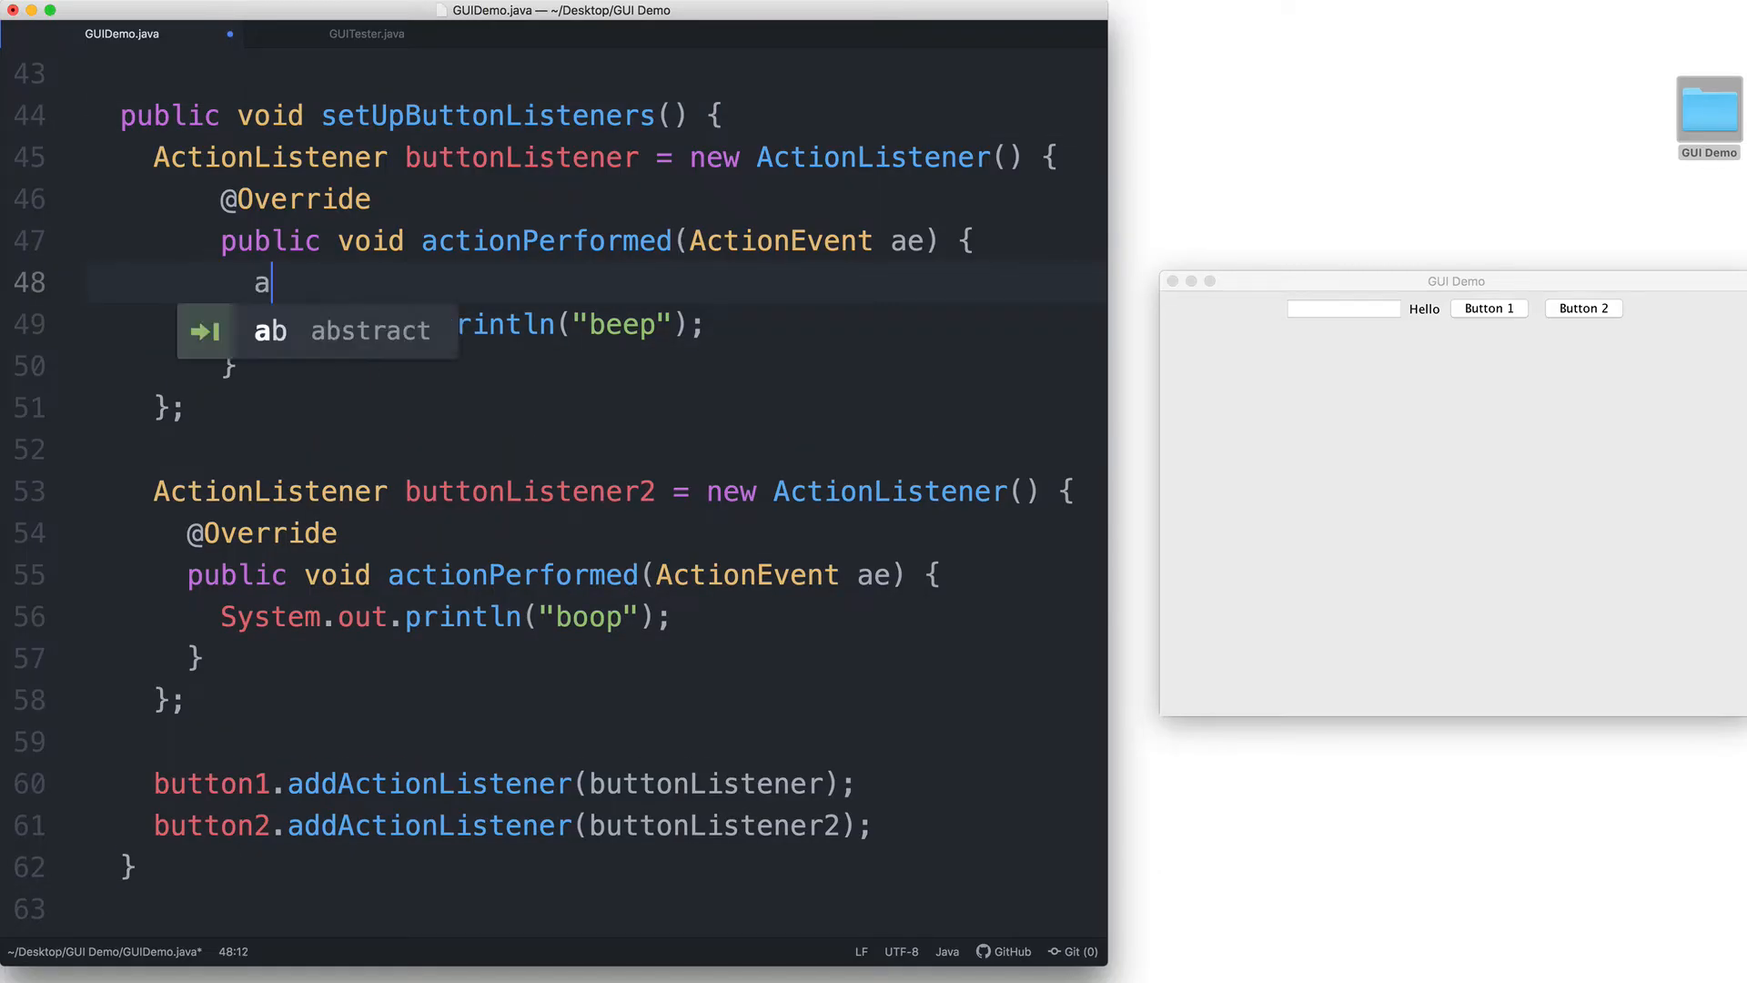
type("e")
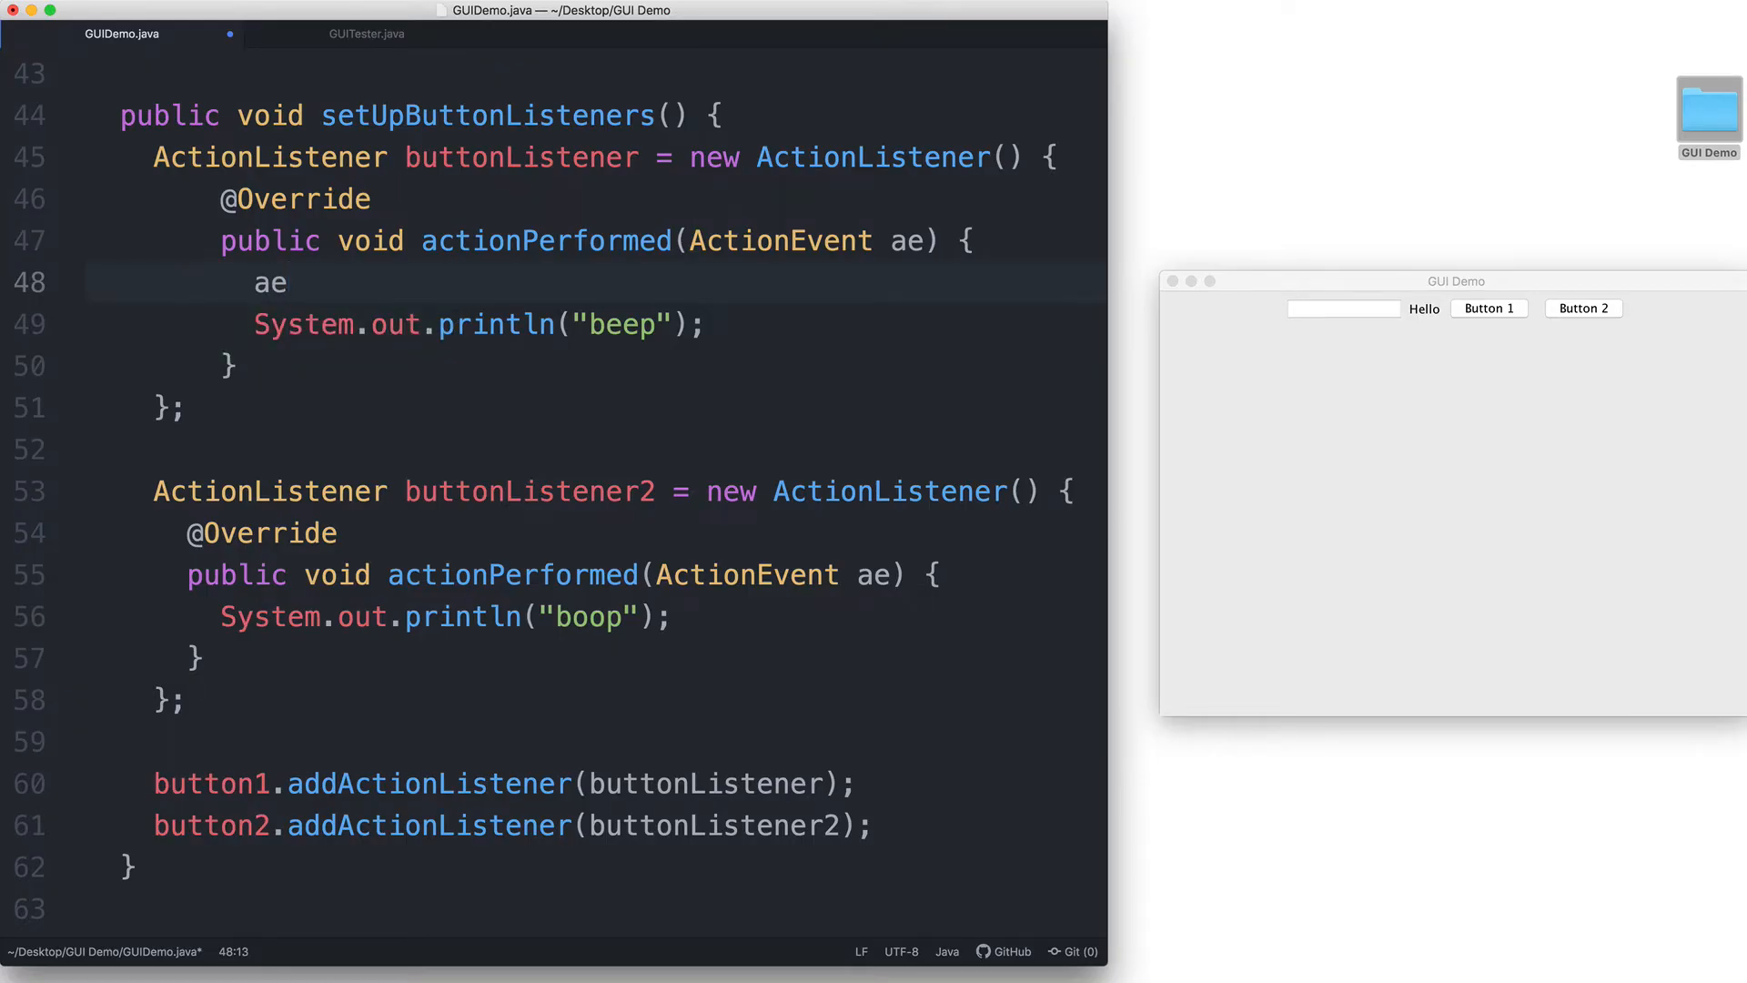
type(".")
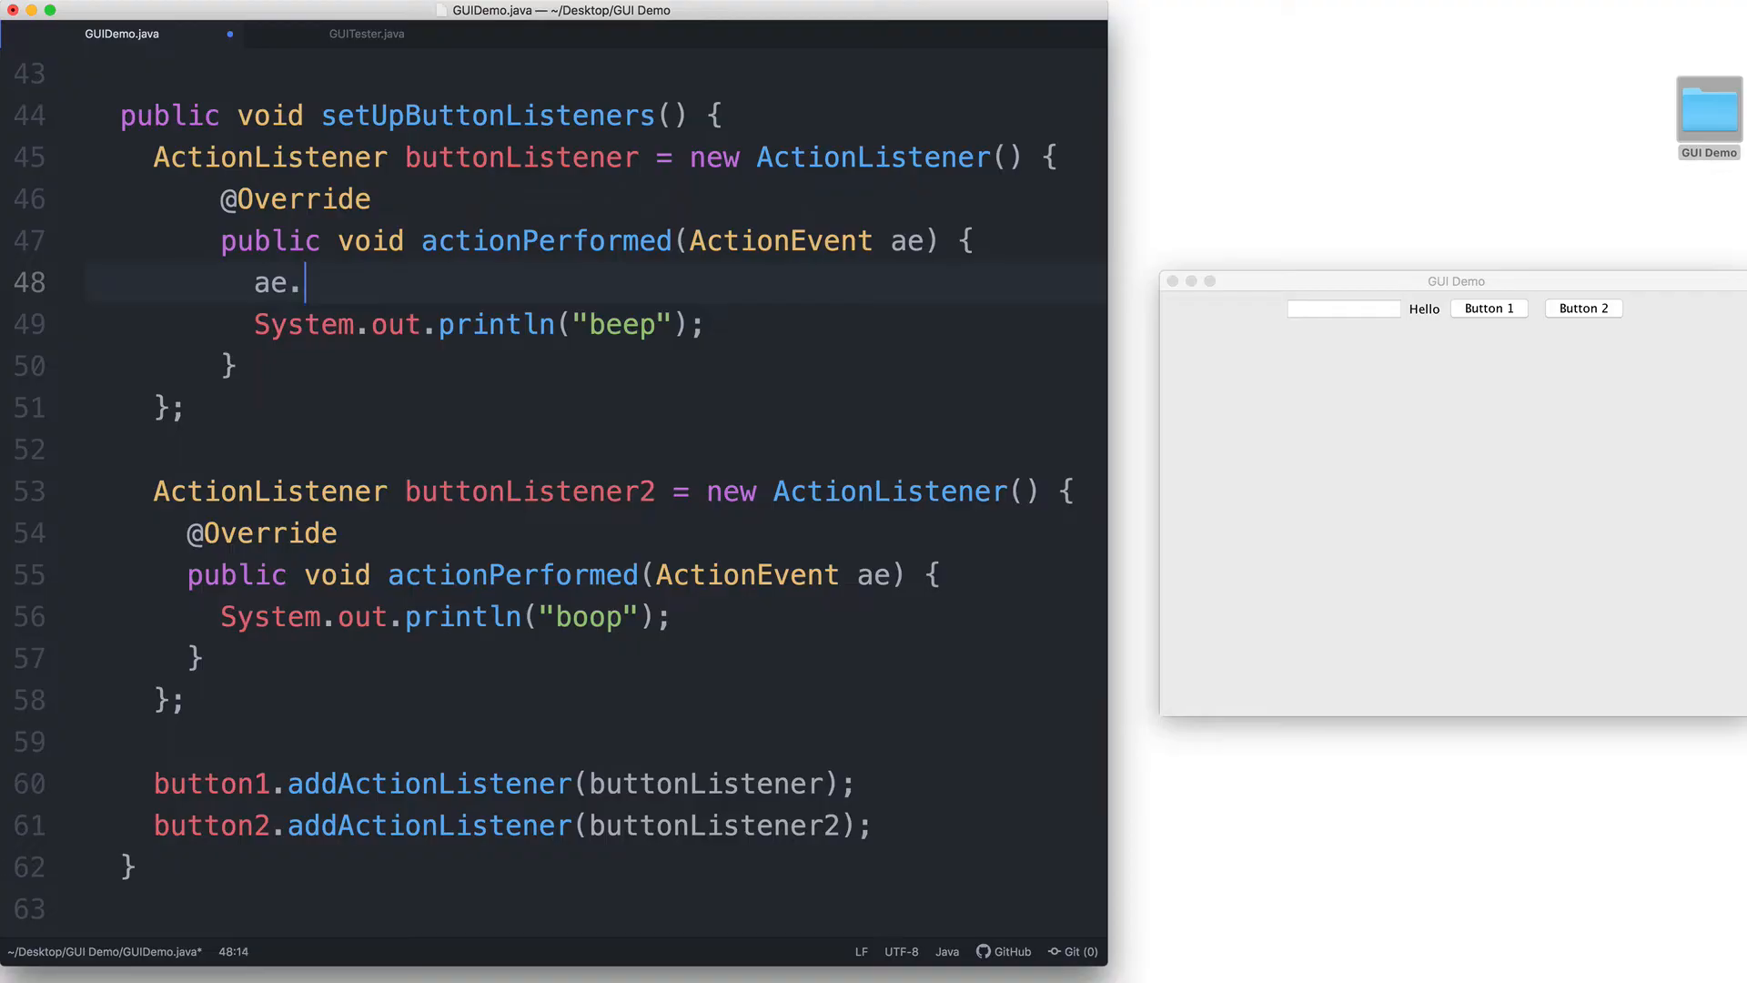
type("getSo")
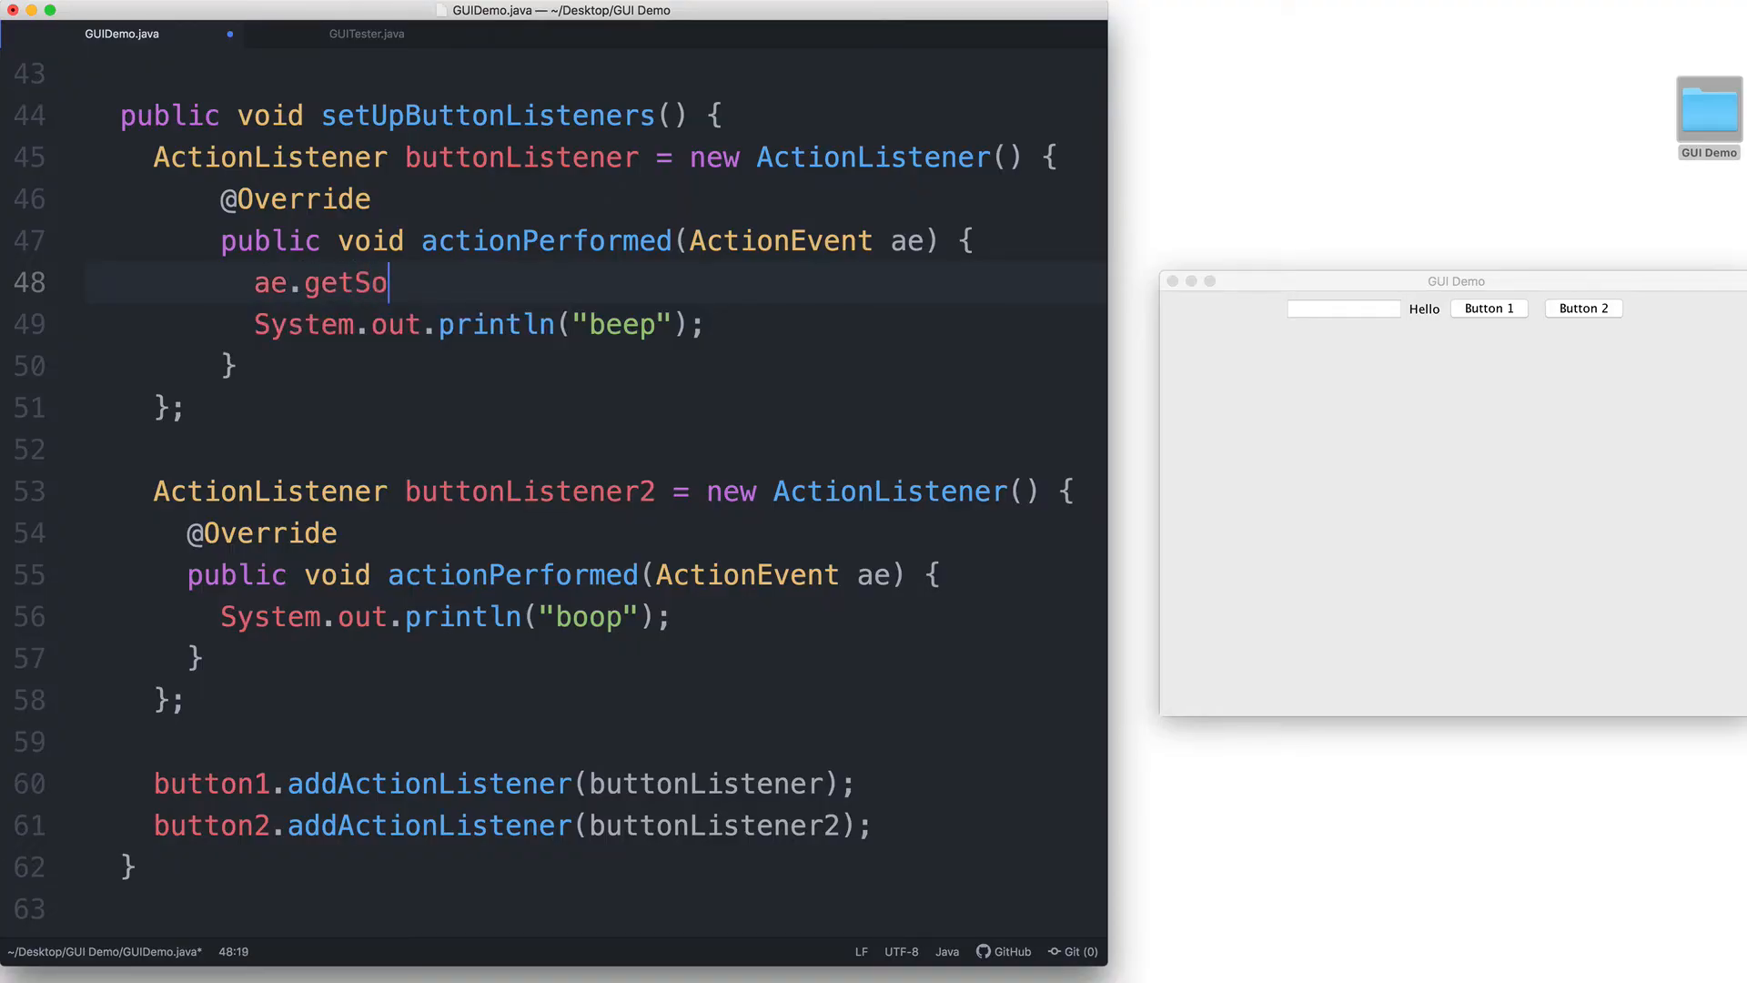
type("urce")
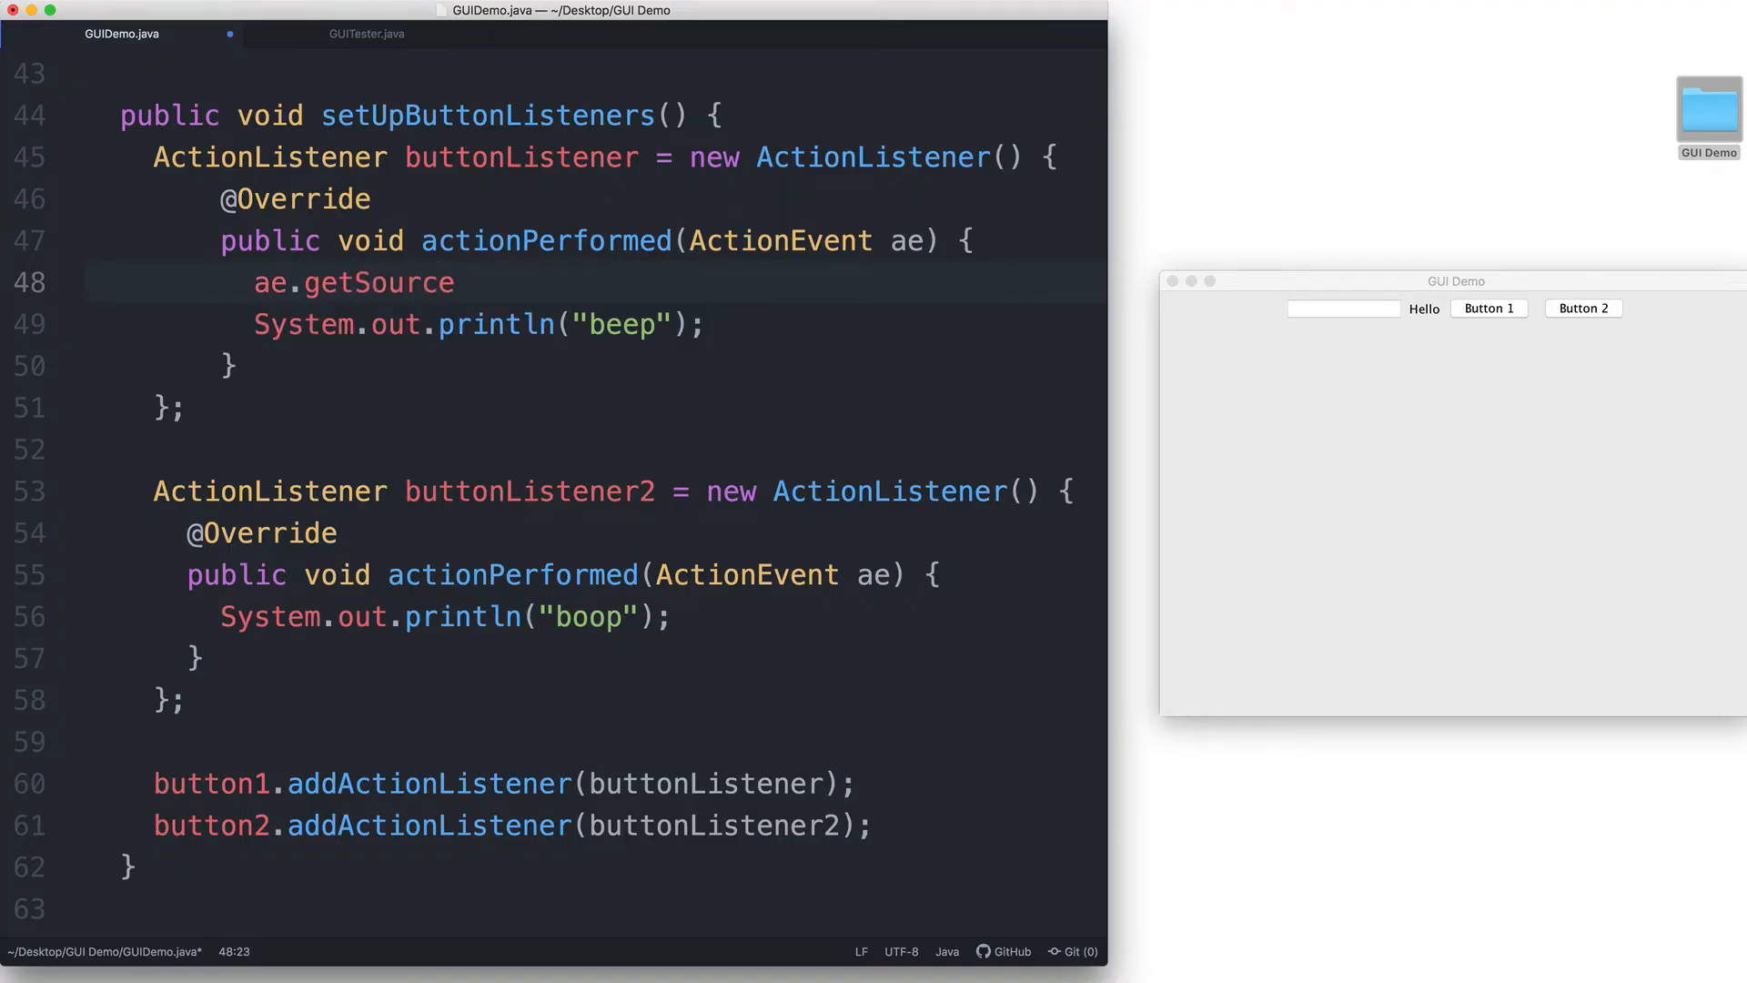
type("()")
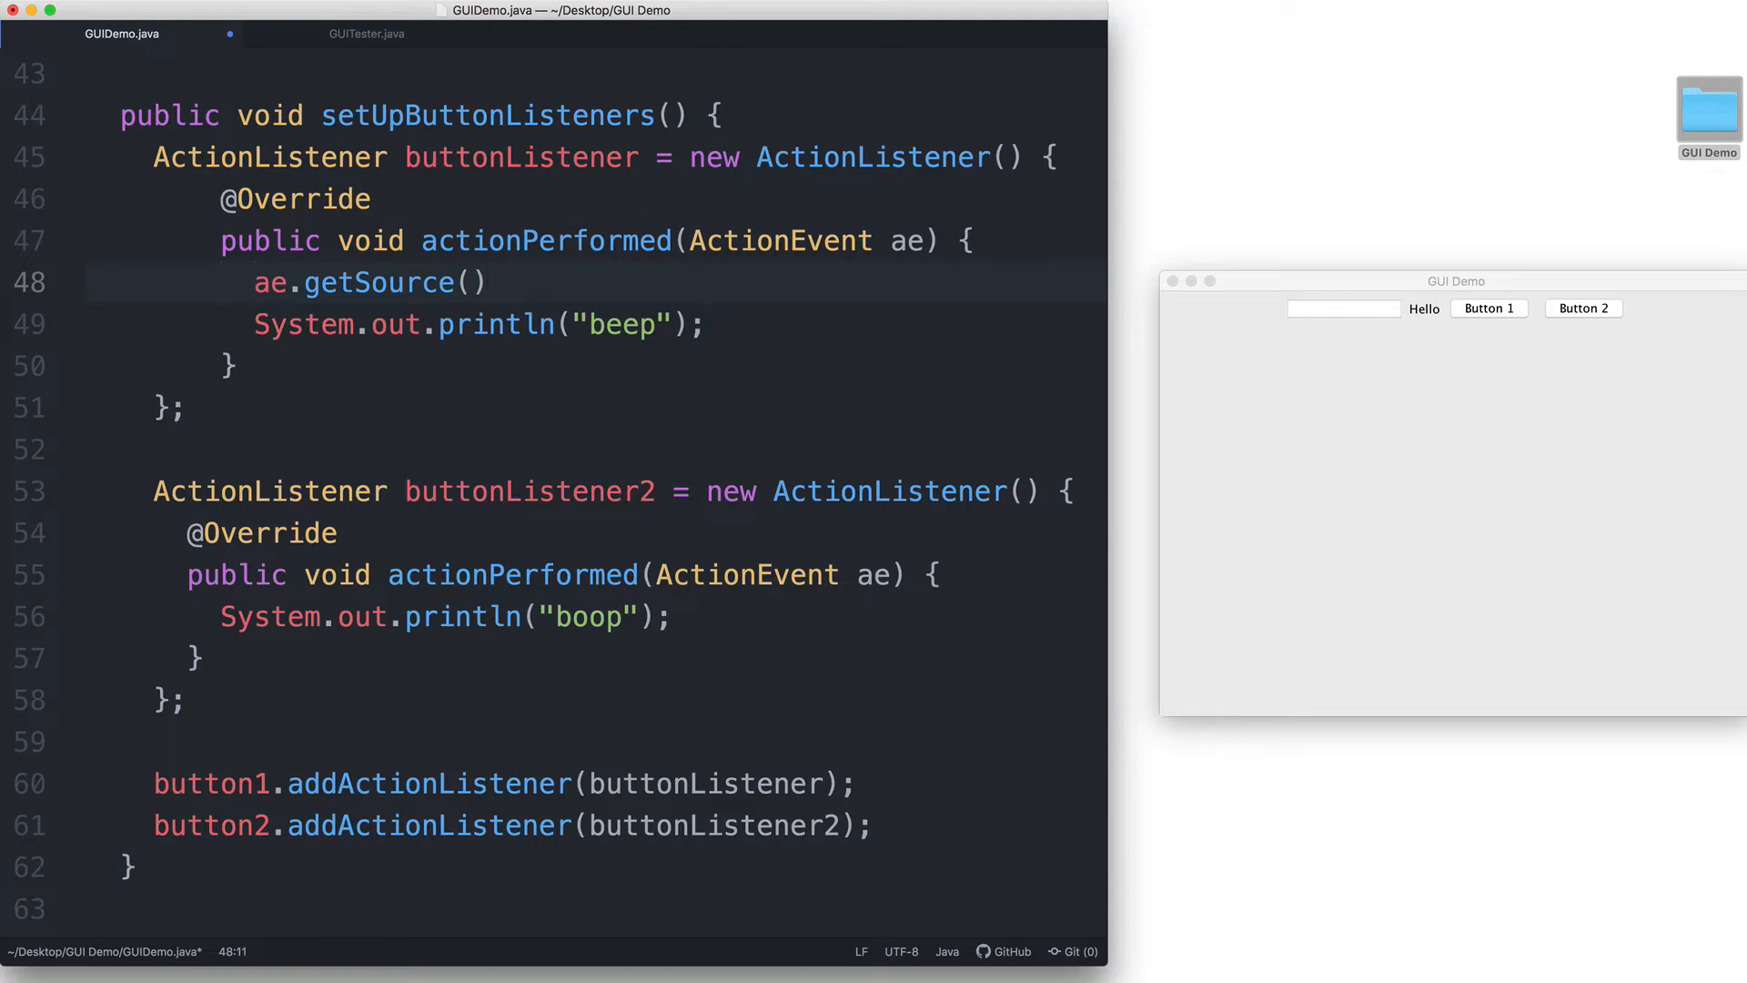
type("if(")
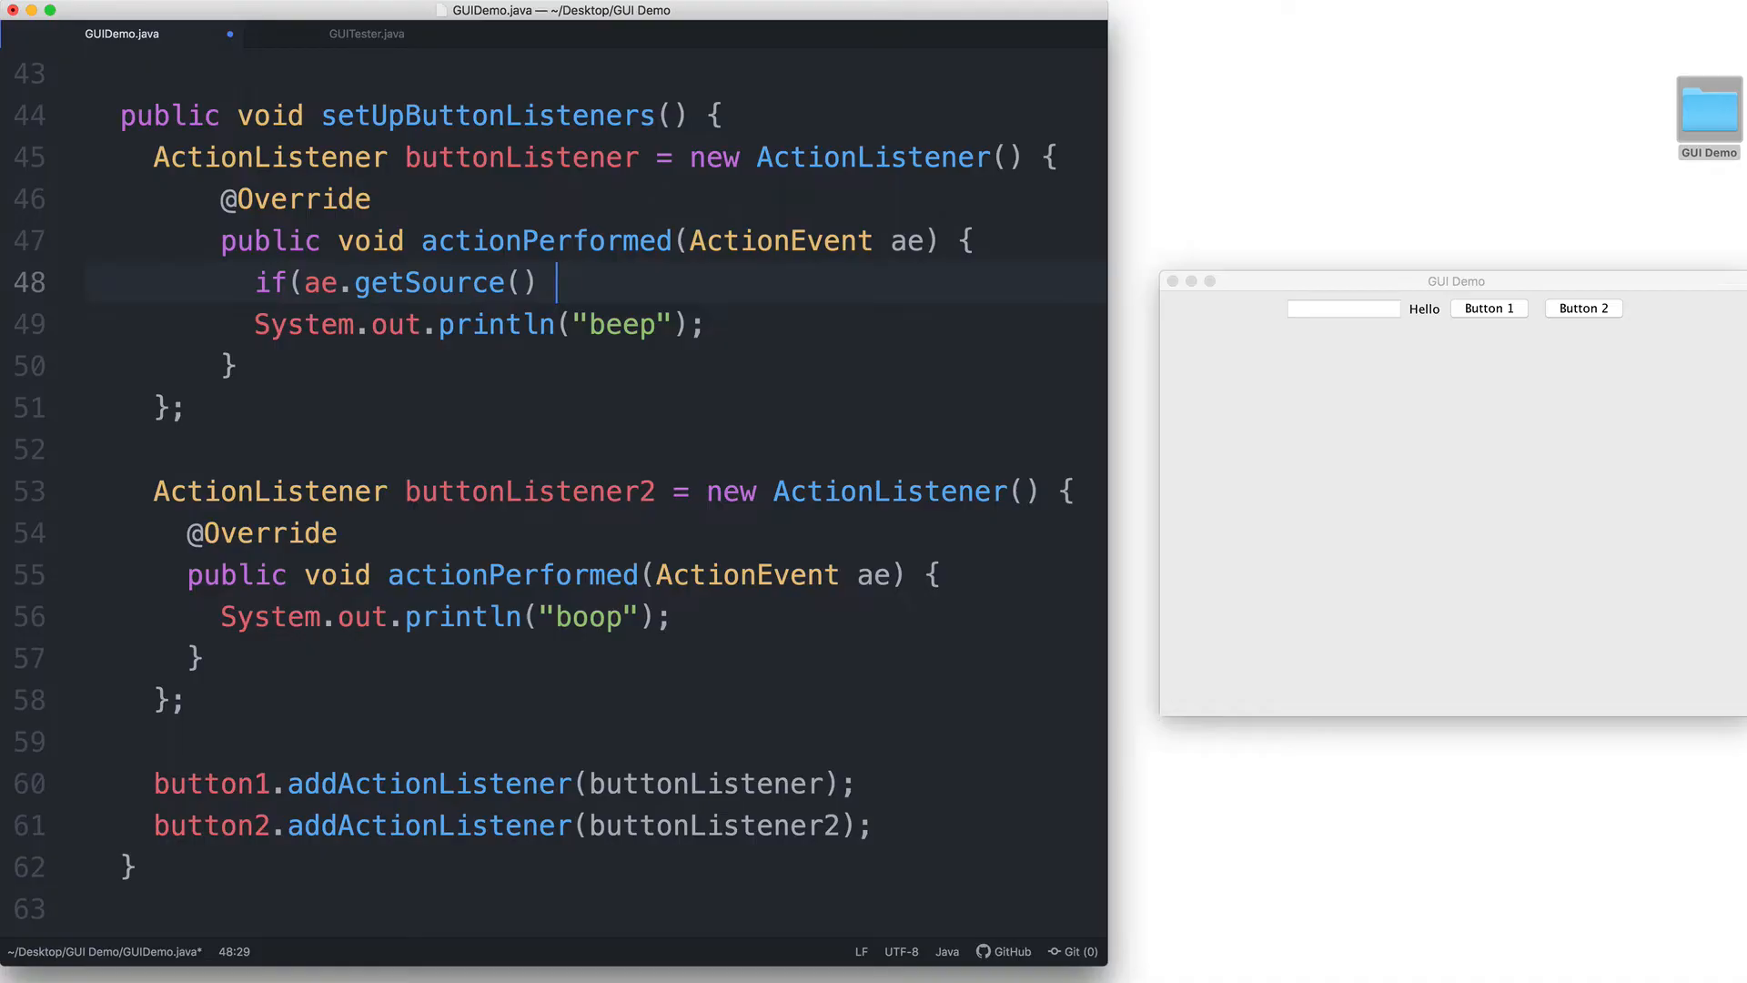
type("== button1")
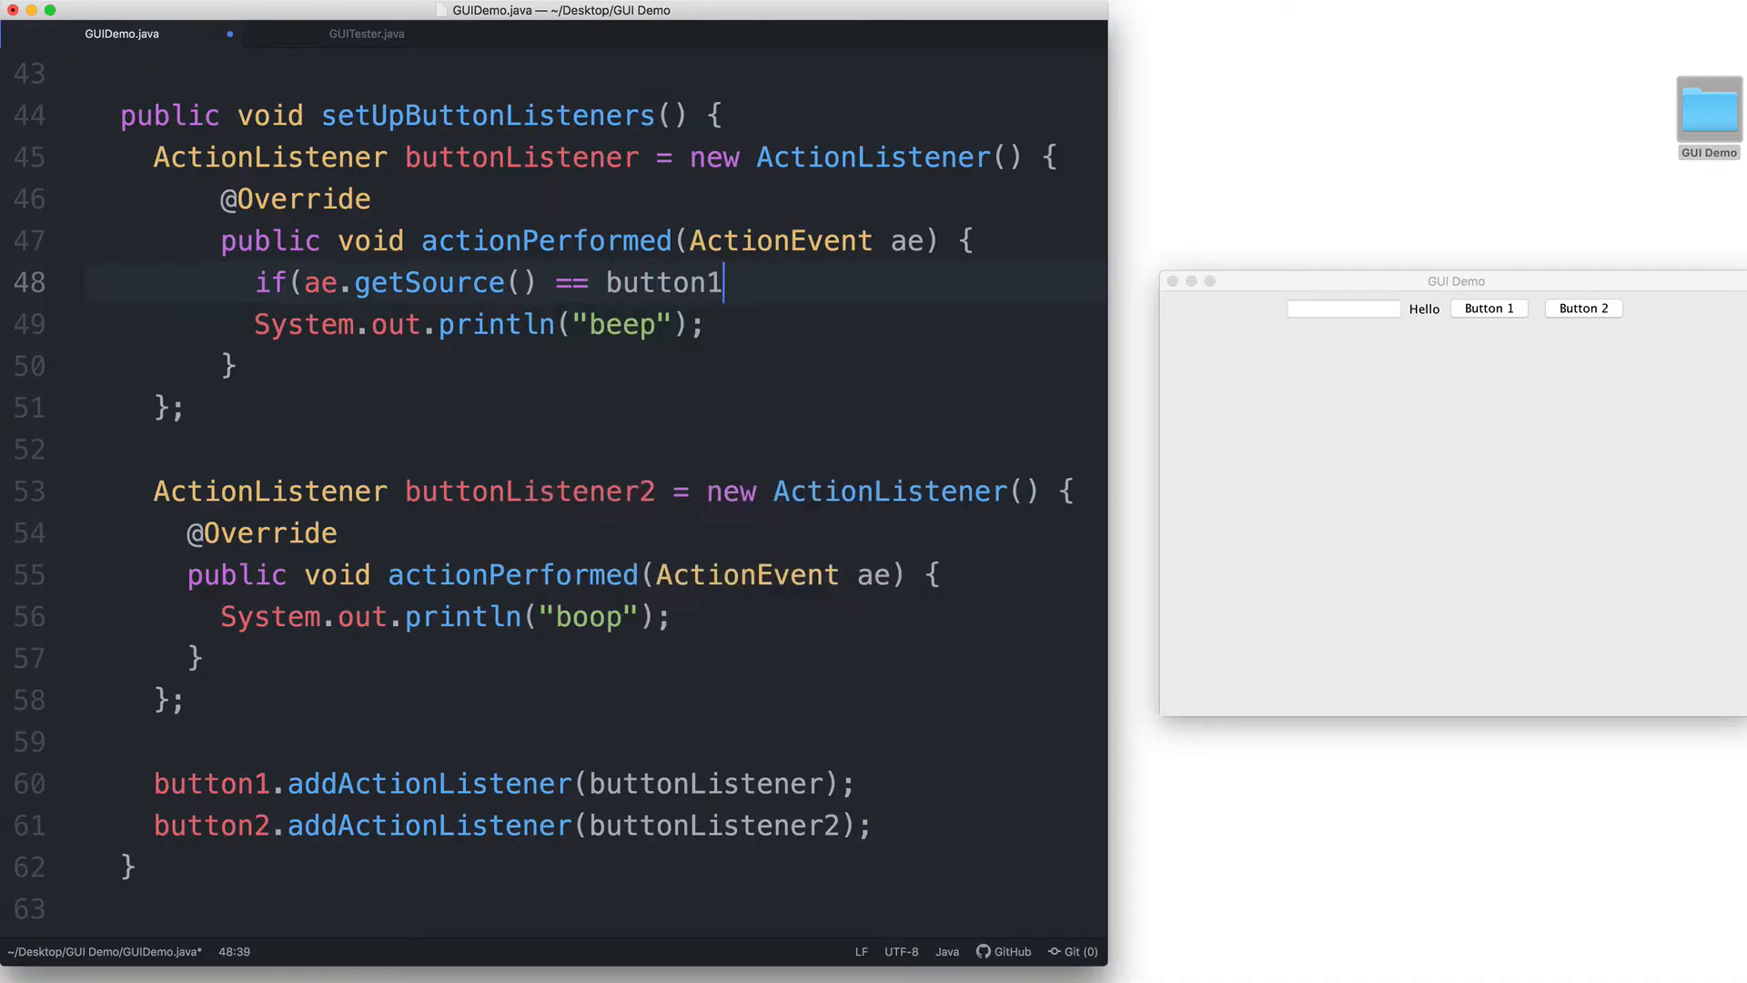
type(") {")
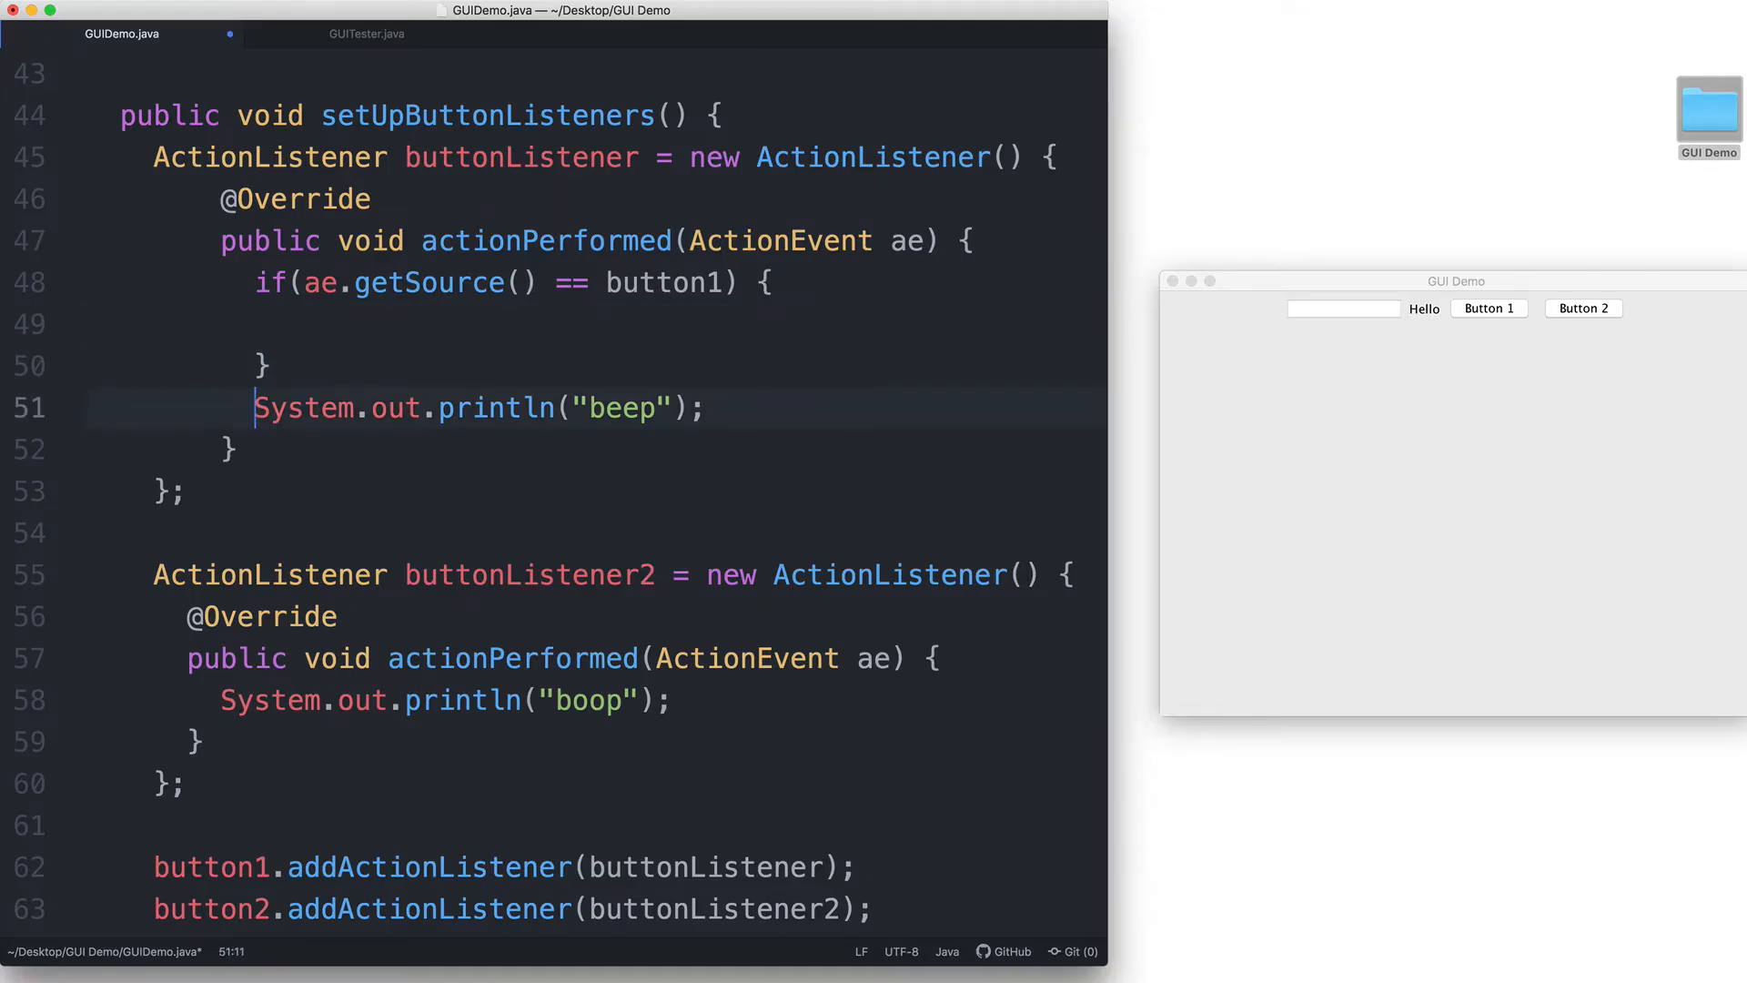
- Move the beep println into the button1 branch and add an else-if for button2 printing "boop"
left_click(264, 366)
type(" else if")
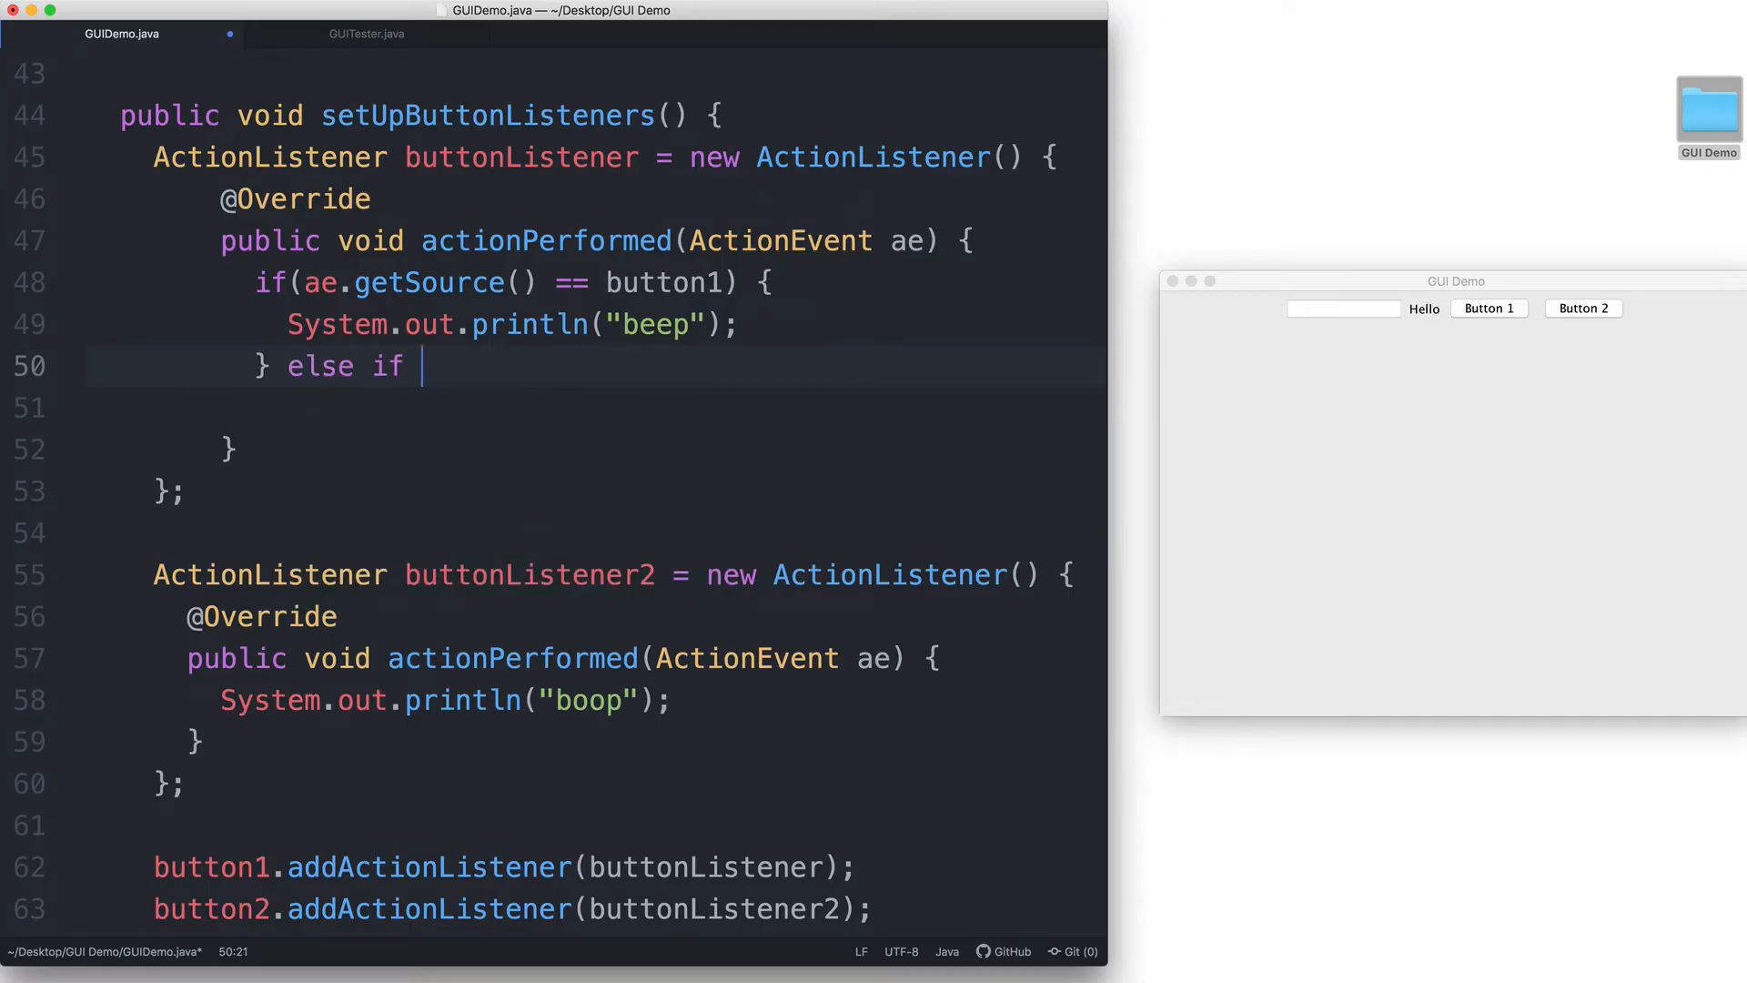
type("(a)")
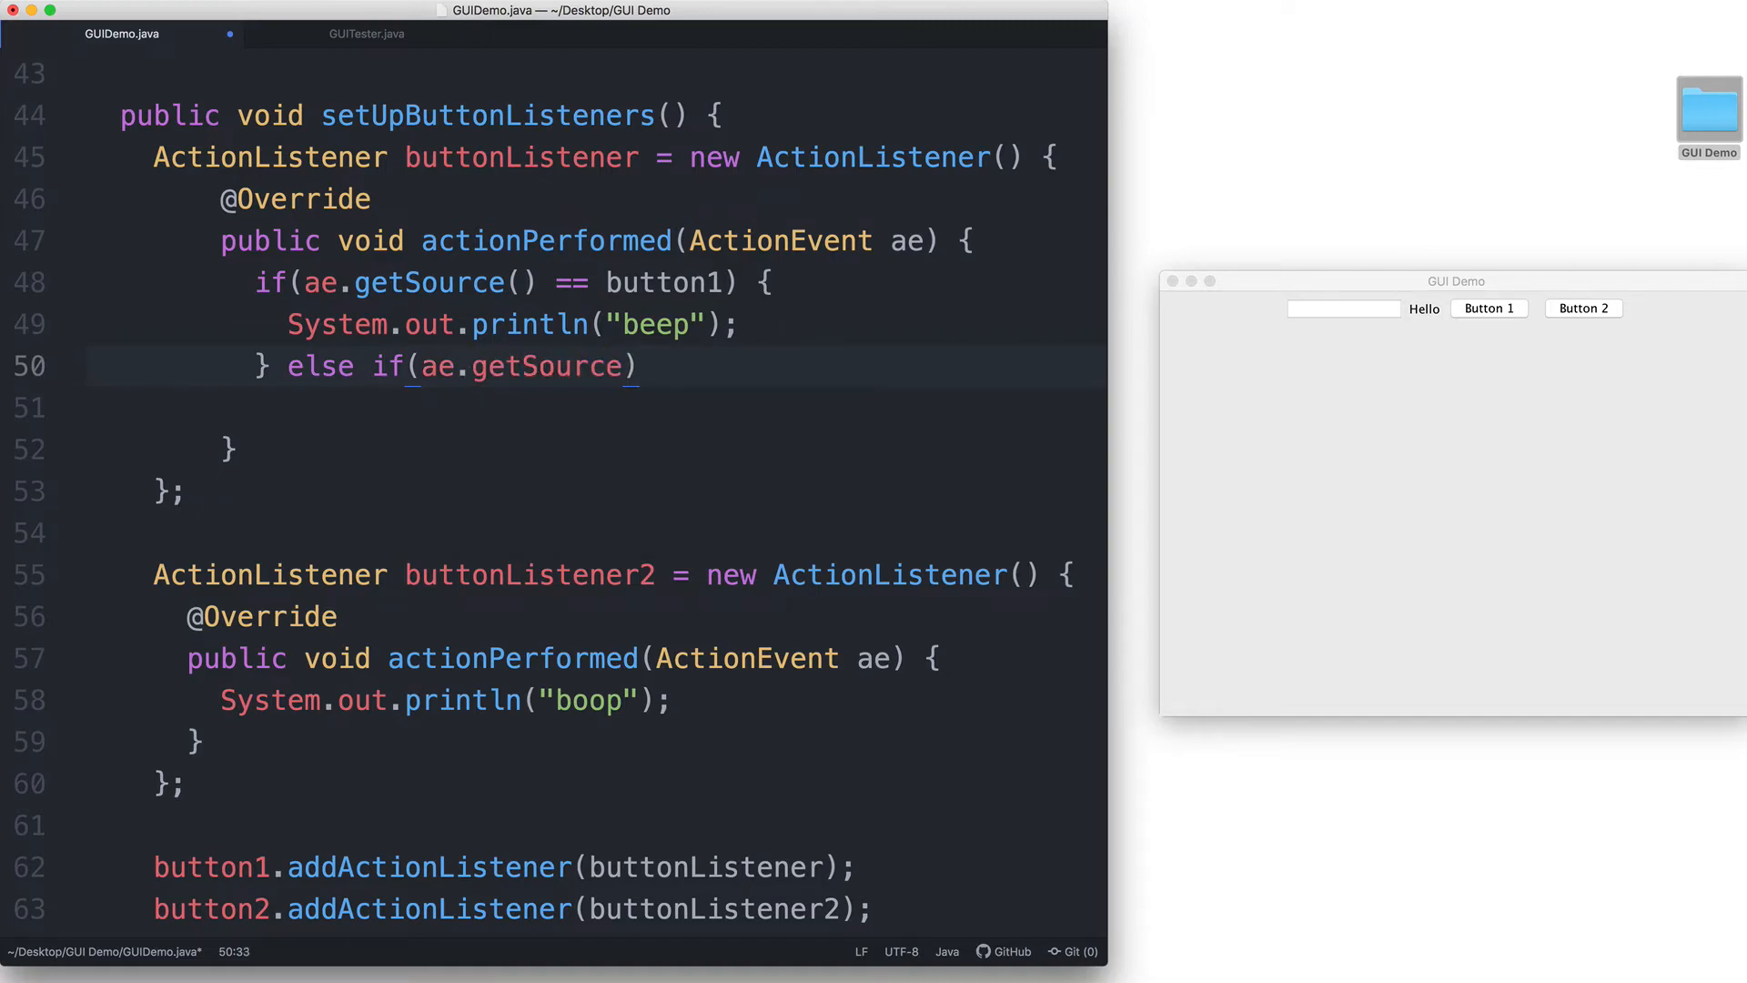
type("() == bu)")
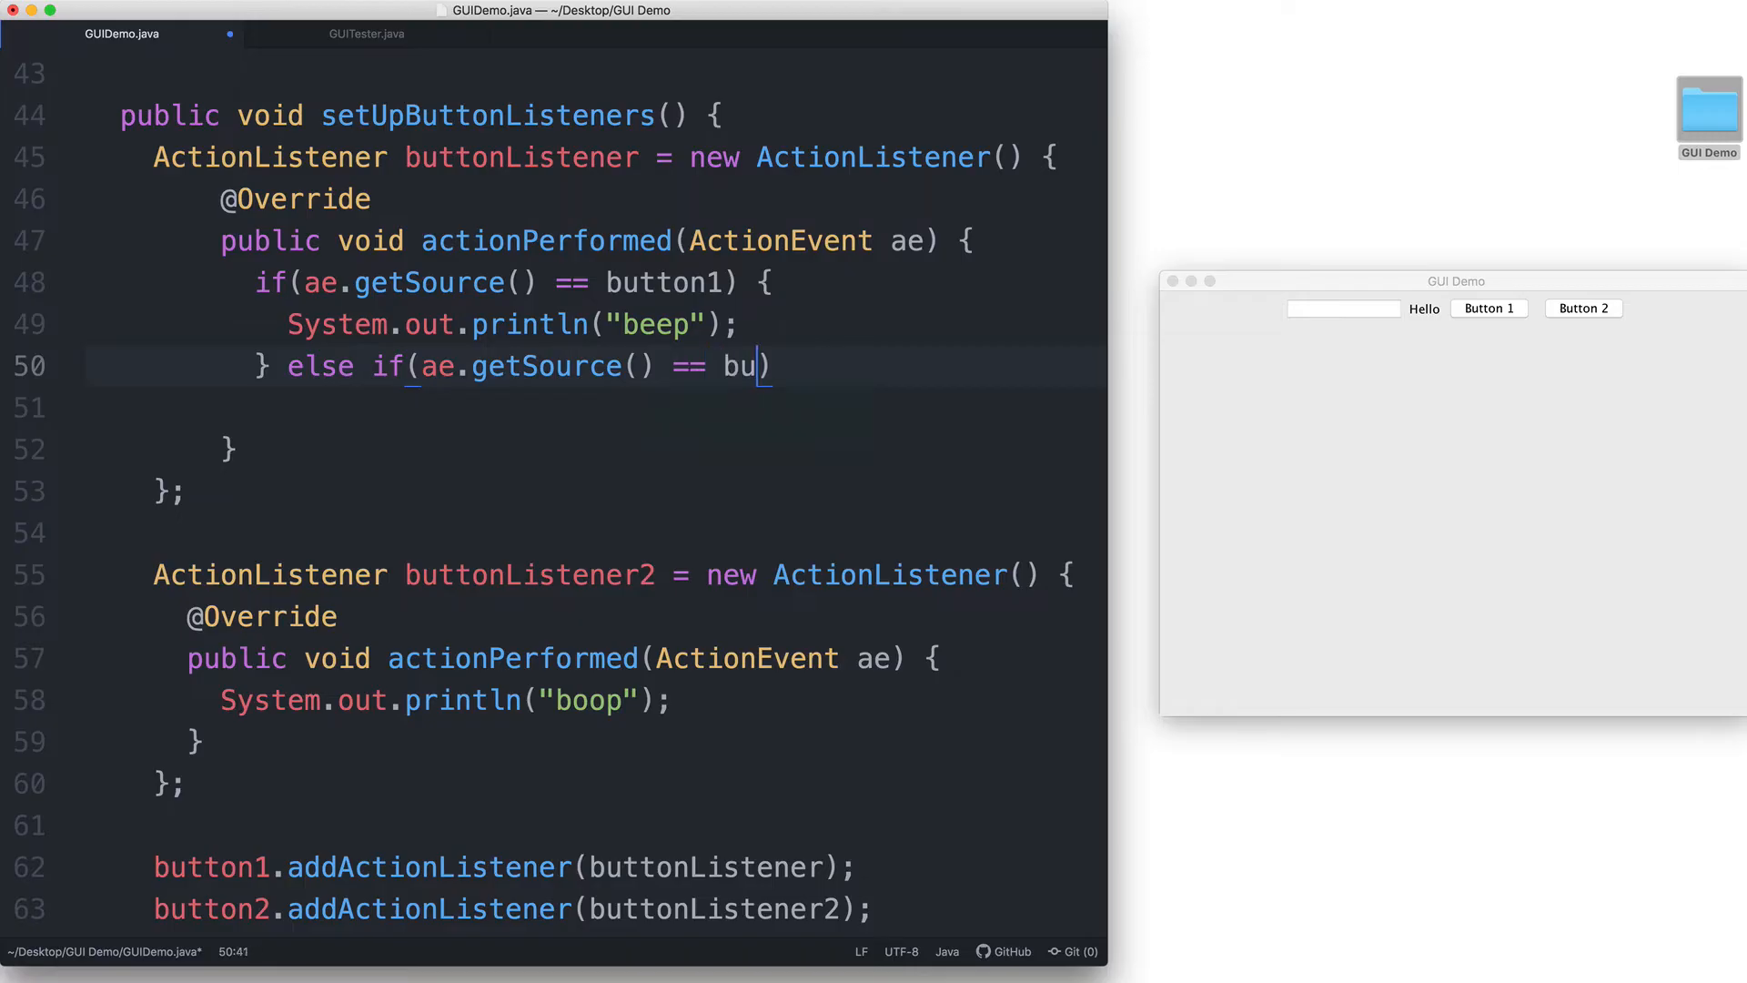
type("tton2")
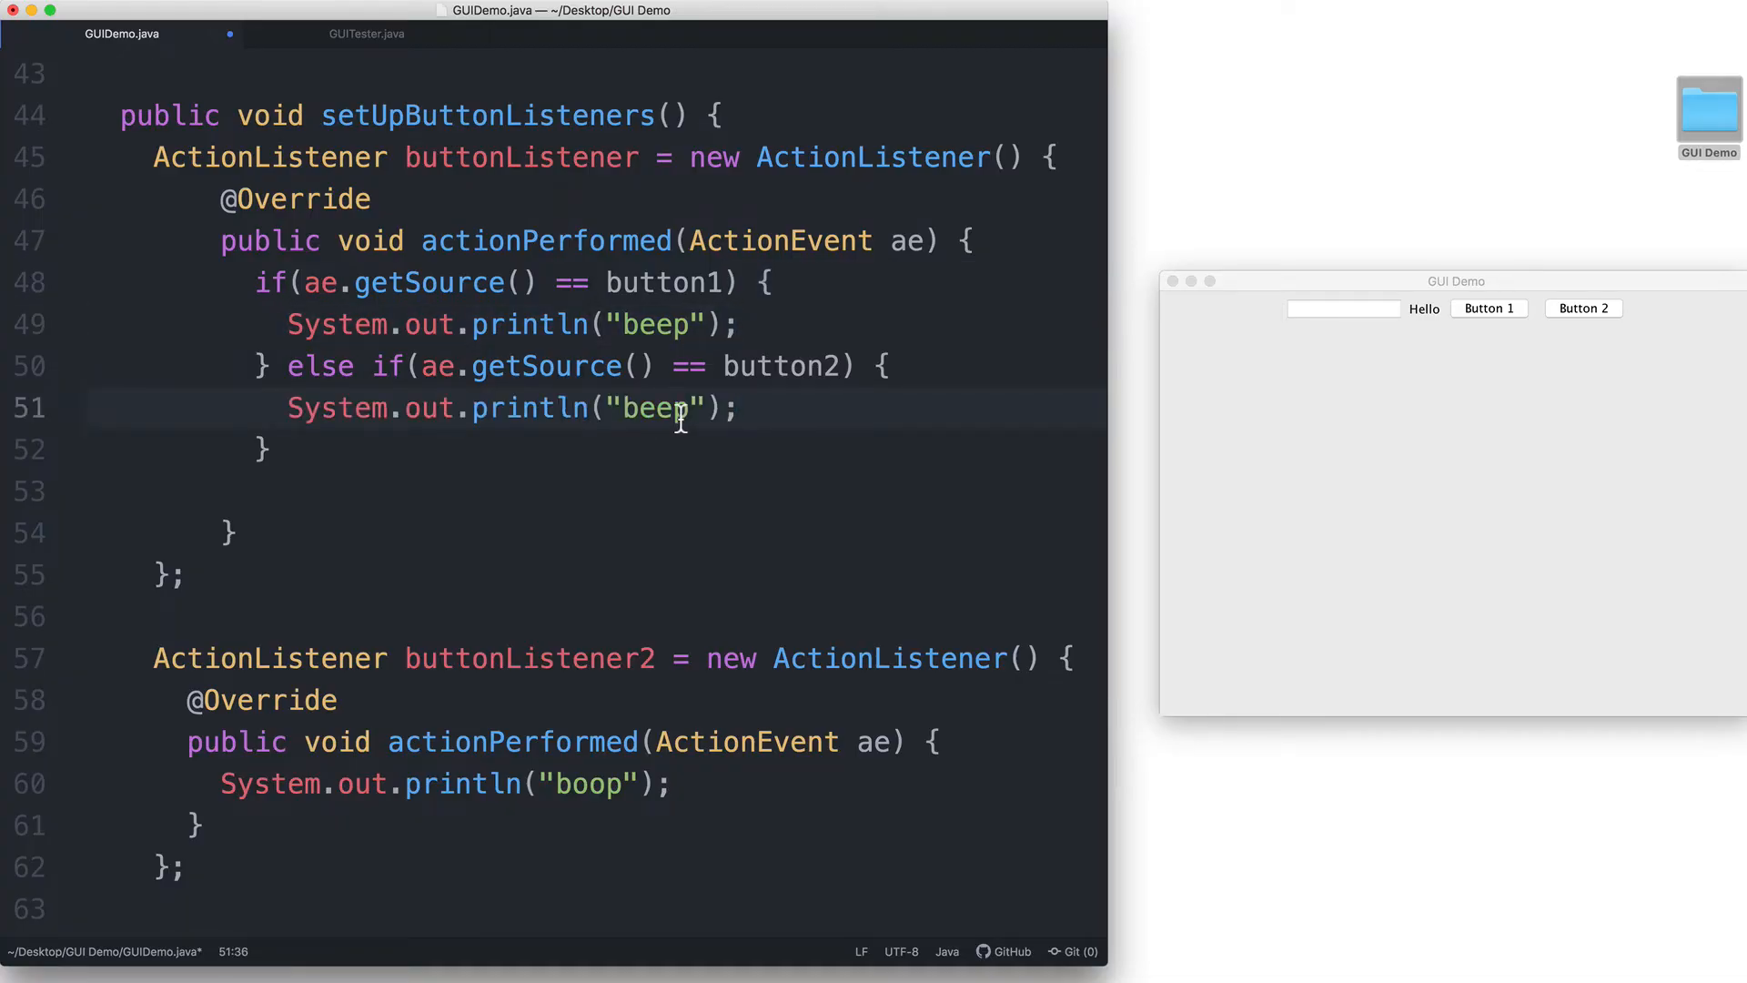
type("boop")
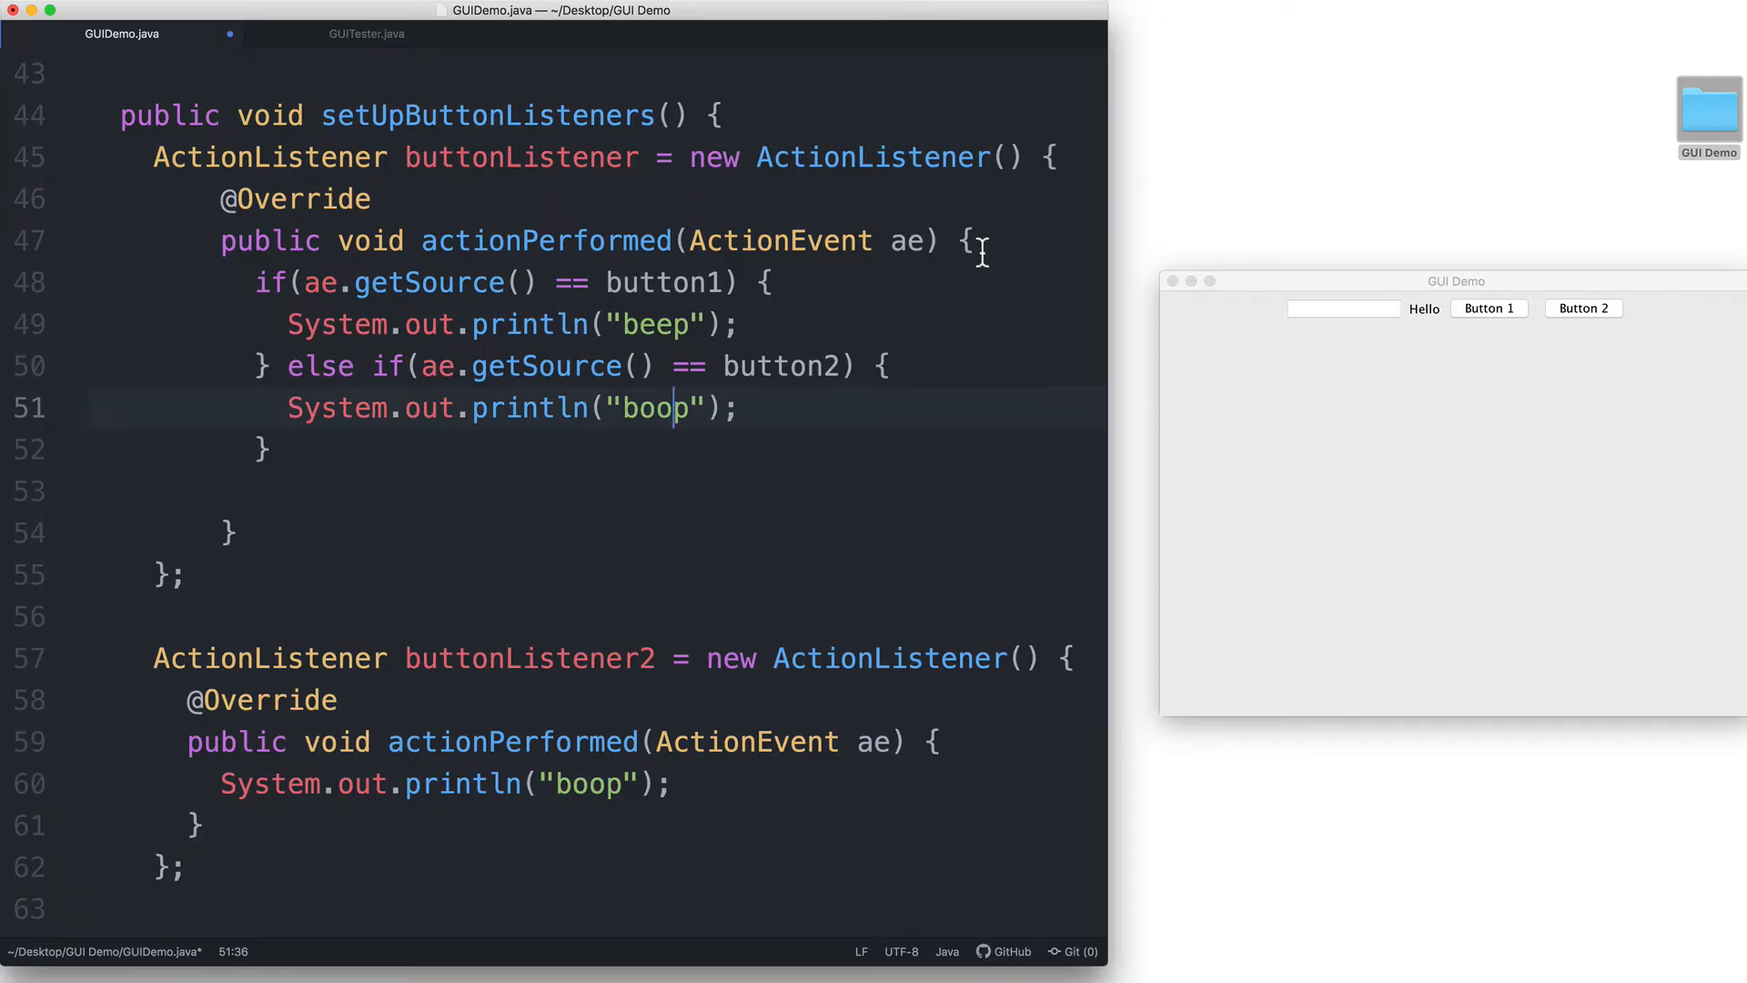
- Declare Object o = ae.getSource(); and compare o with button1 and button2 in the conditions
left_click(966, 241)
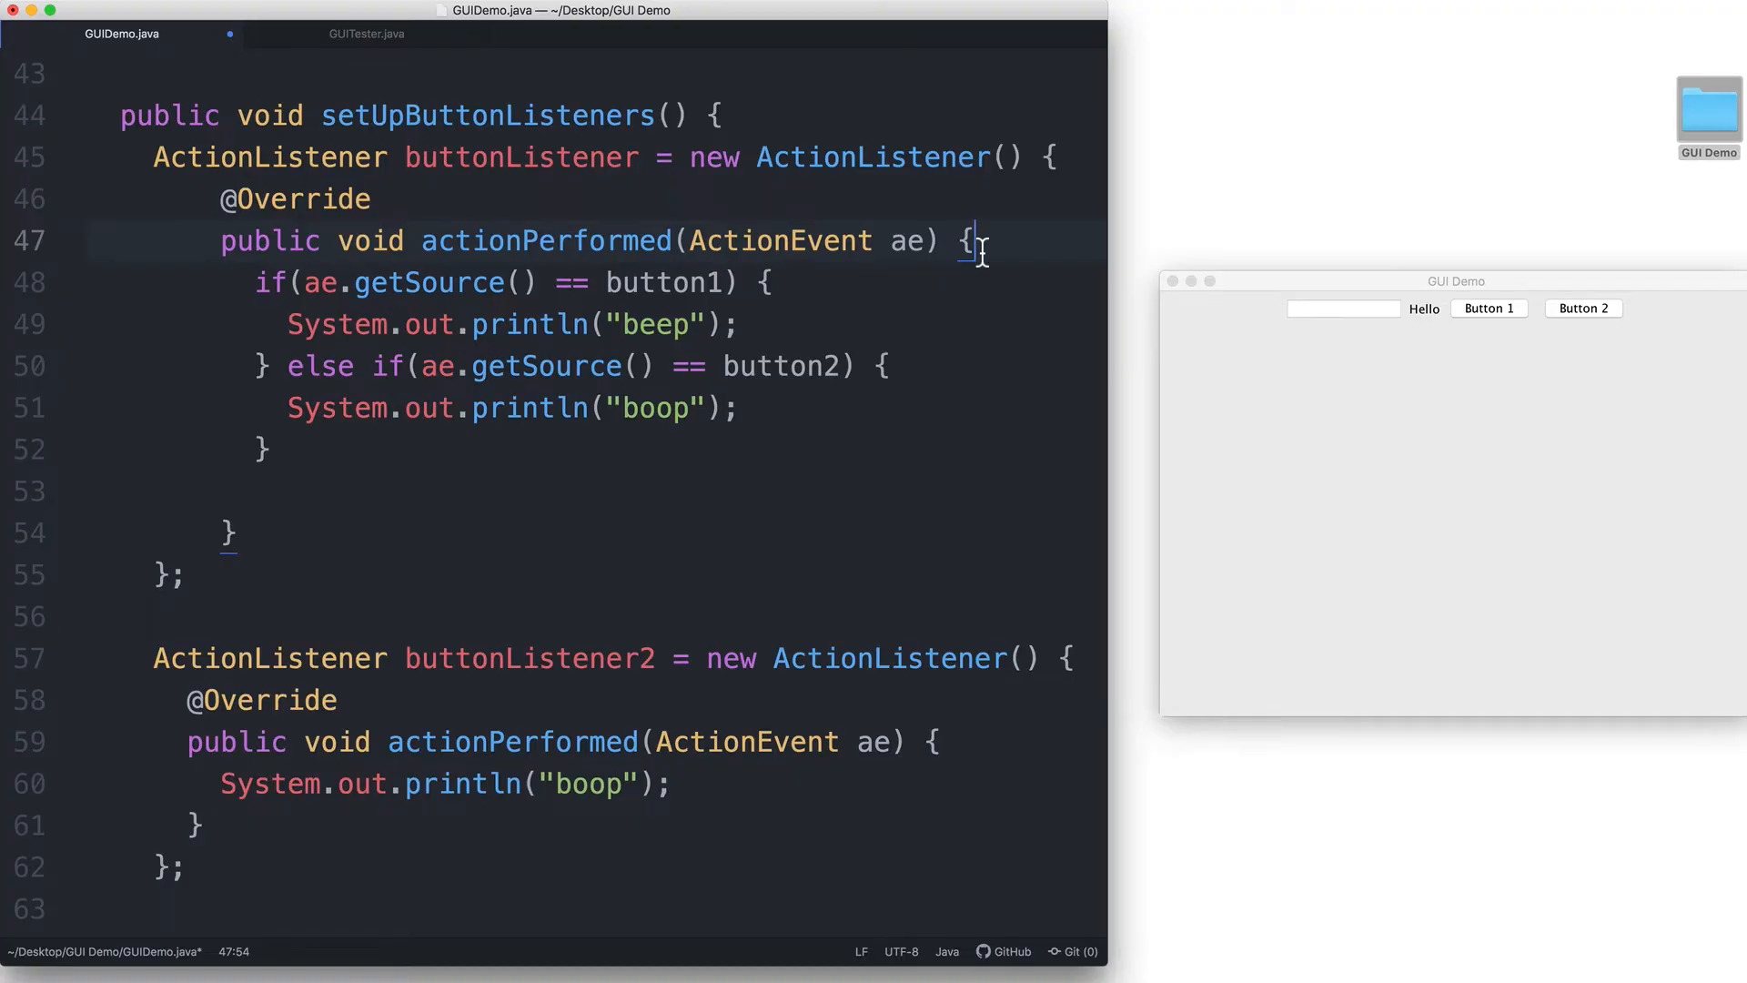
key("enter")
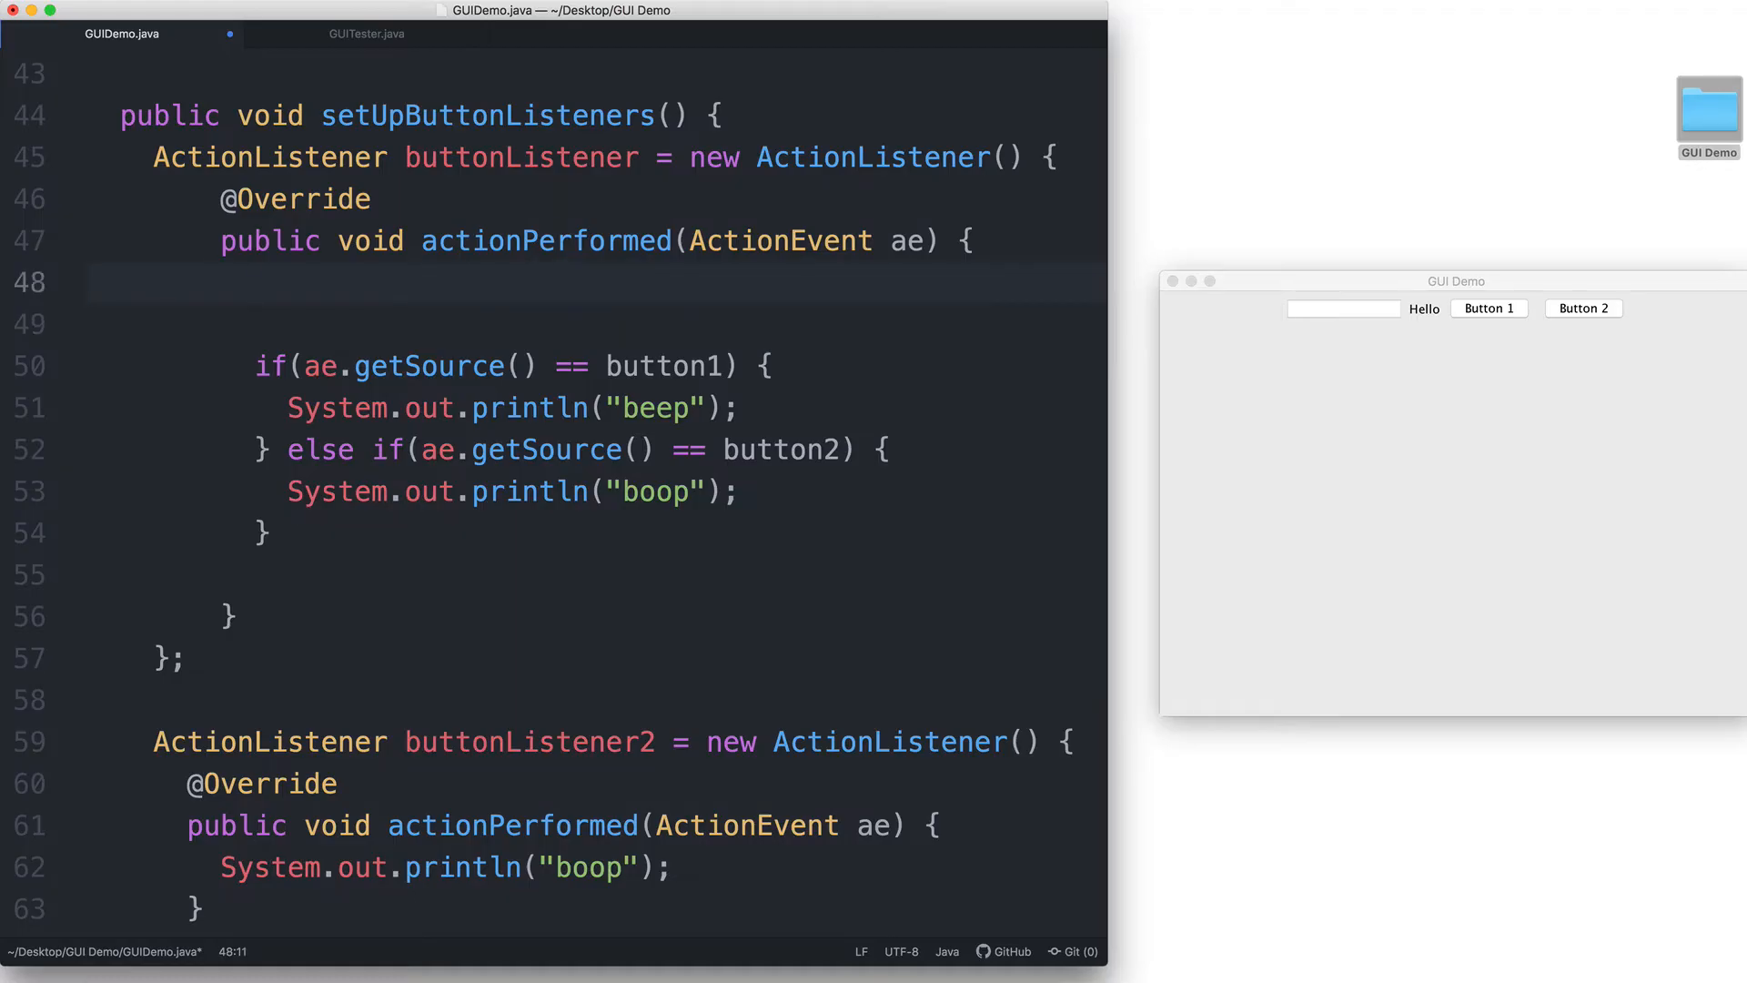
type("Object")
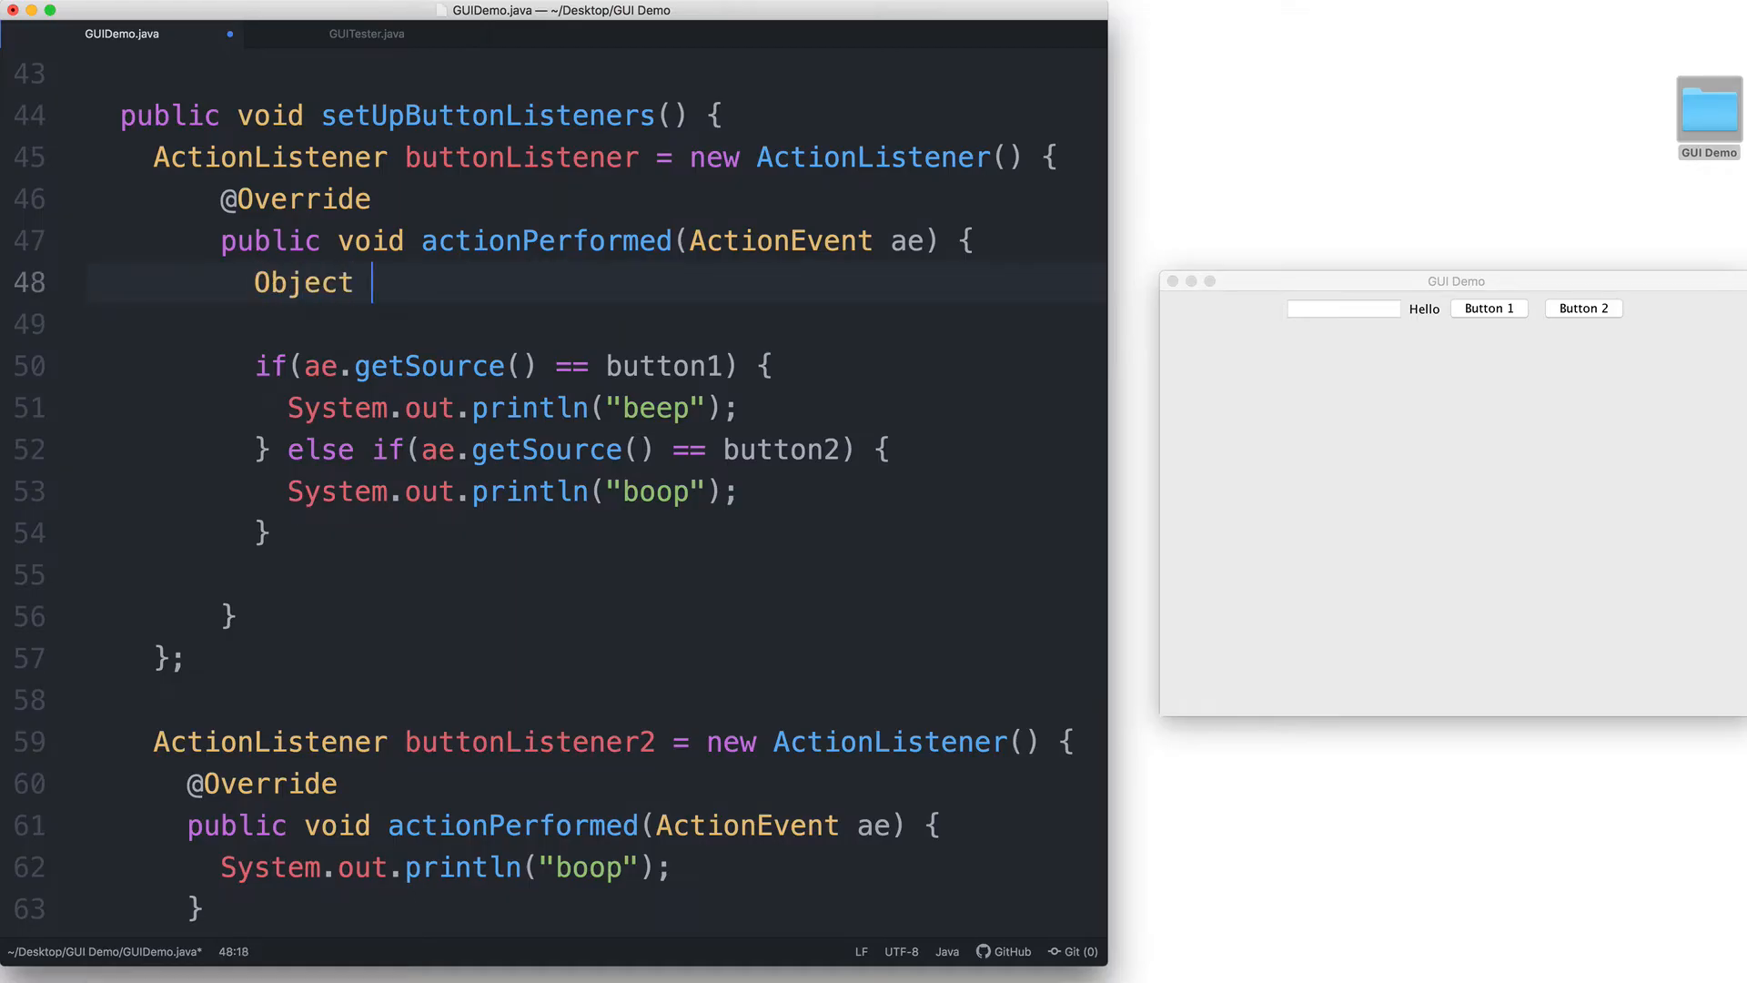
type("o = a")
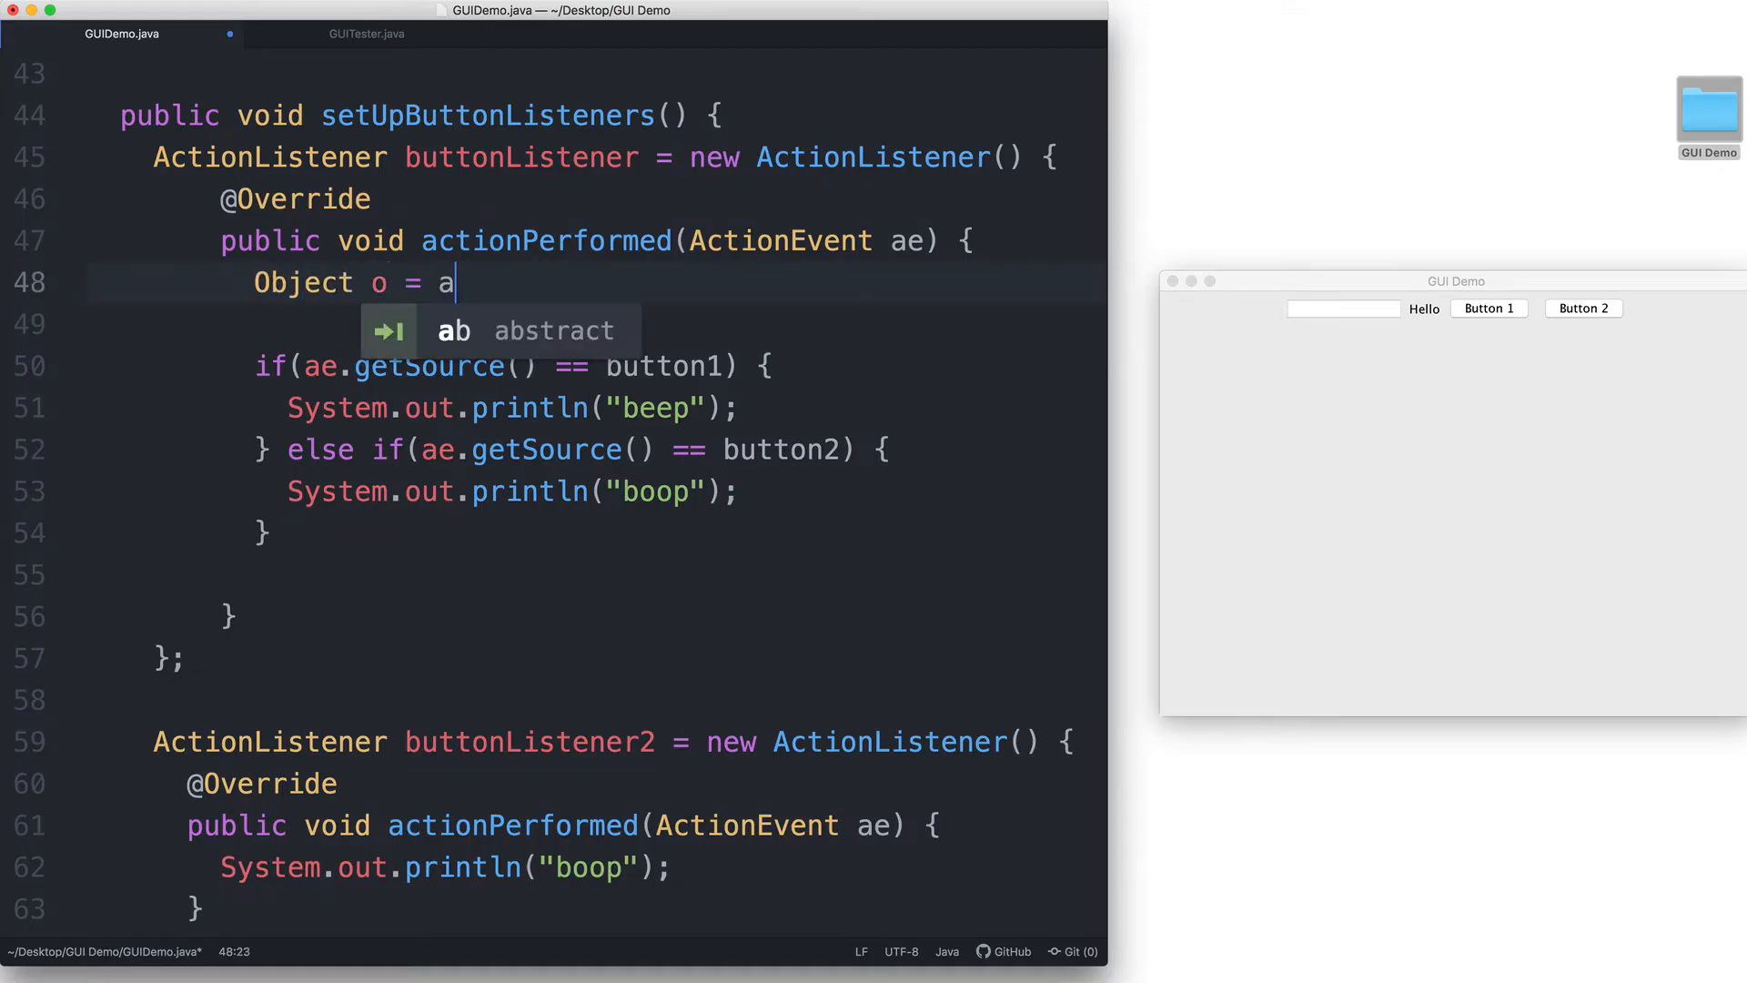
type("e.getSource();")
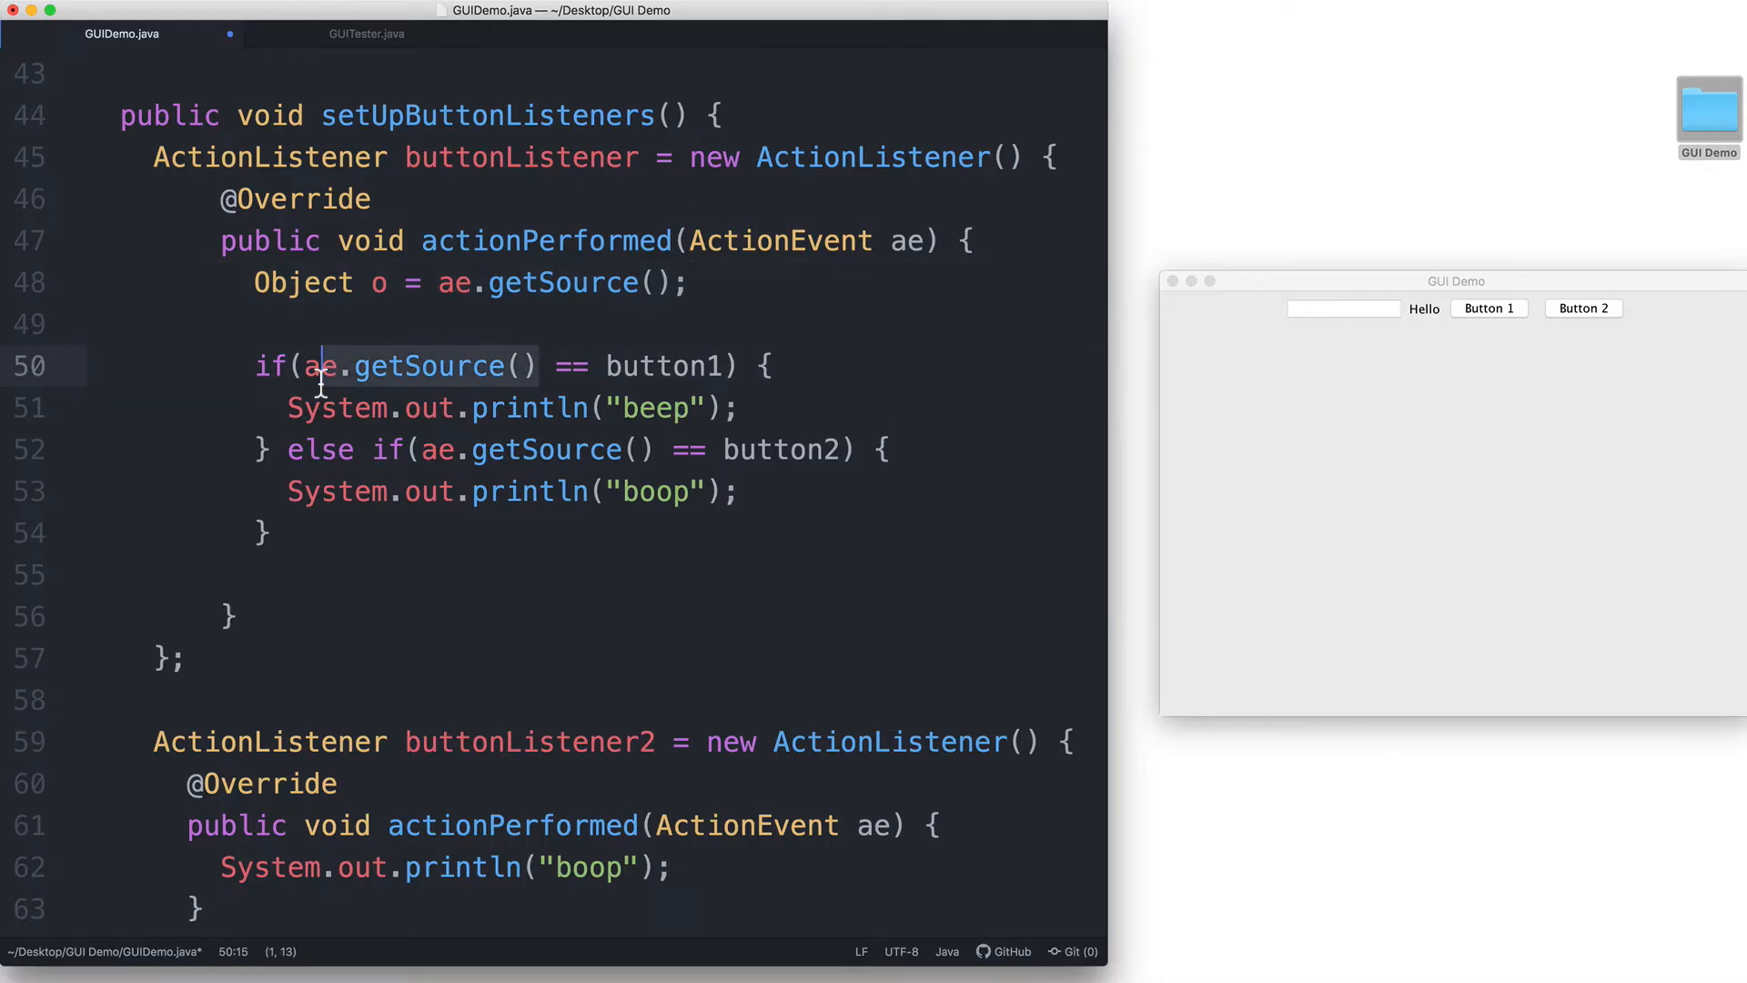
type("o")
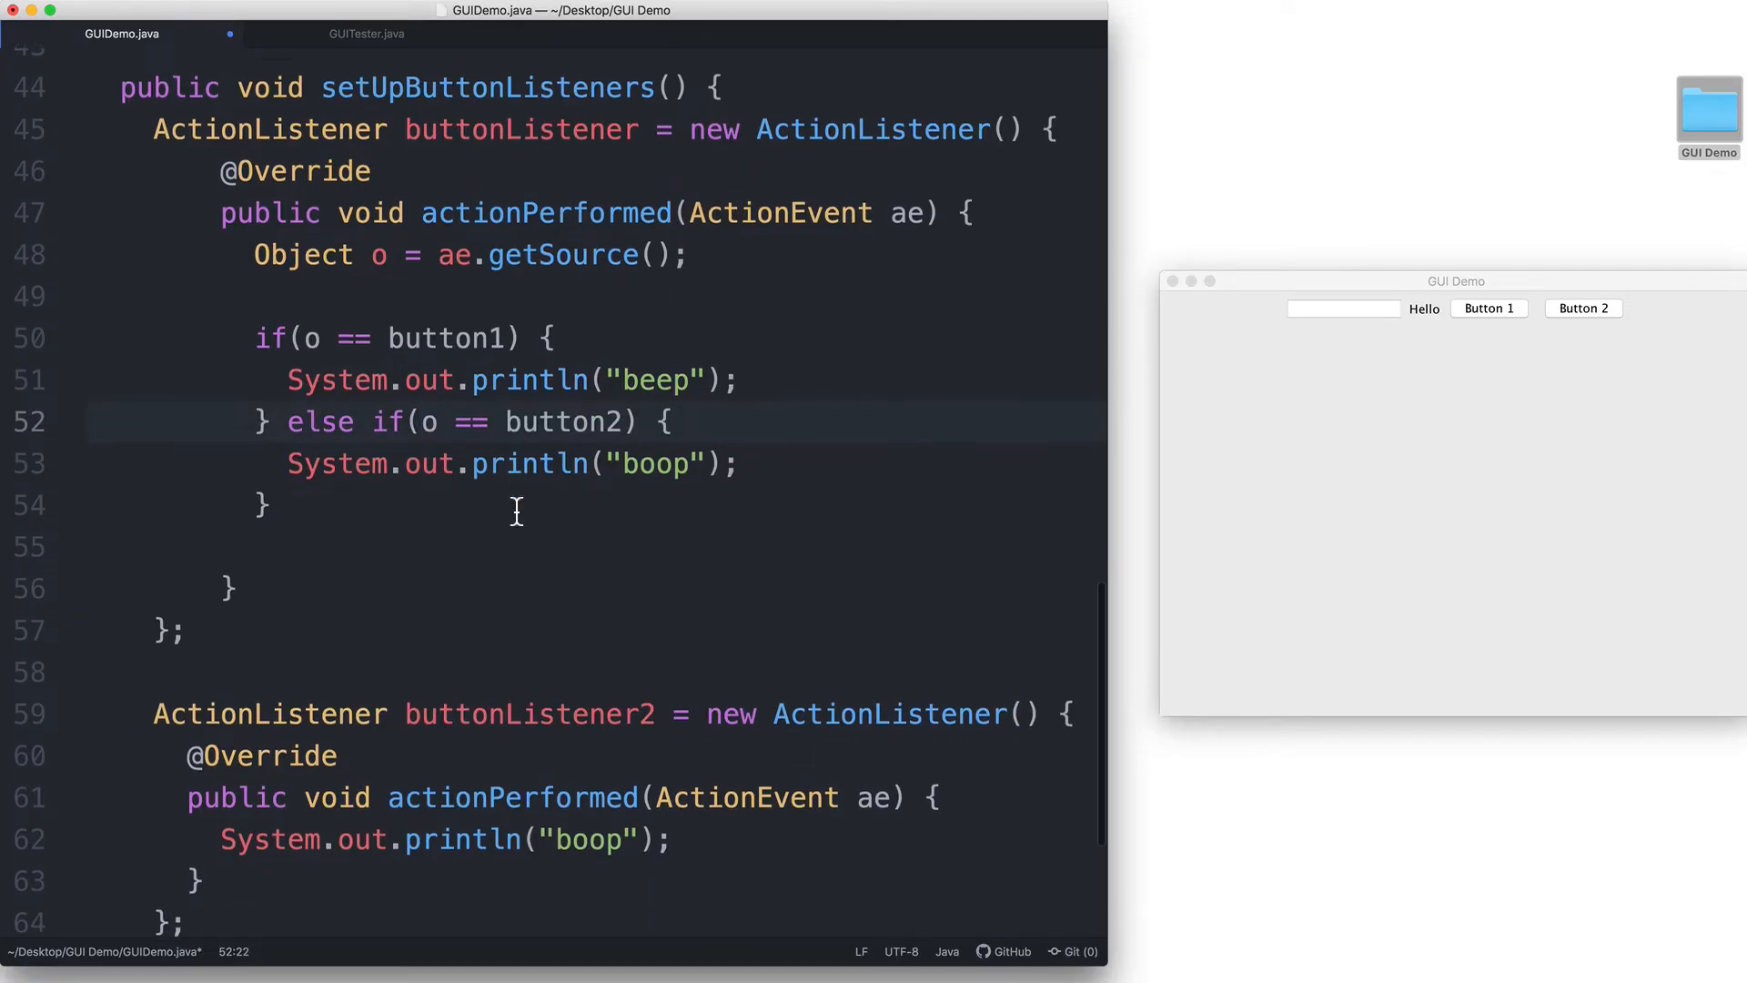
- Remove the buttonListener2 block and register button2 with the shared buttonListener
scroll("up", 3)
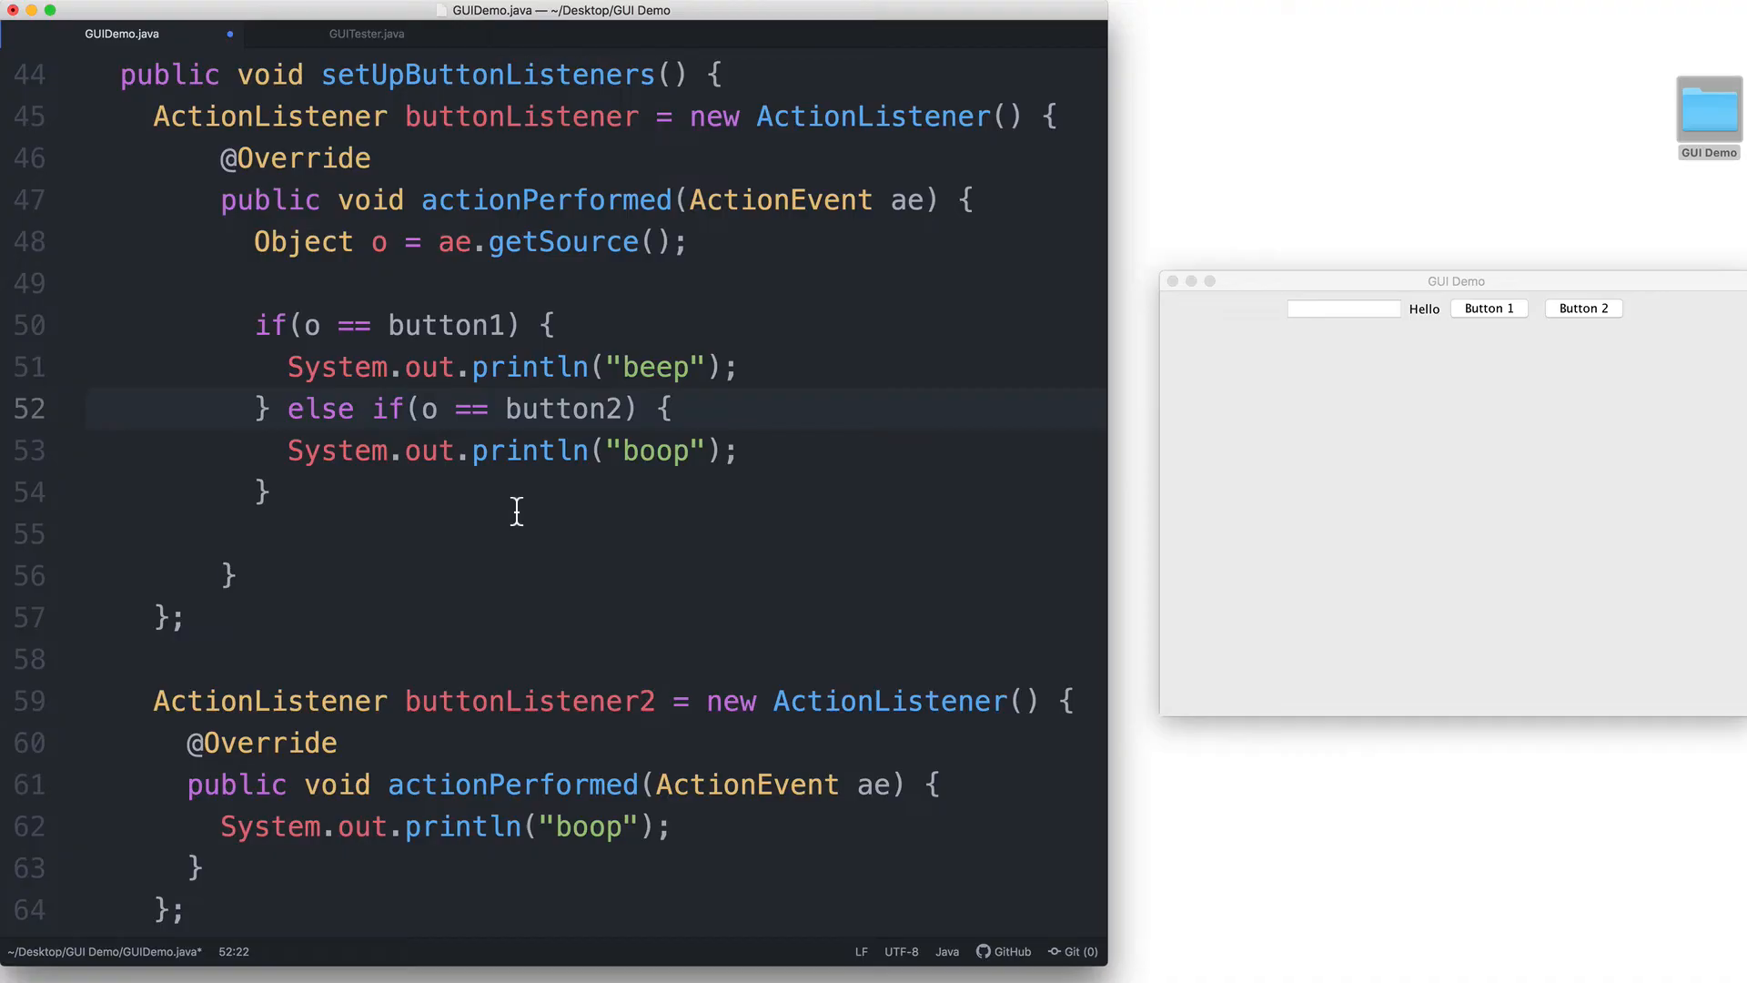
left_click(438, 409)
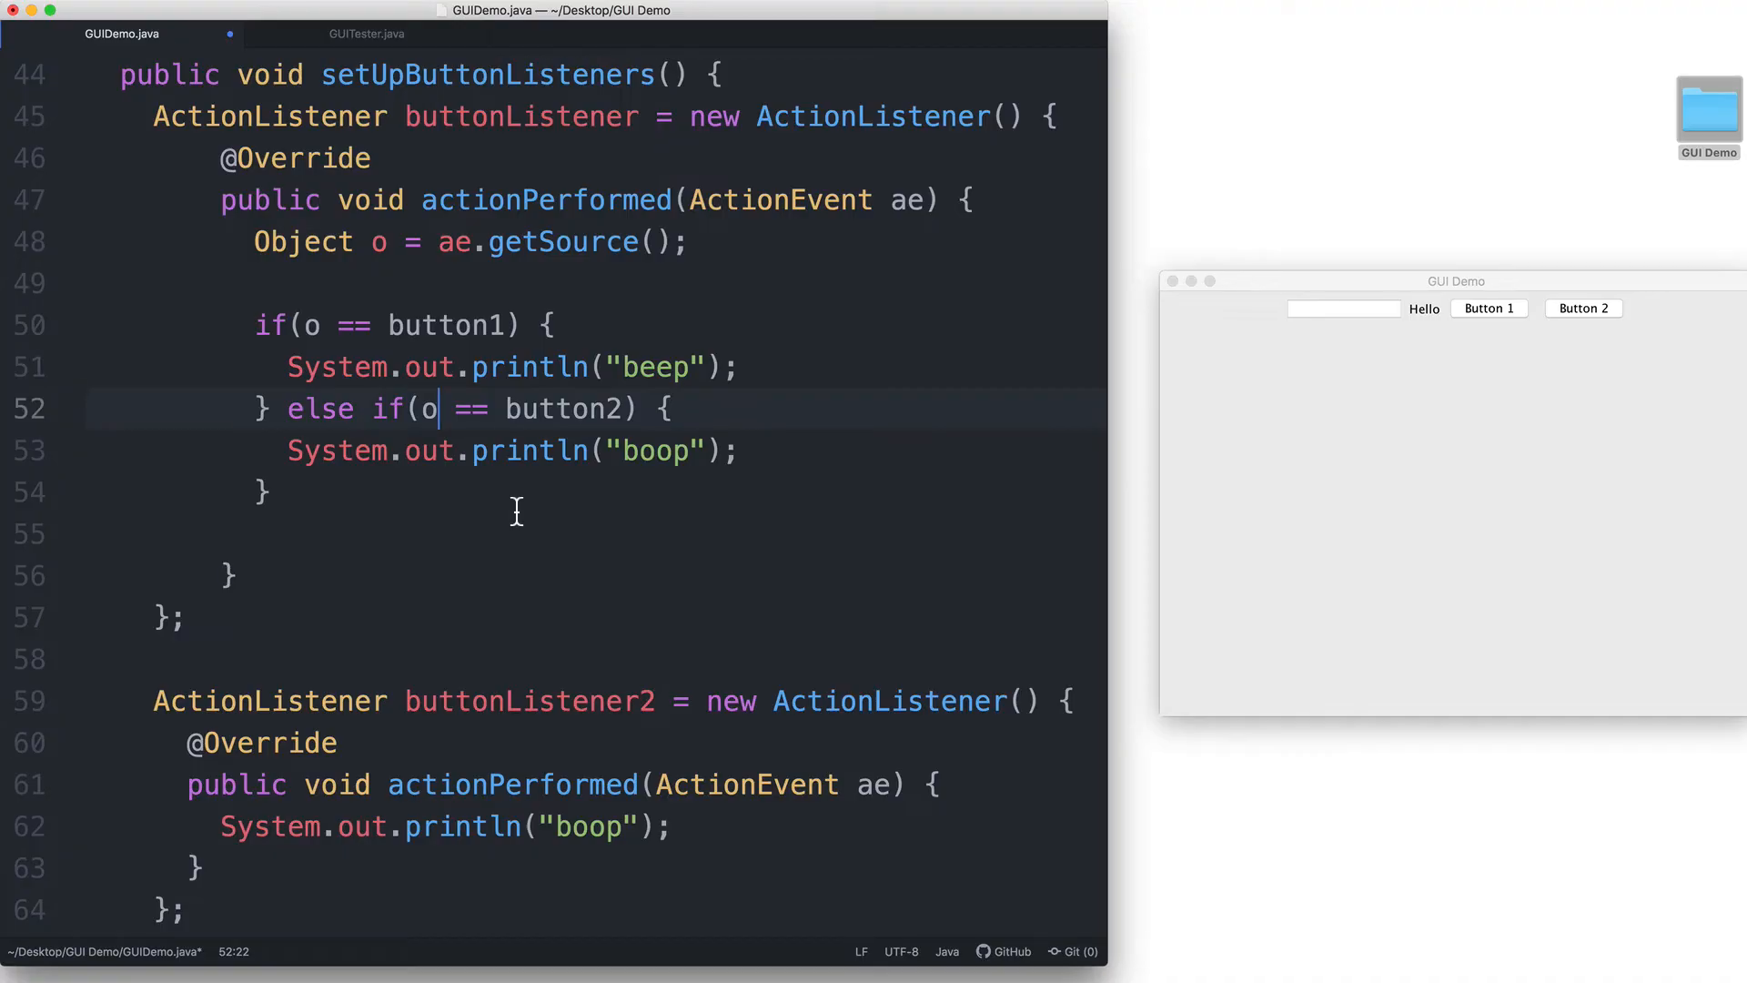
scroll("down", 3)
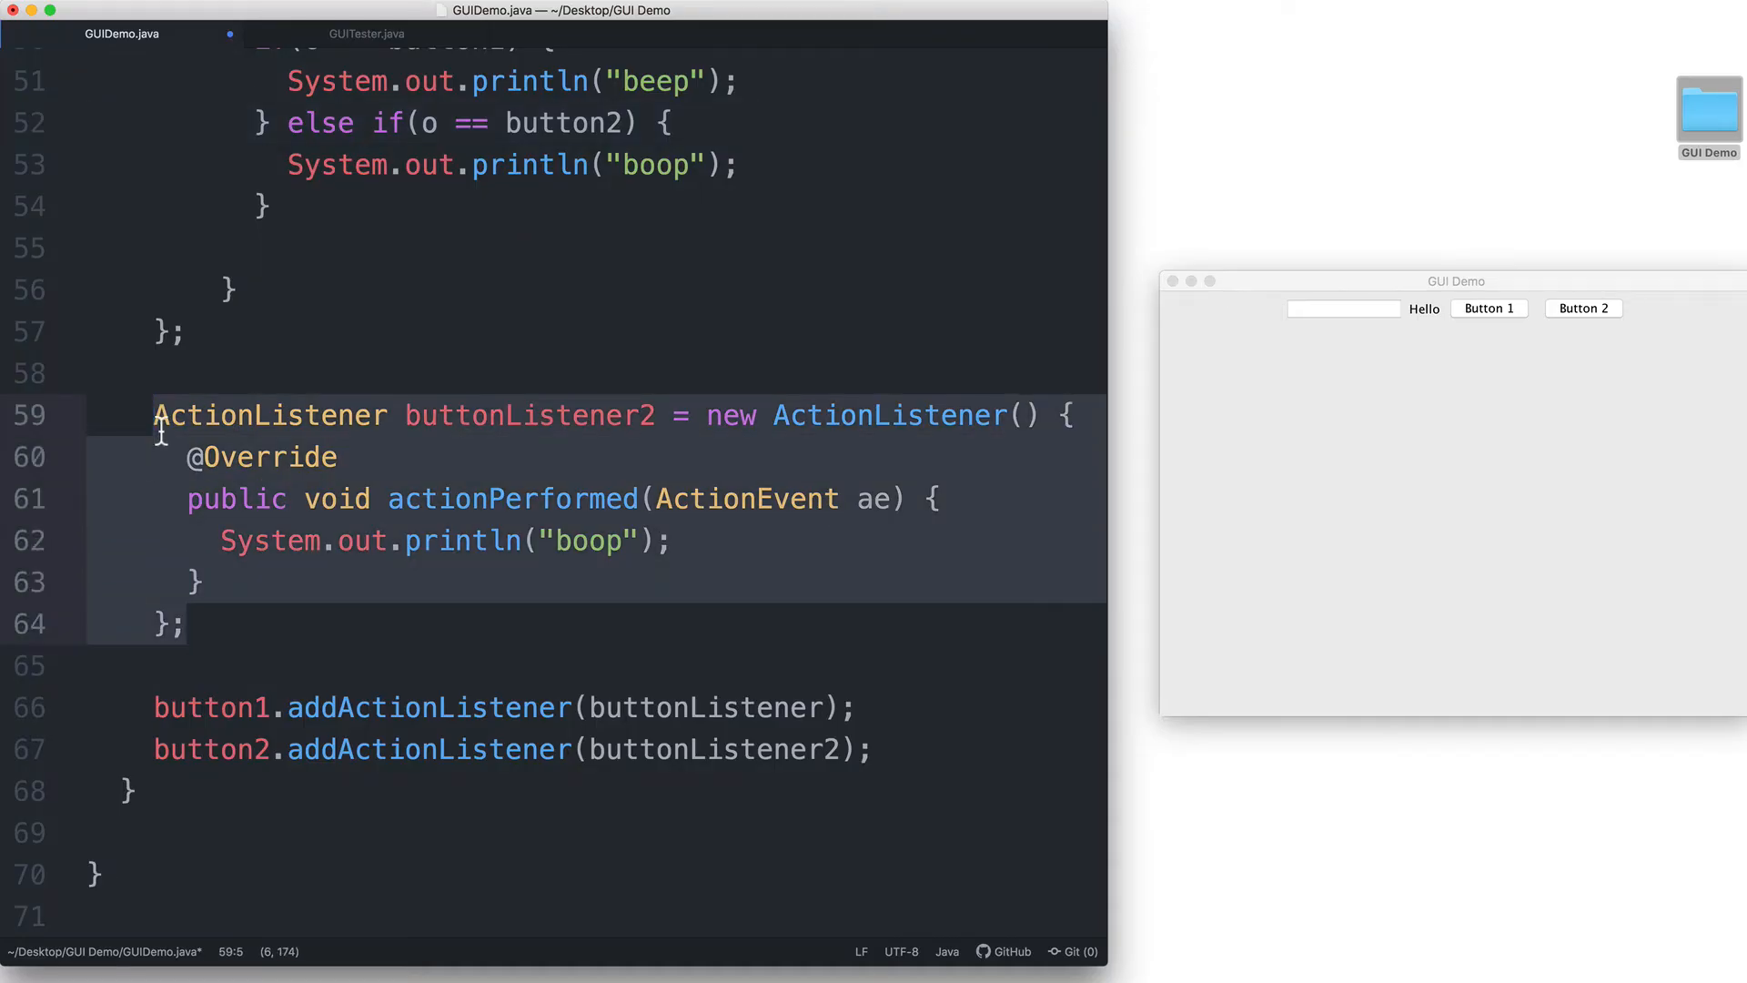
scroll("up", 3)
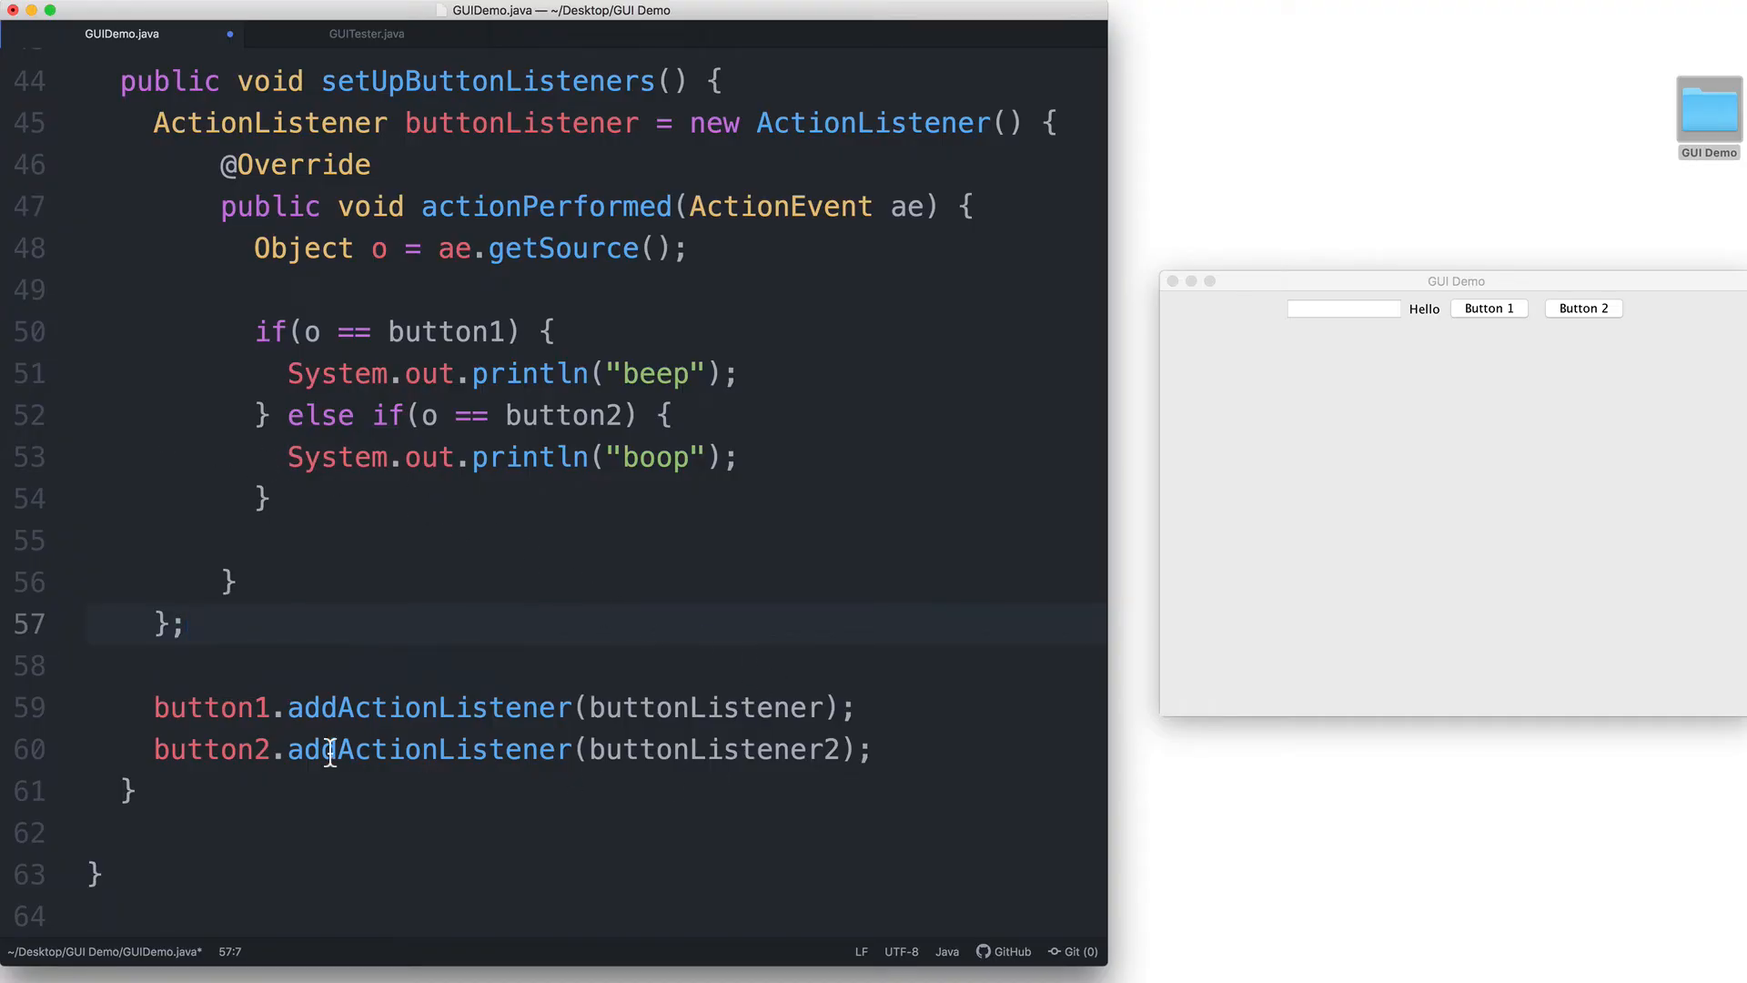
left_click(842, 748)
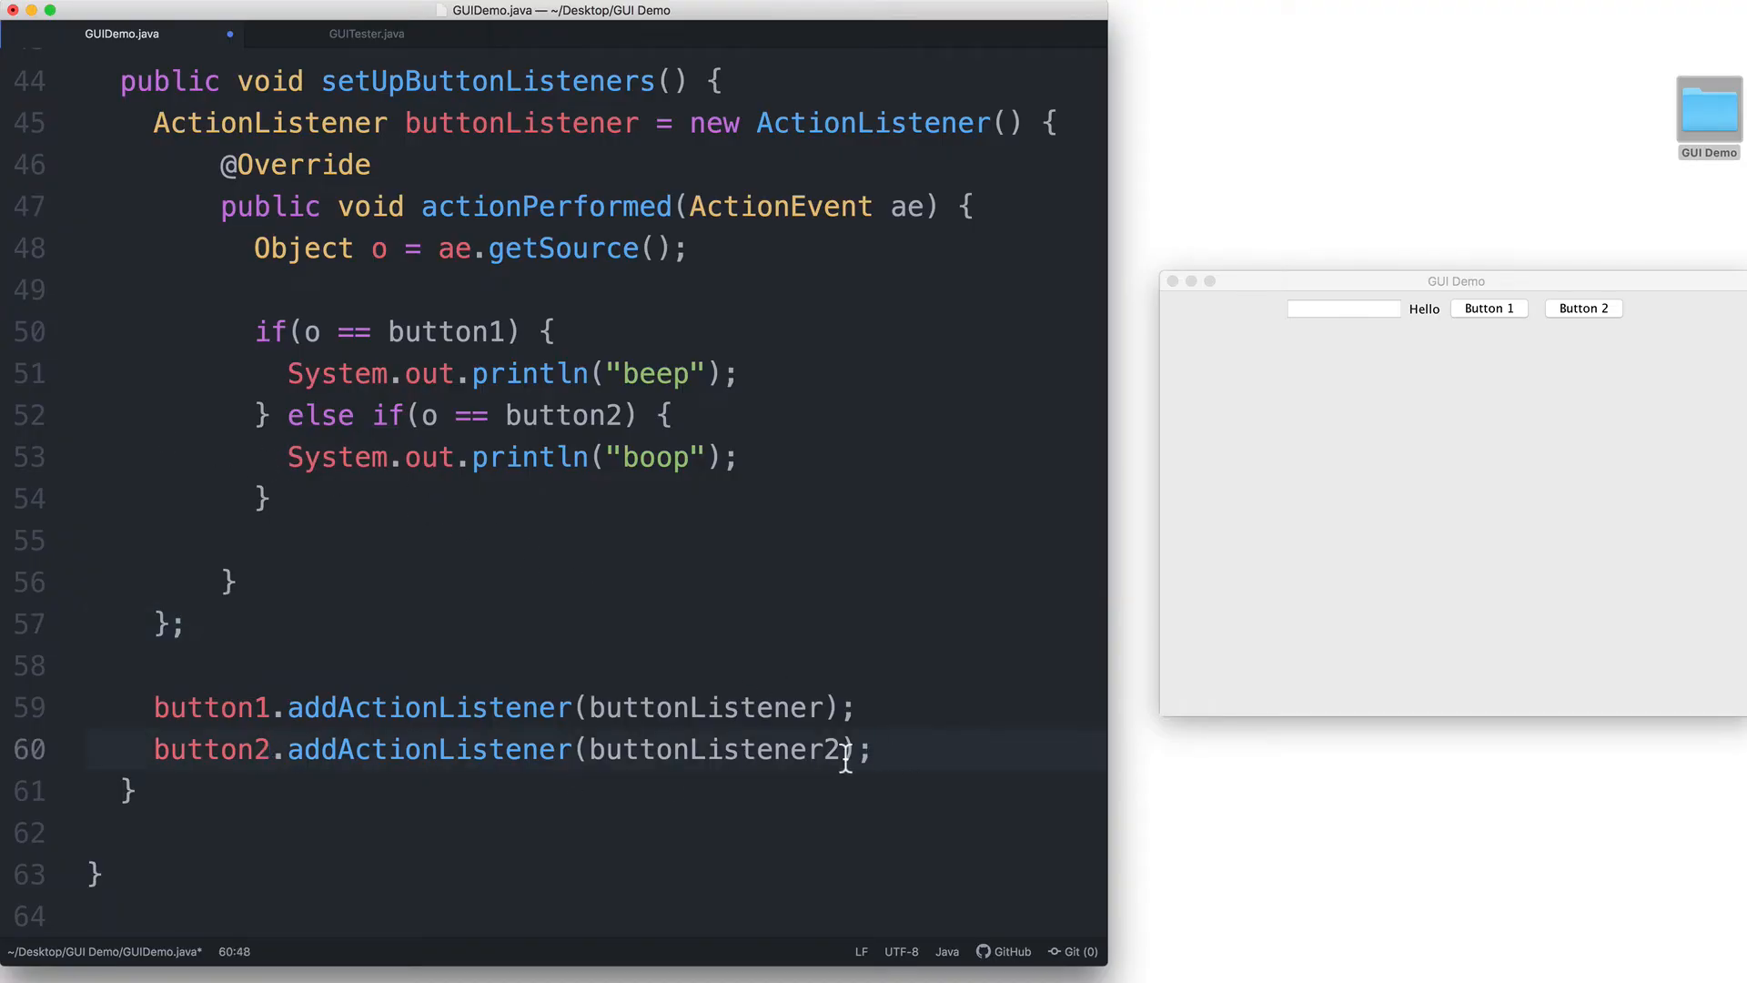
key("Backspace")
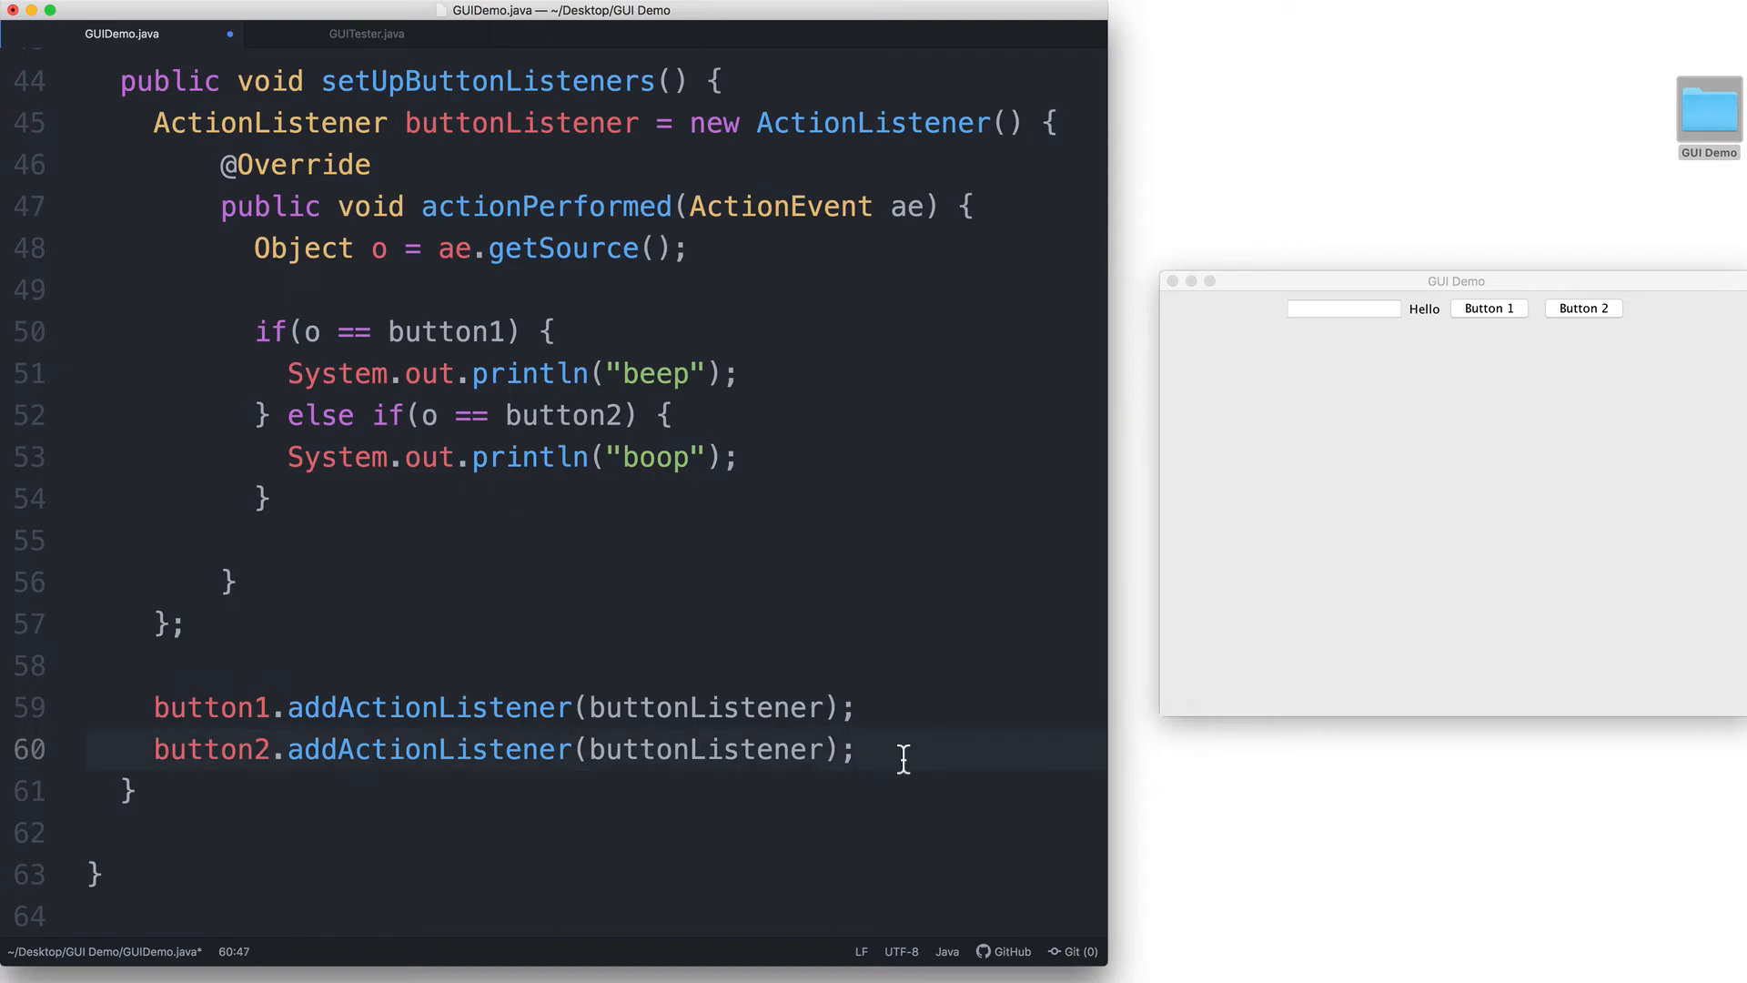
- Save GUIDemo.java with both buttons registered to buttonListener
left_click(857, 748)
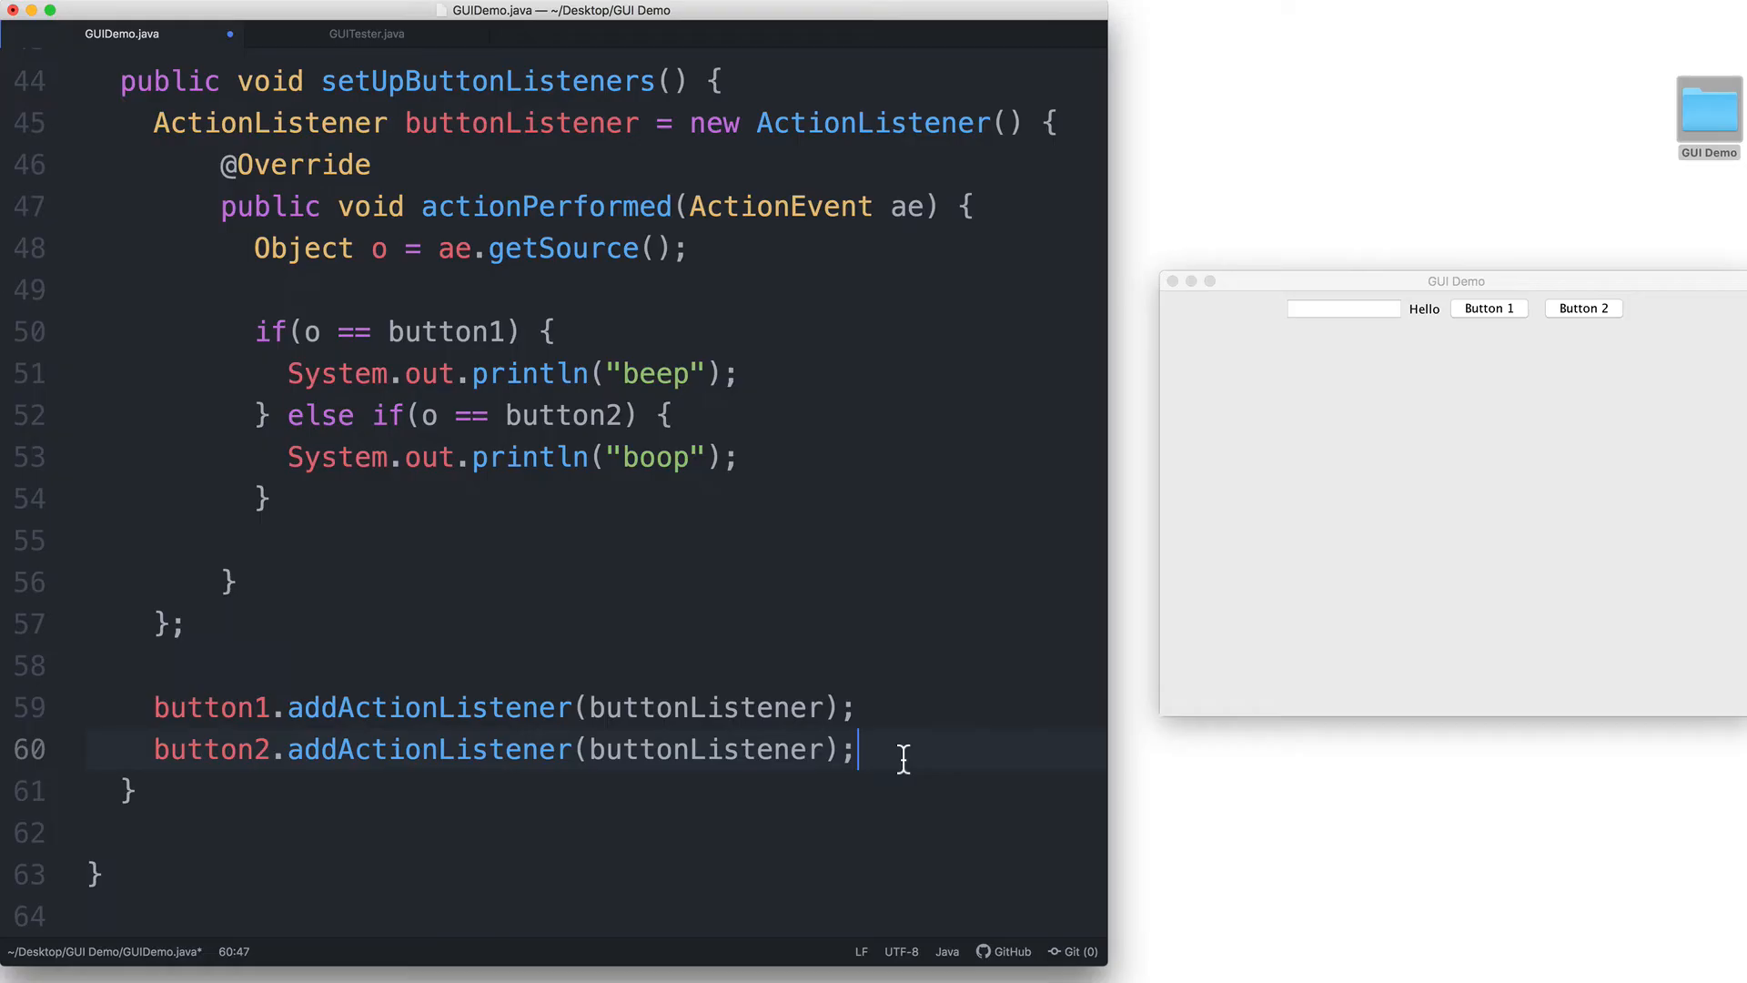
mouse_move(508, 404)
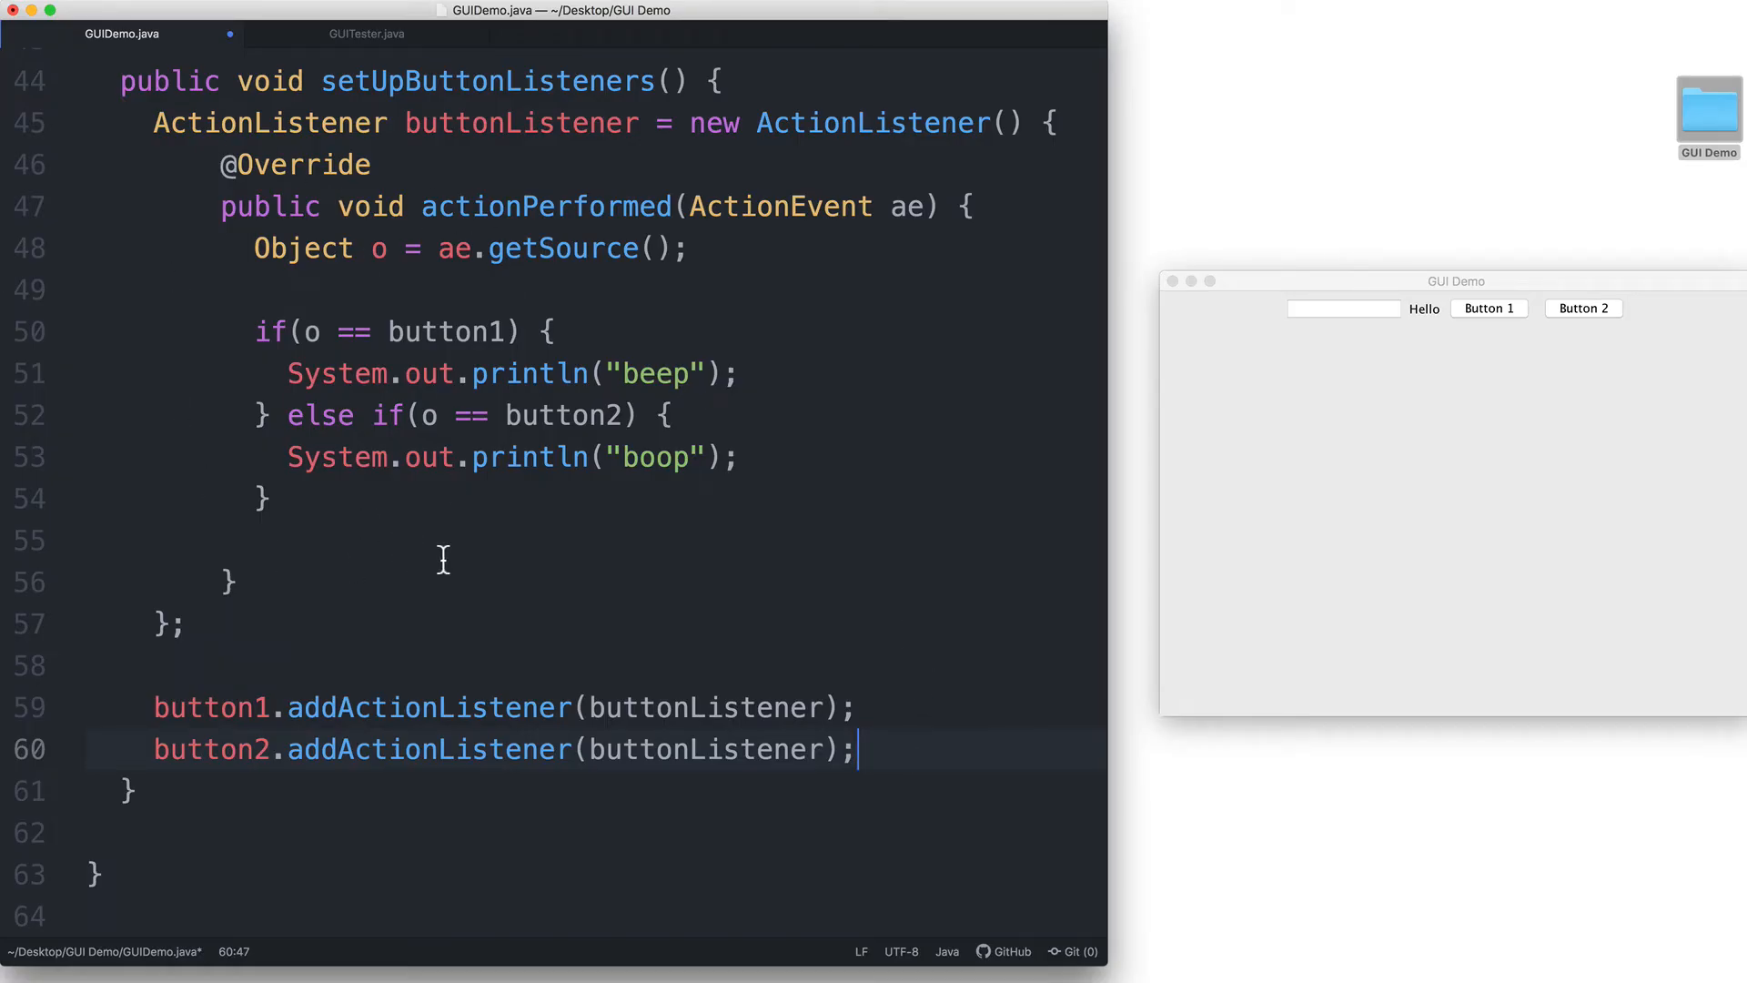
mouse_move(231, 730)
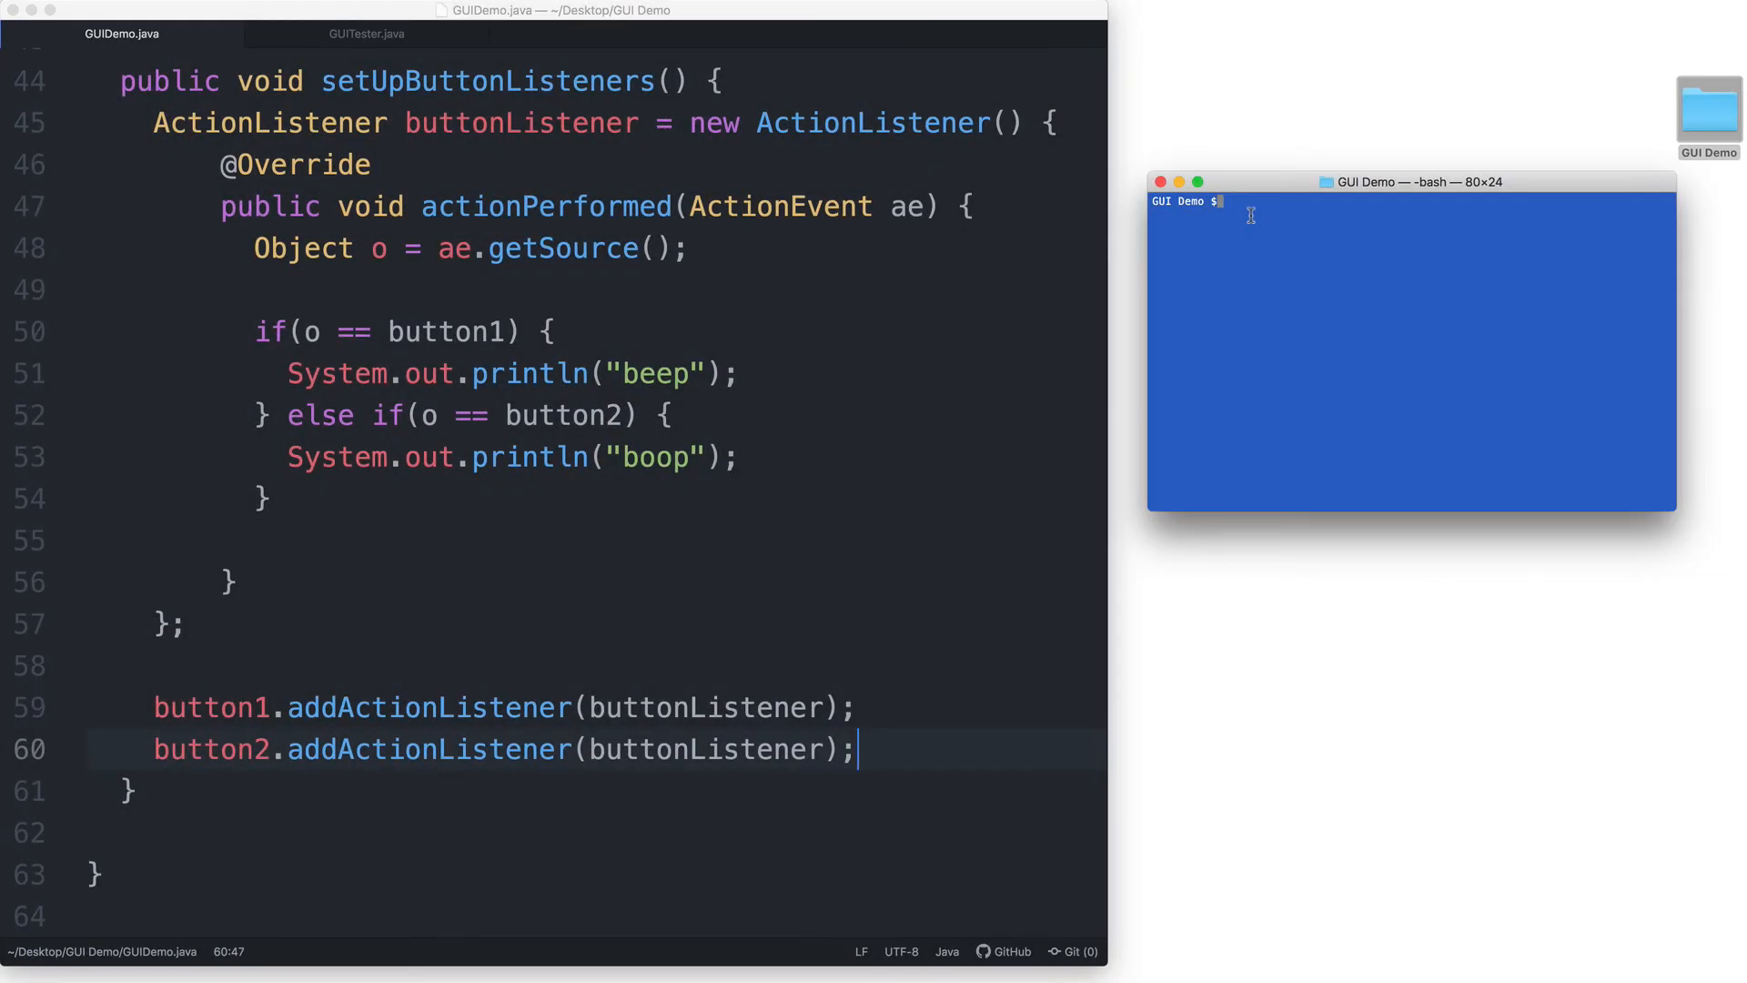
- Compile with javac *.java and launch the app with java GUITester
type("javac")
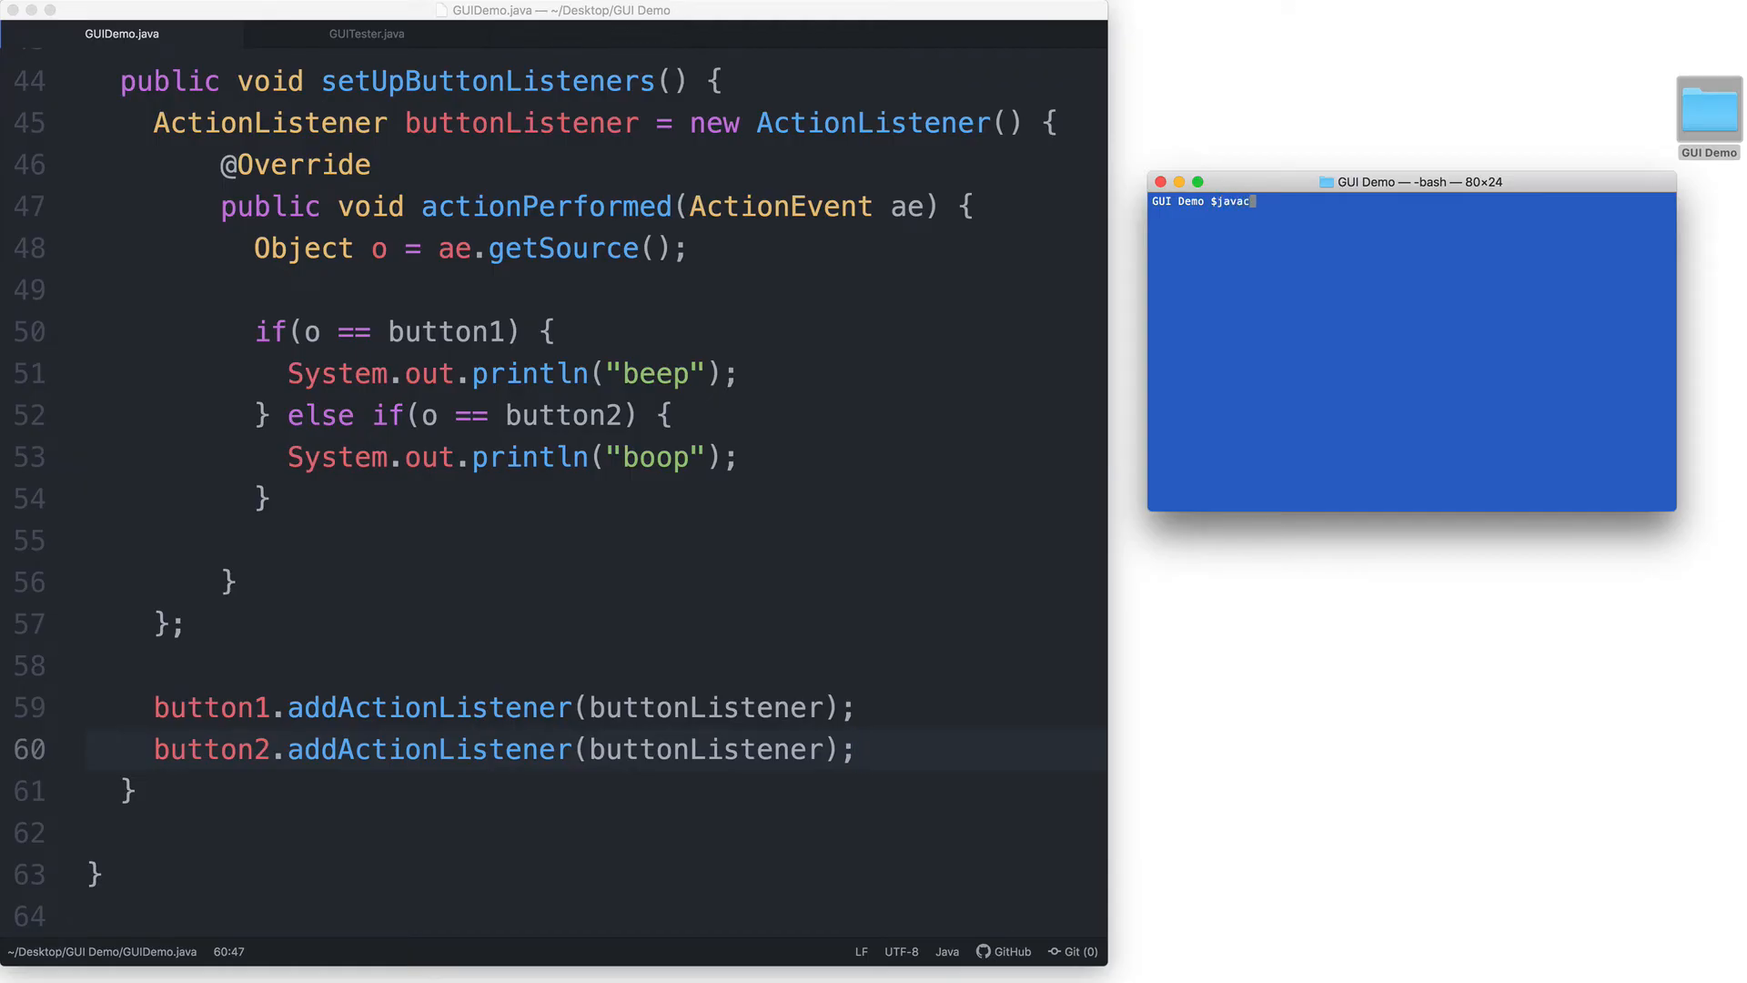
type("*.aj")
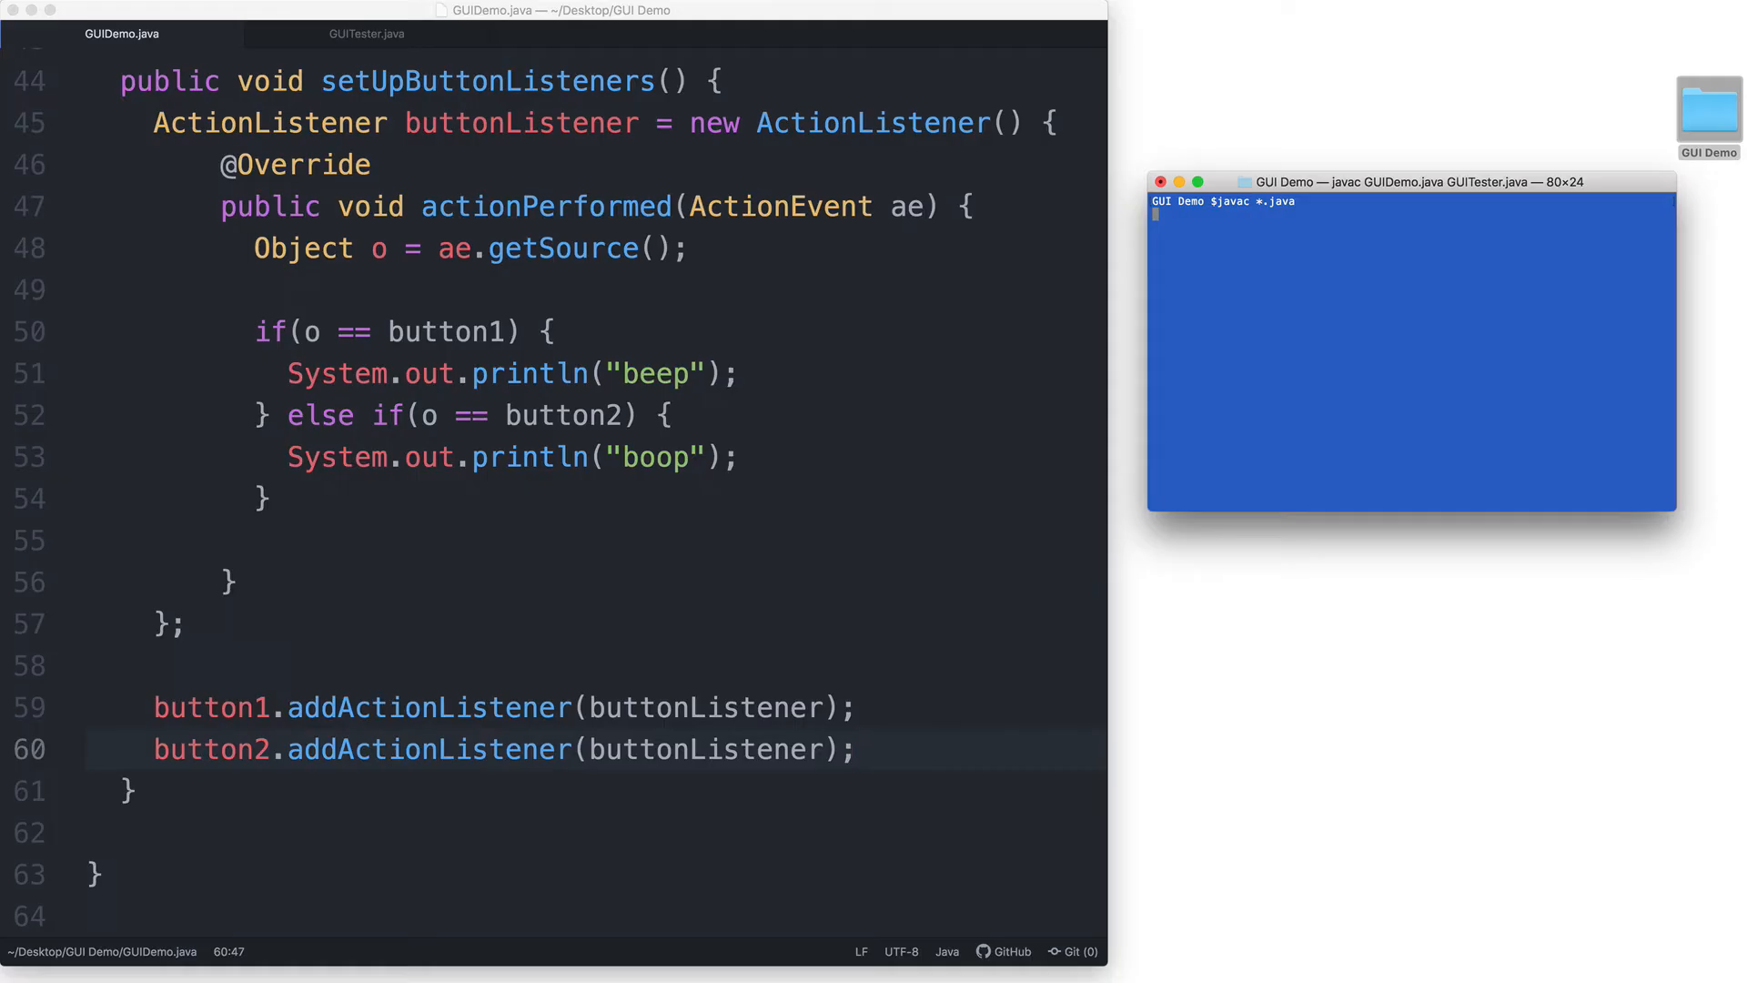
left_click(858, 748)
type("java")
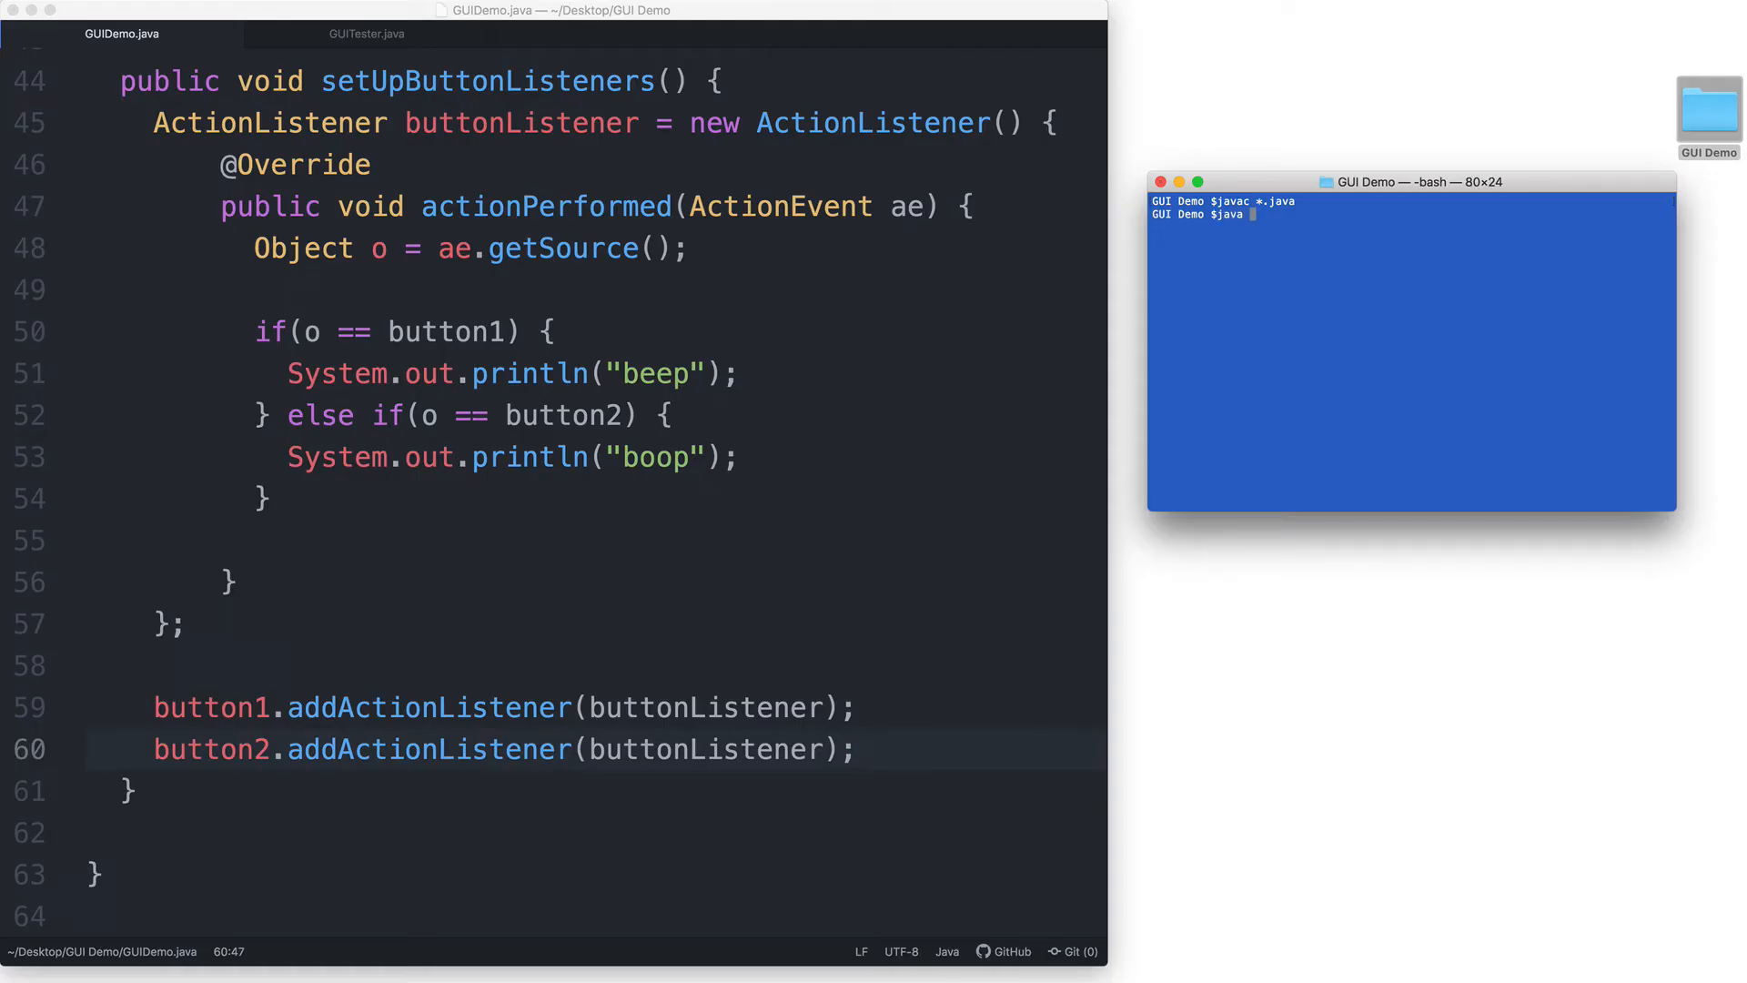
type("GUITester")
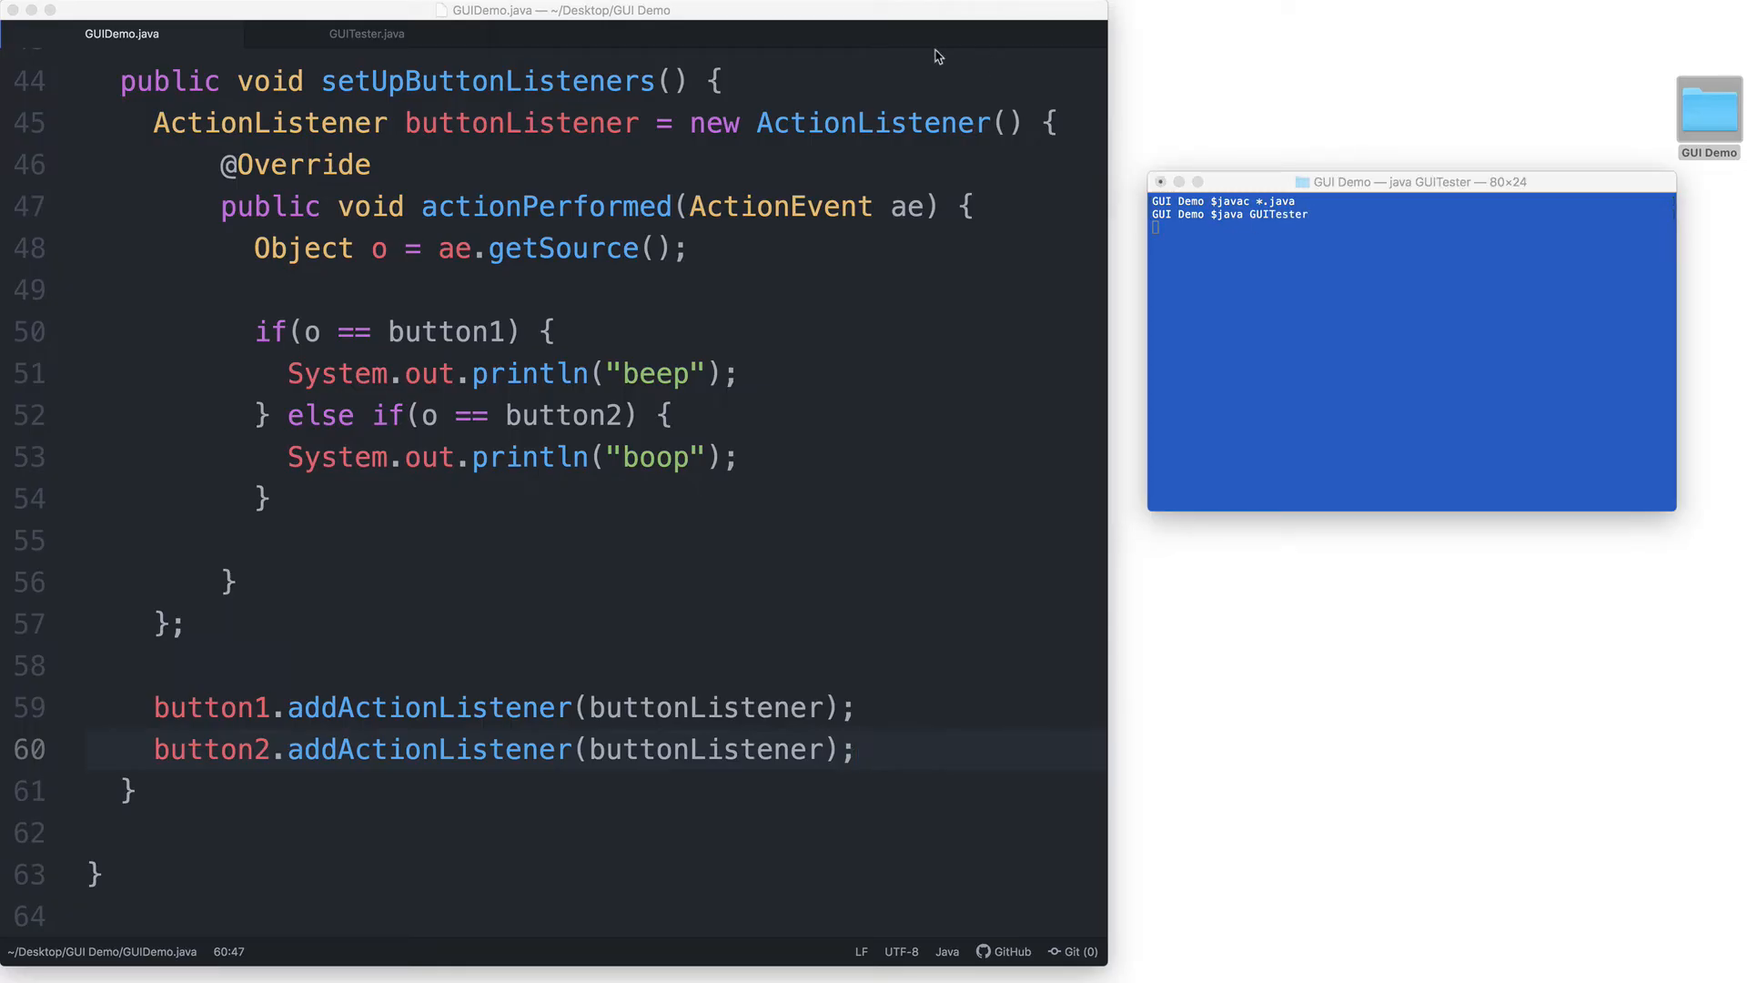
mouse_move(510, 355)
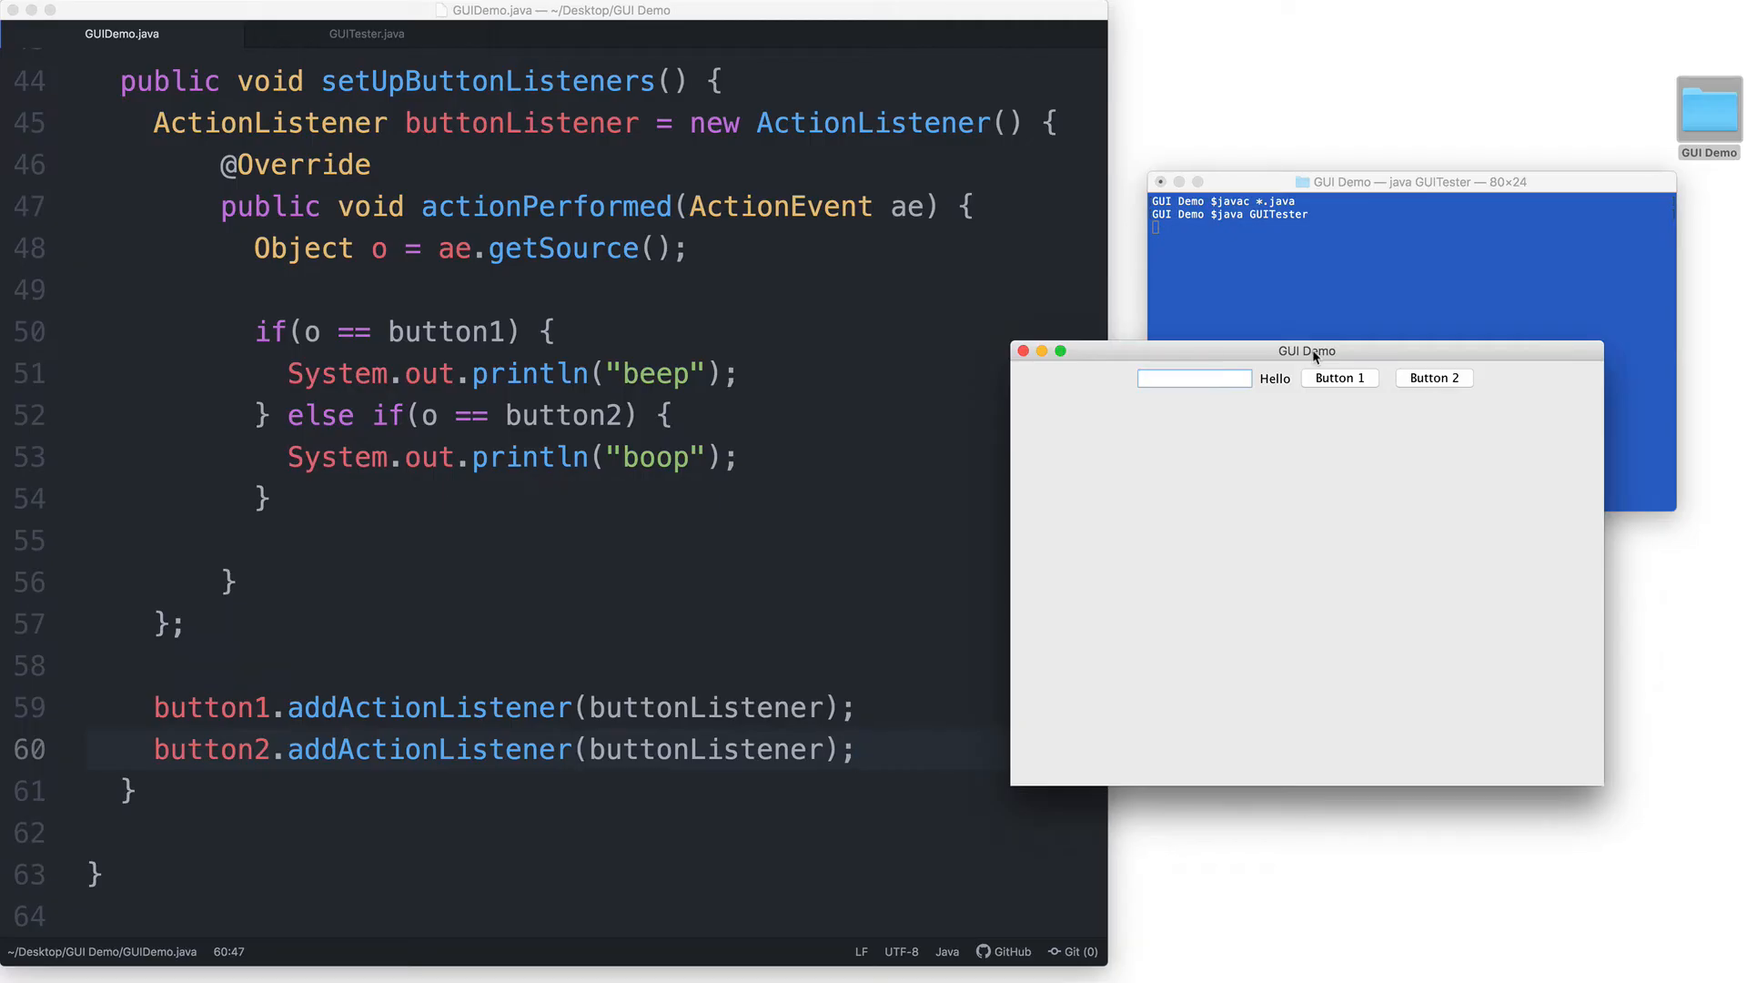
left_click(858, 748)
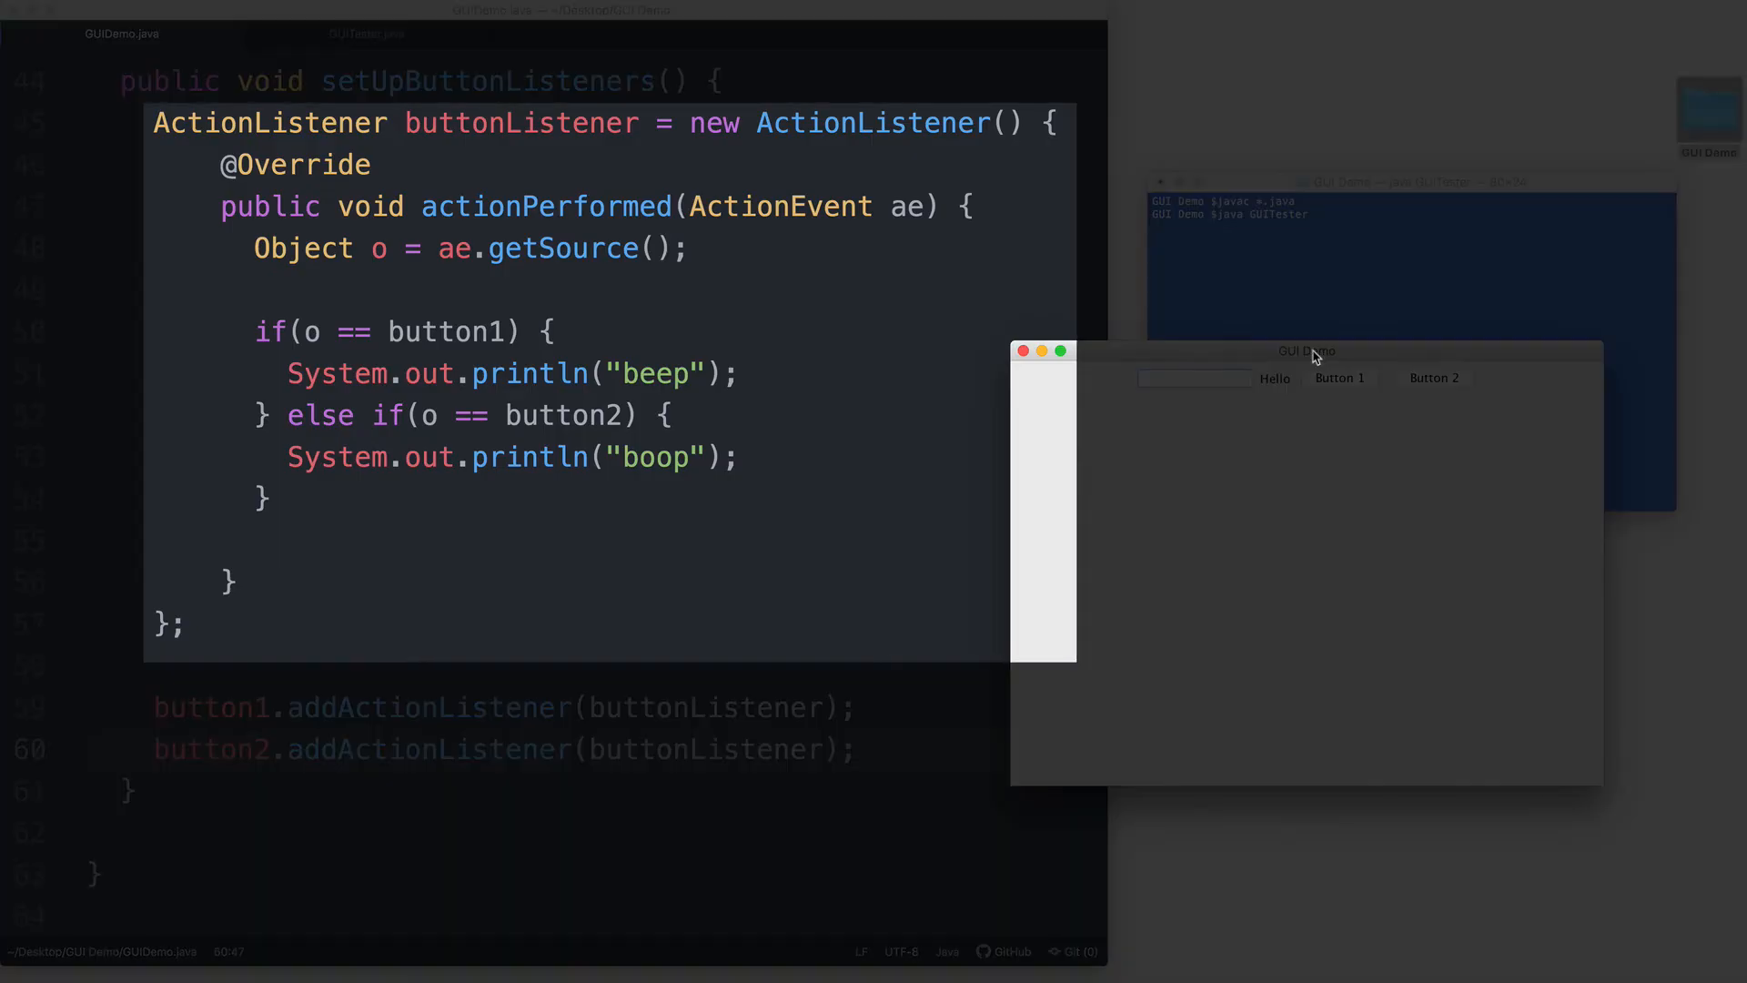
mouse_move(1456, 692)
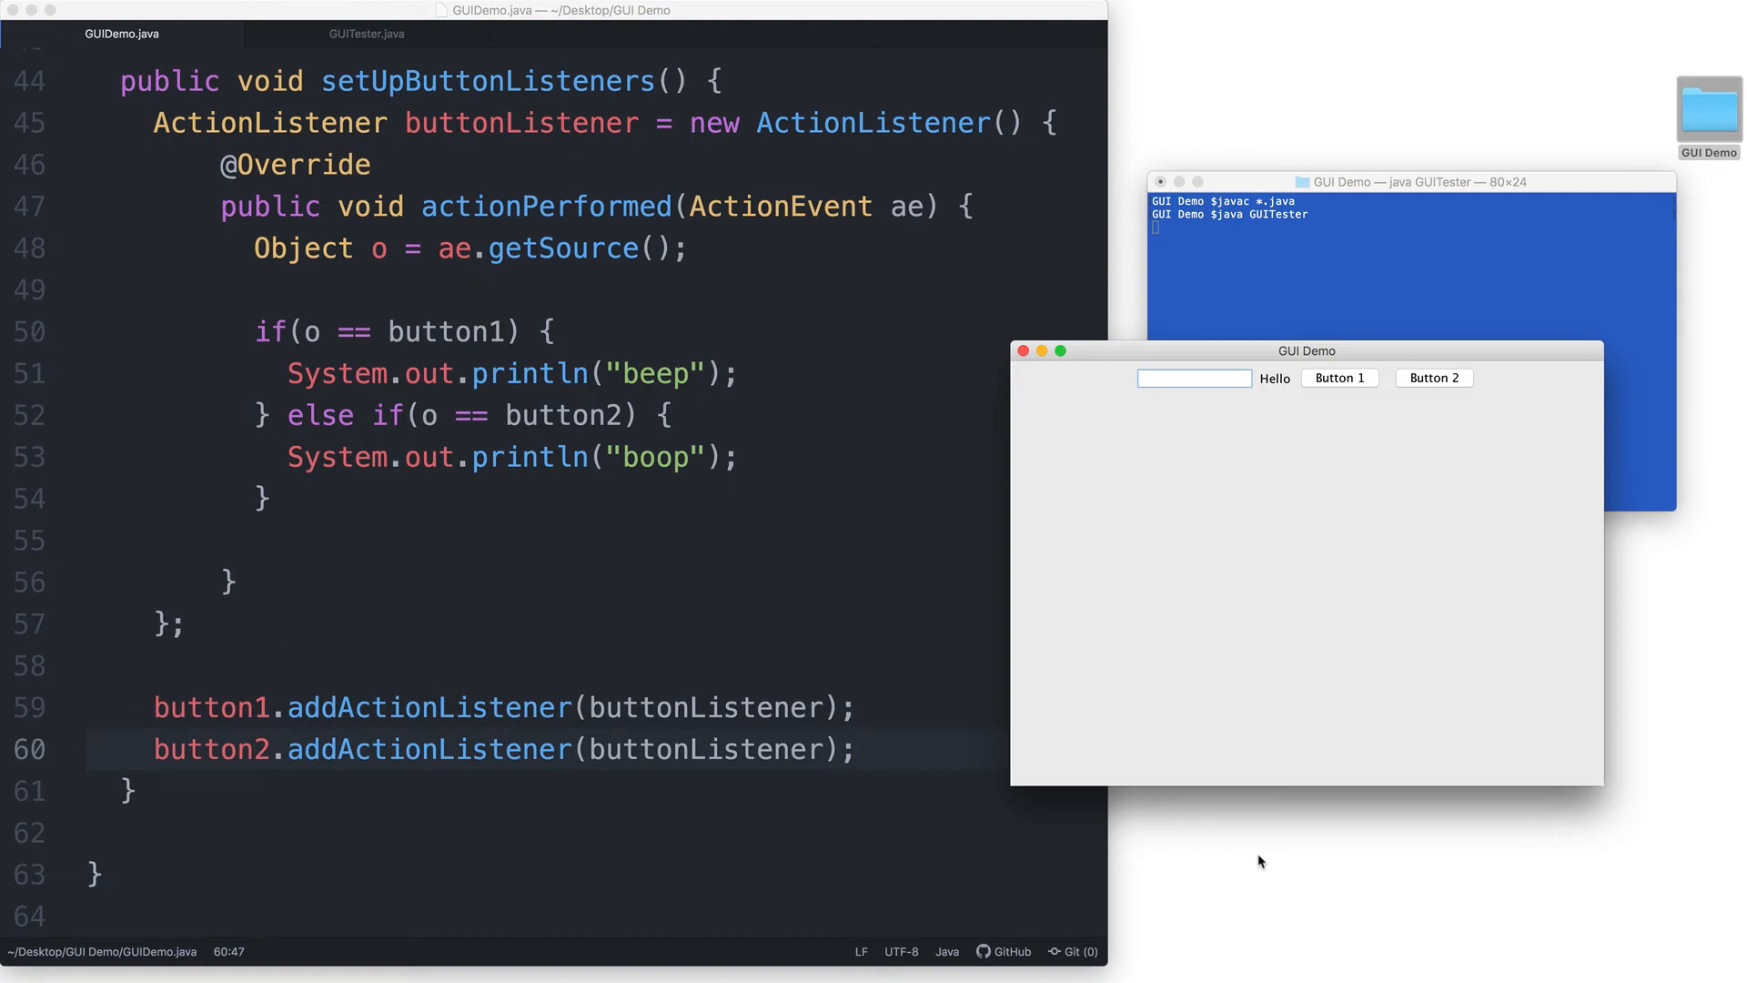
left_click(857, 748)
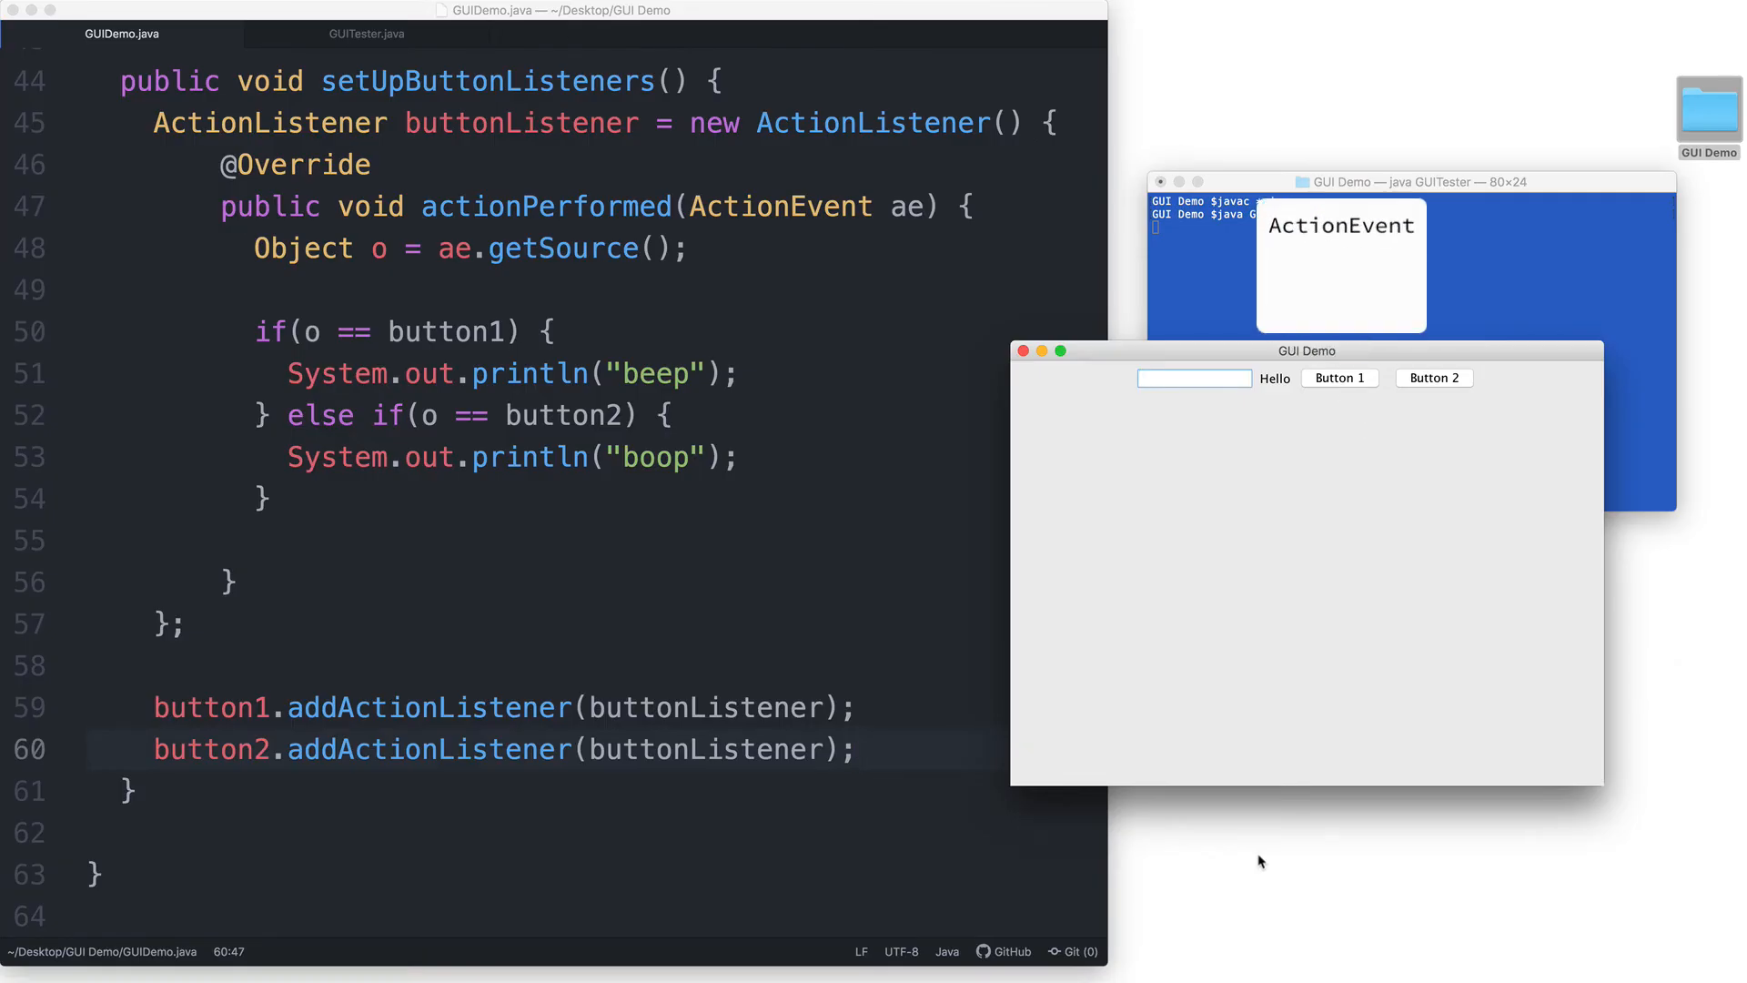
left_click(857, 748)
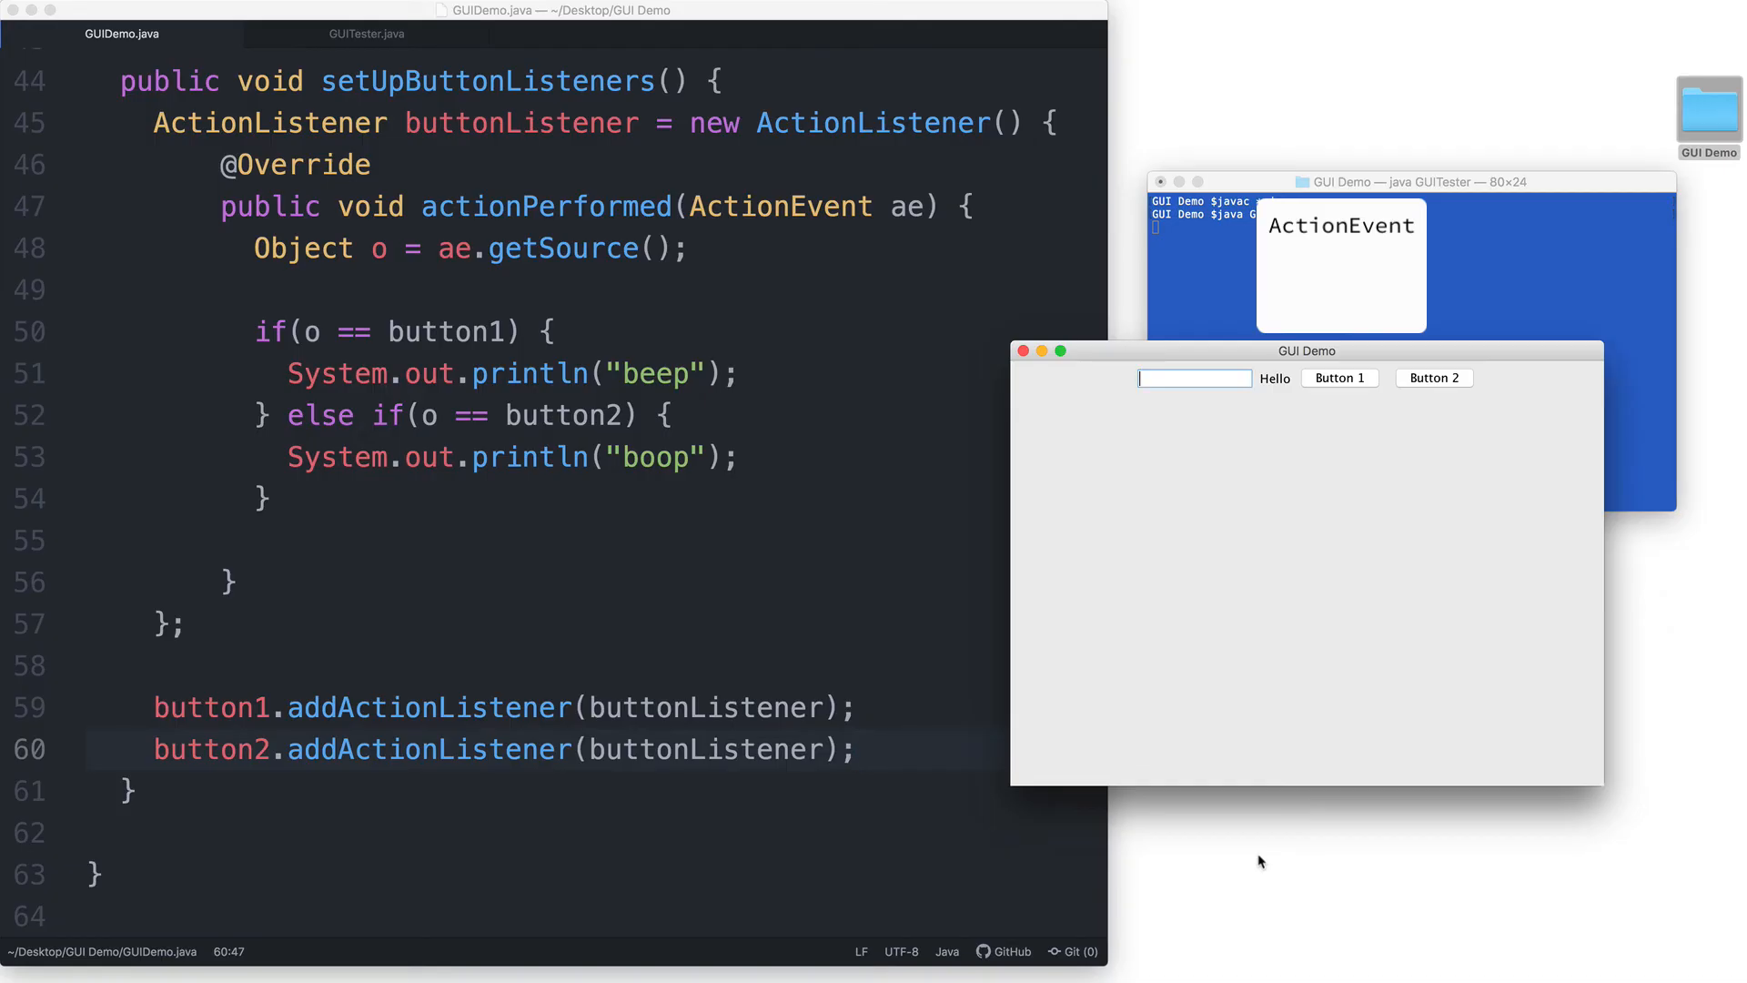
left_click(857, 748)
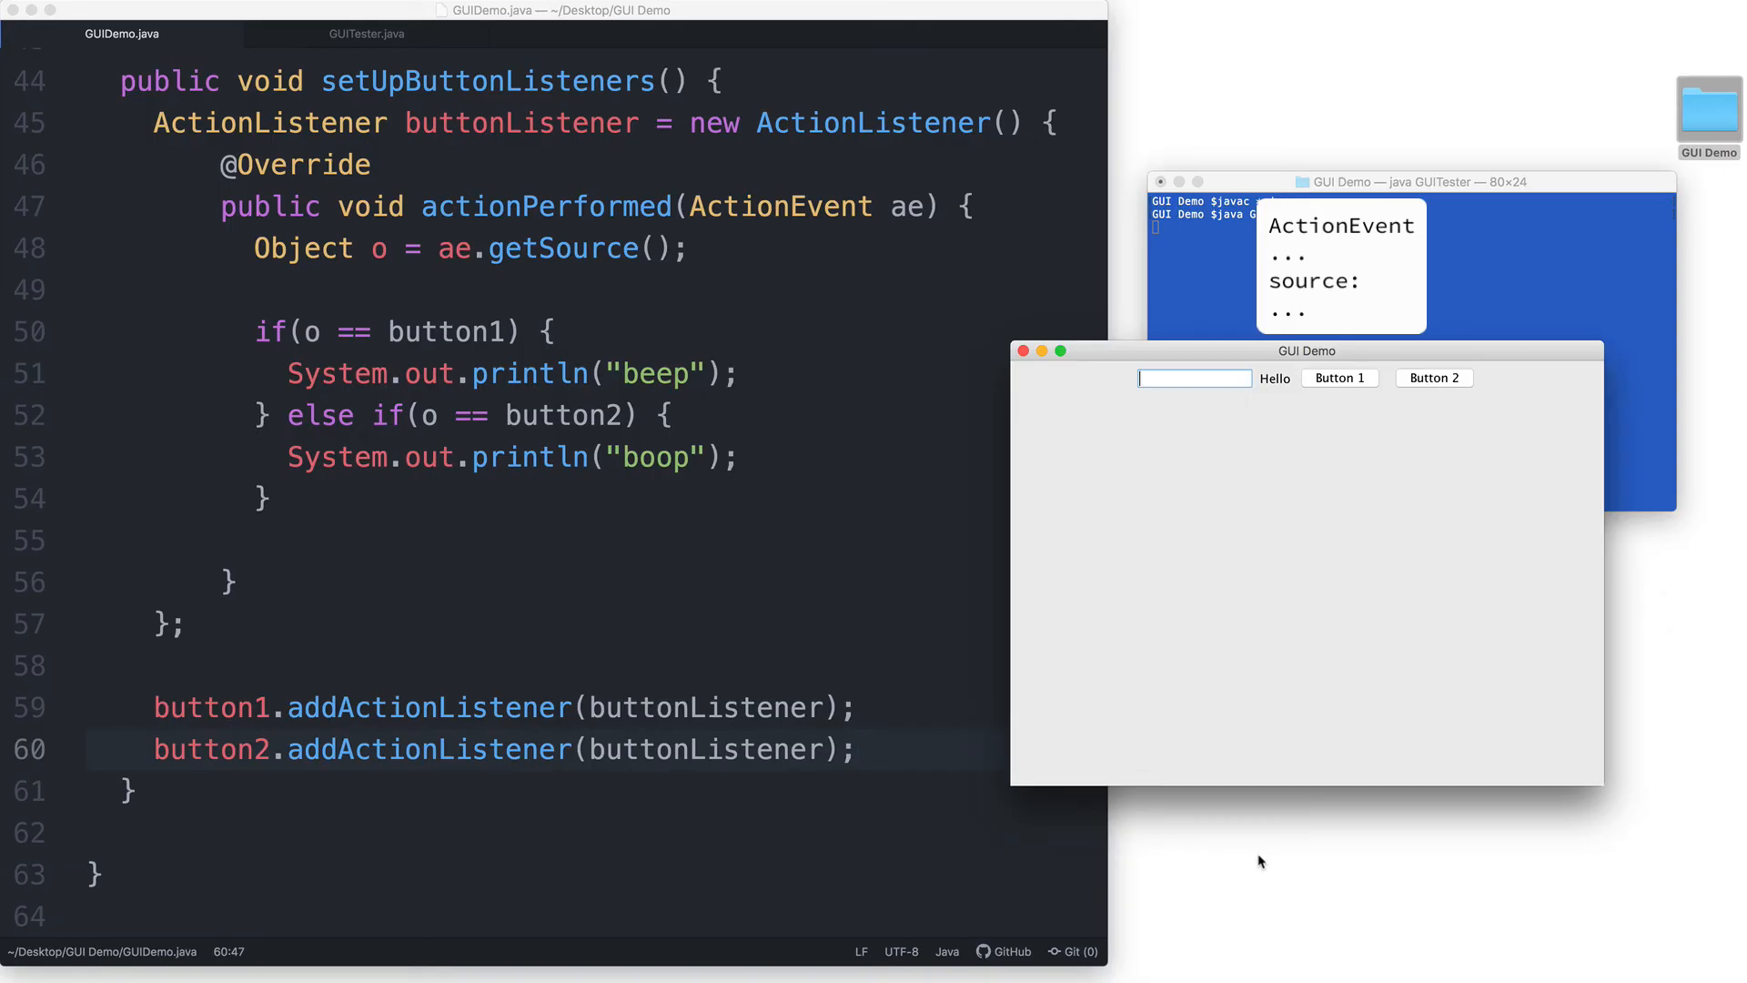
left_click(857, 748)
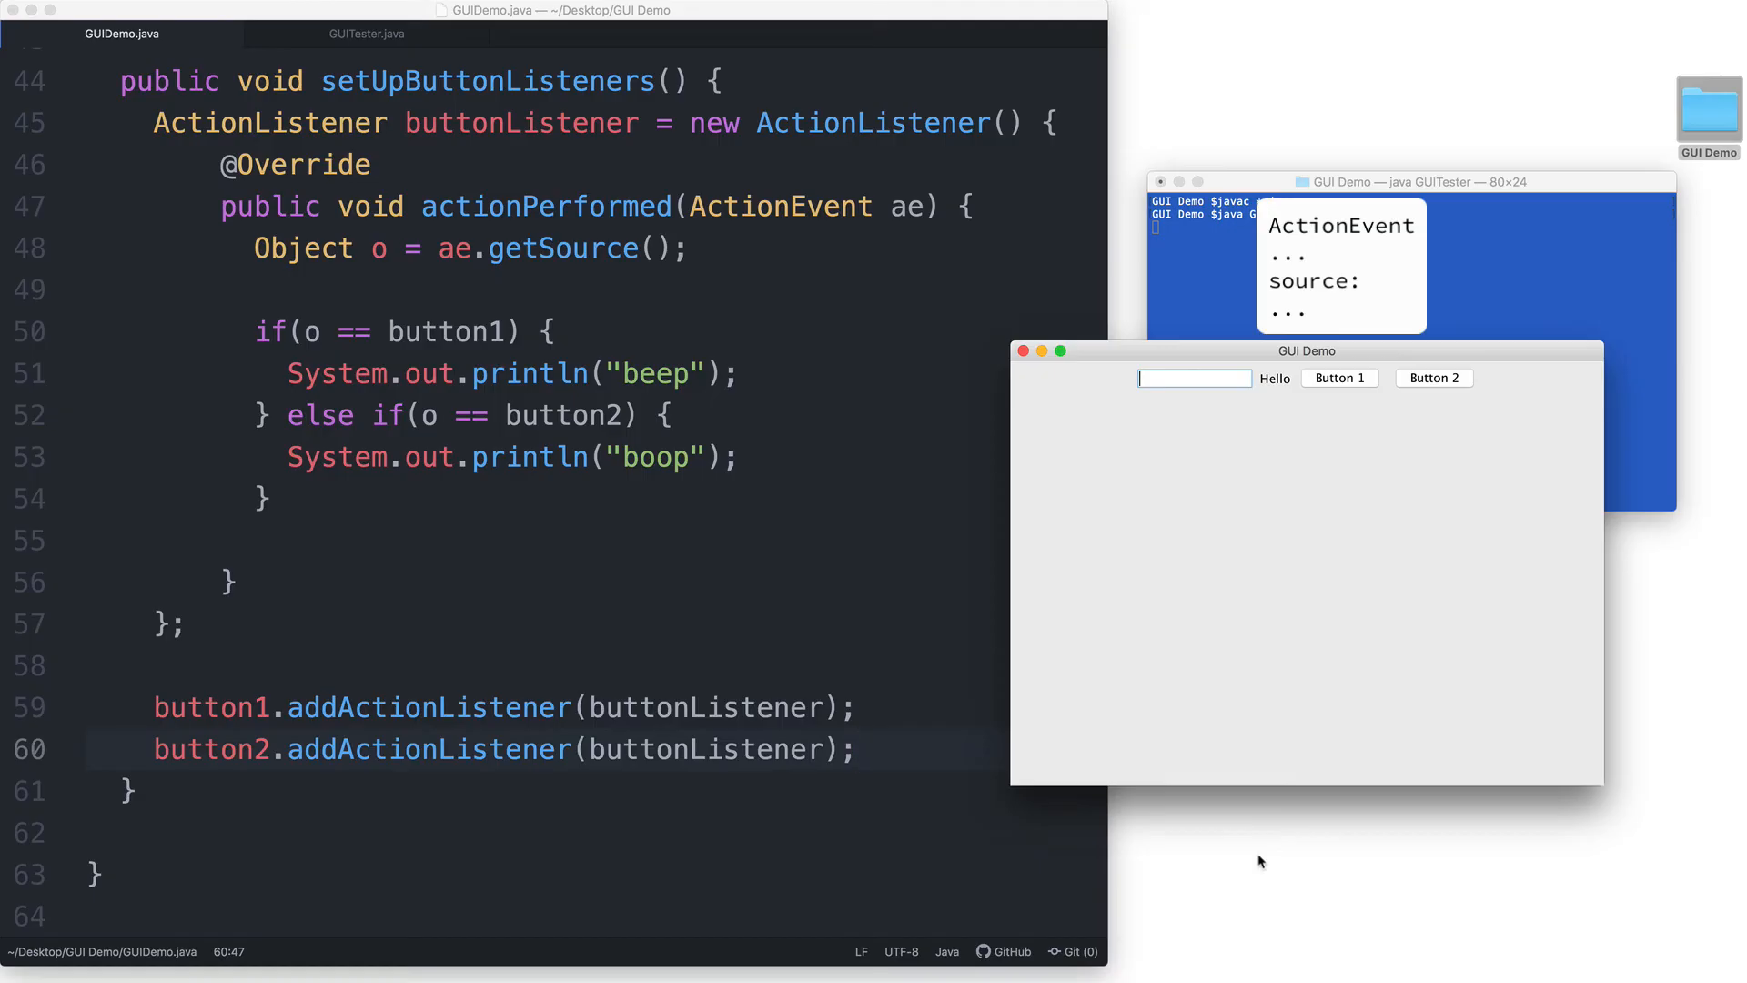
left_click(858, 748)
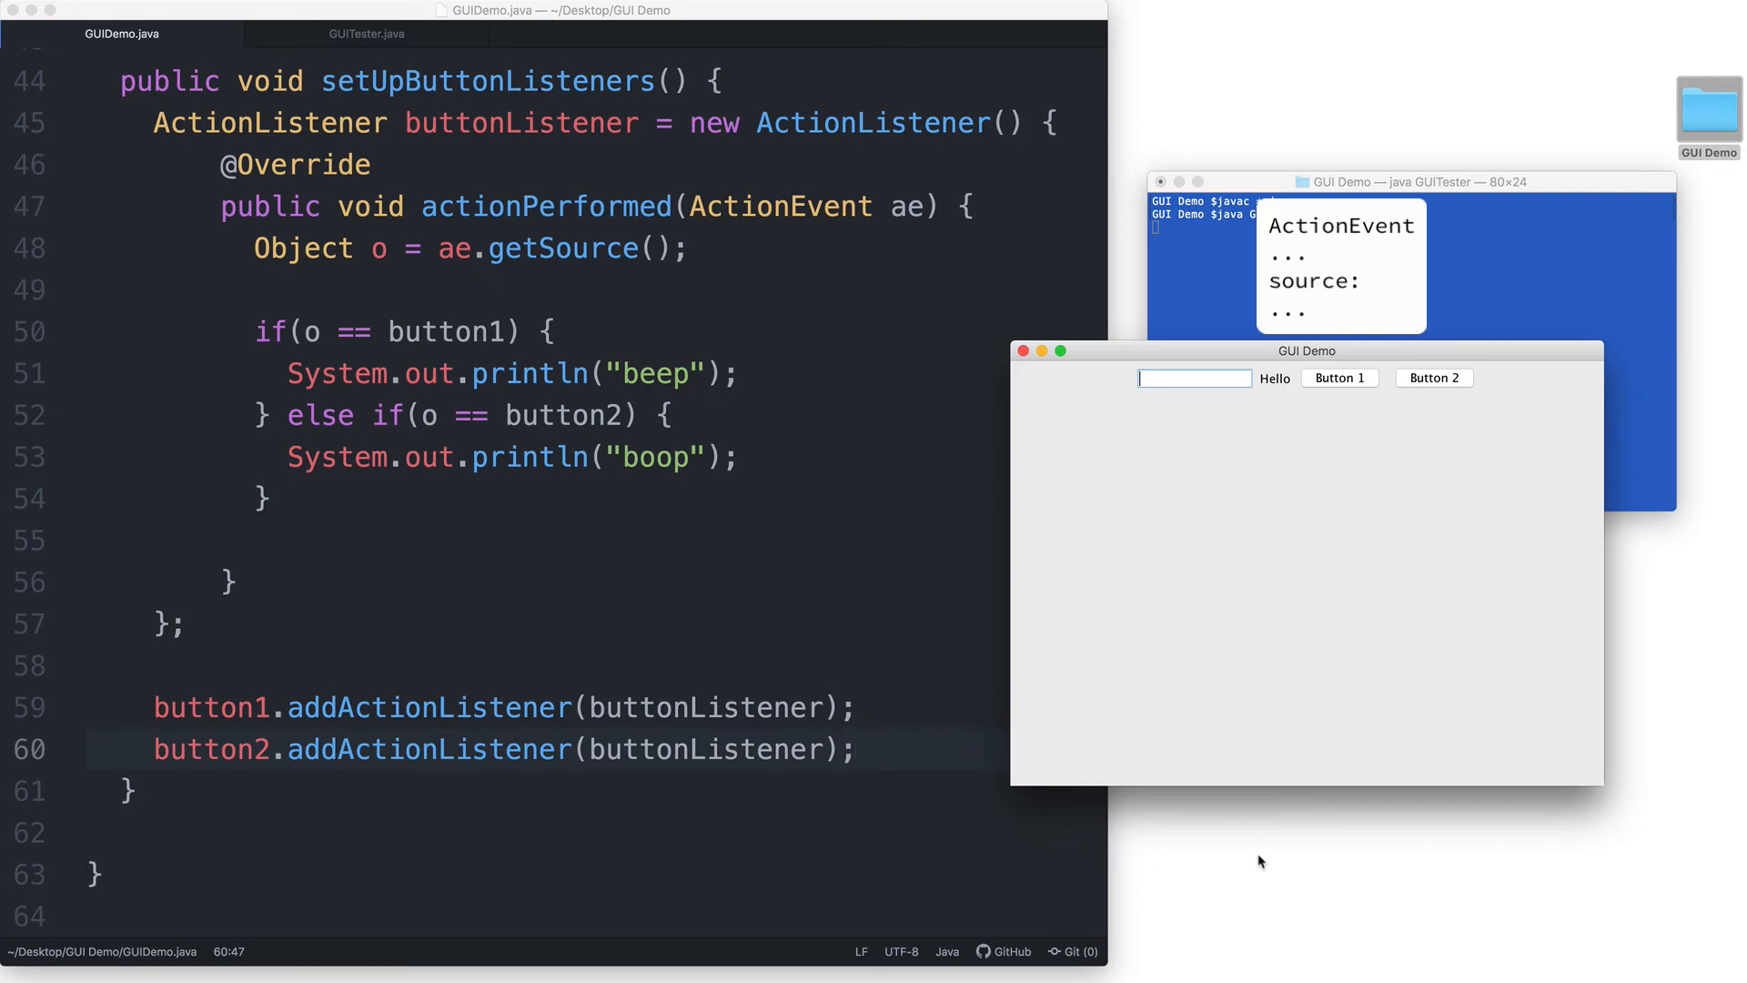
left_click(1339, 377)
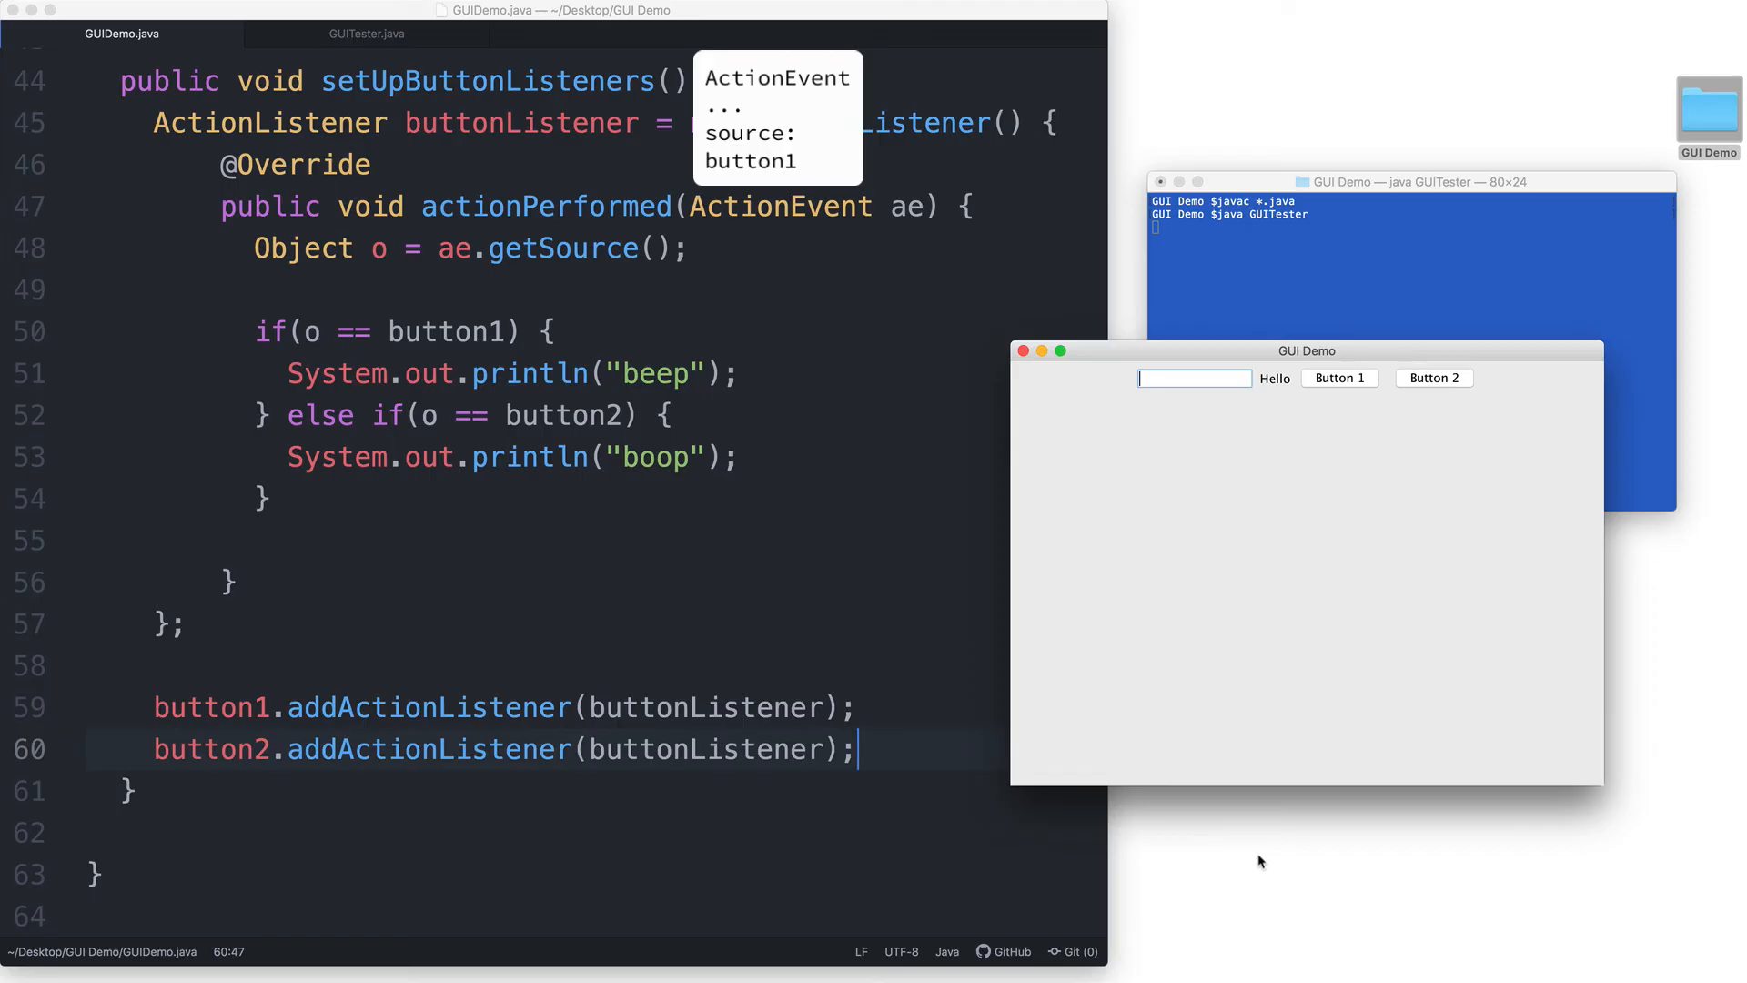
mouse_move(875, 195)
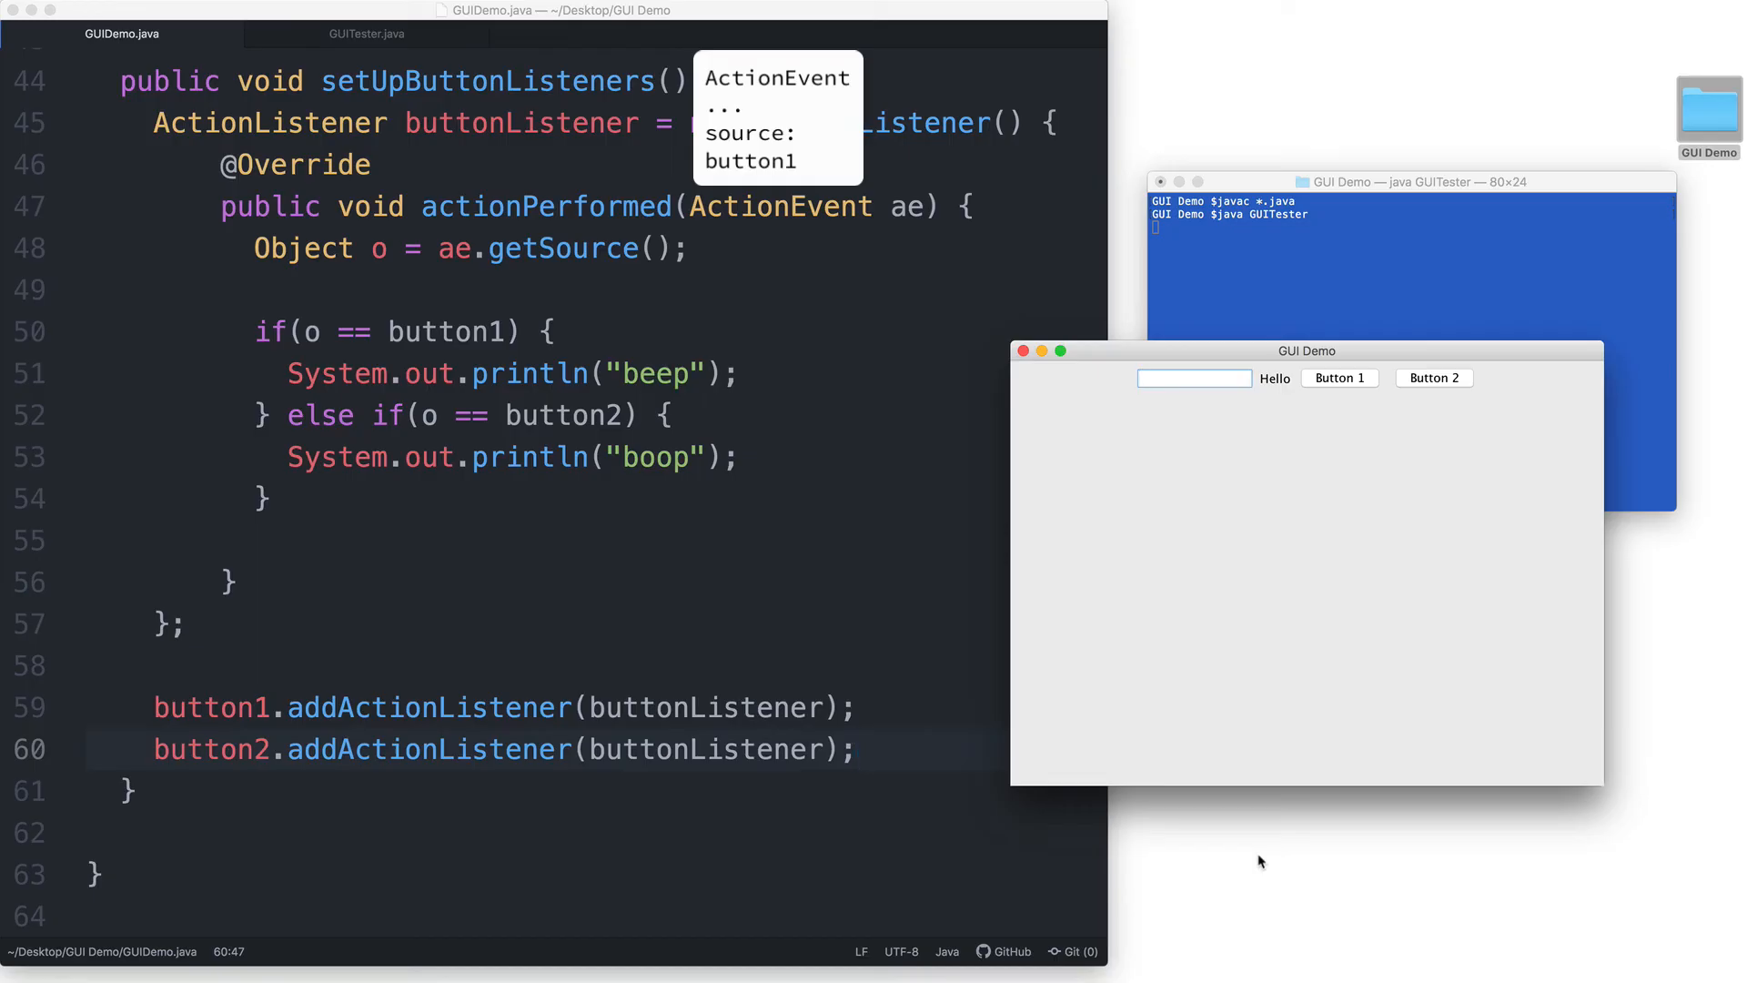
left_click(857, 748)
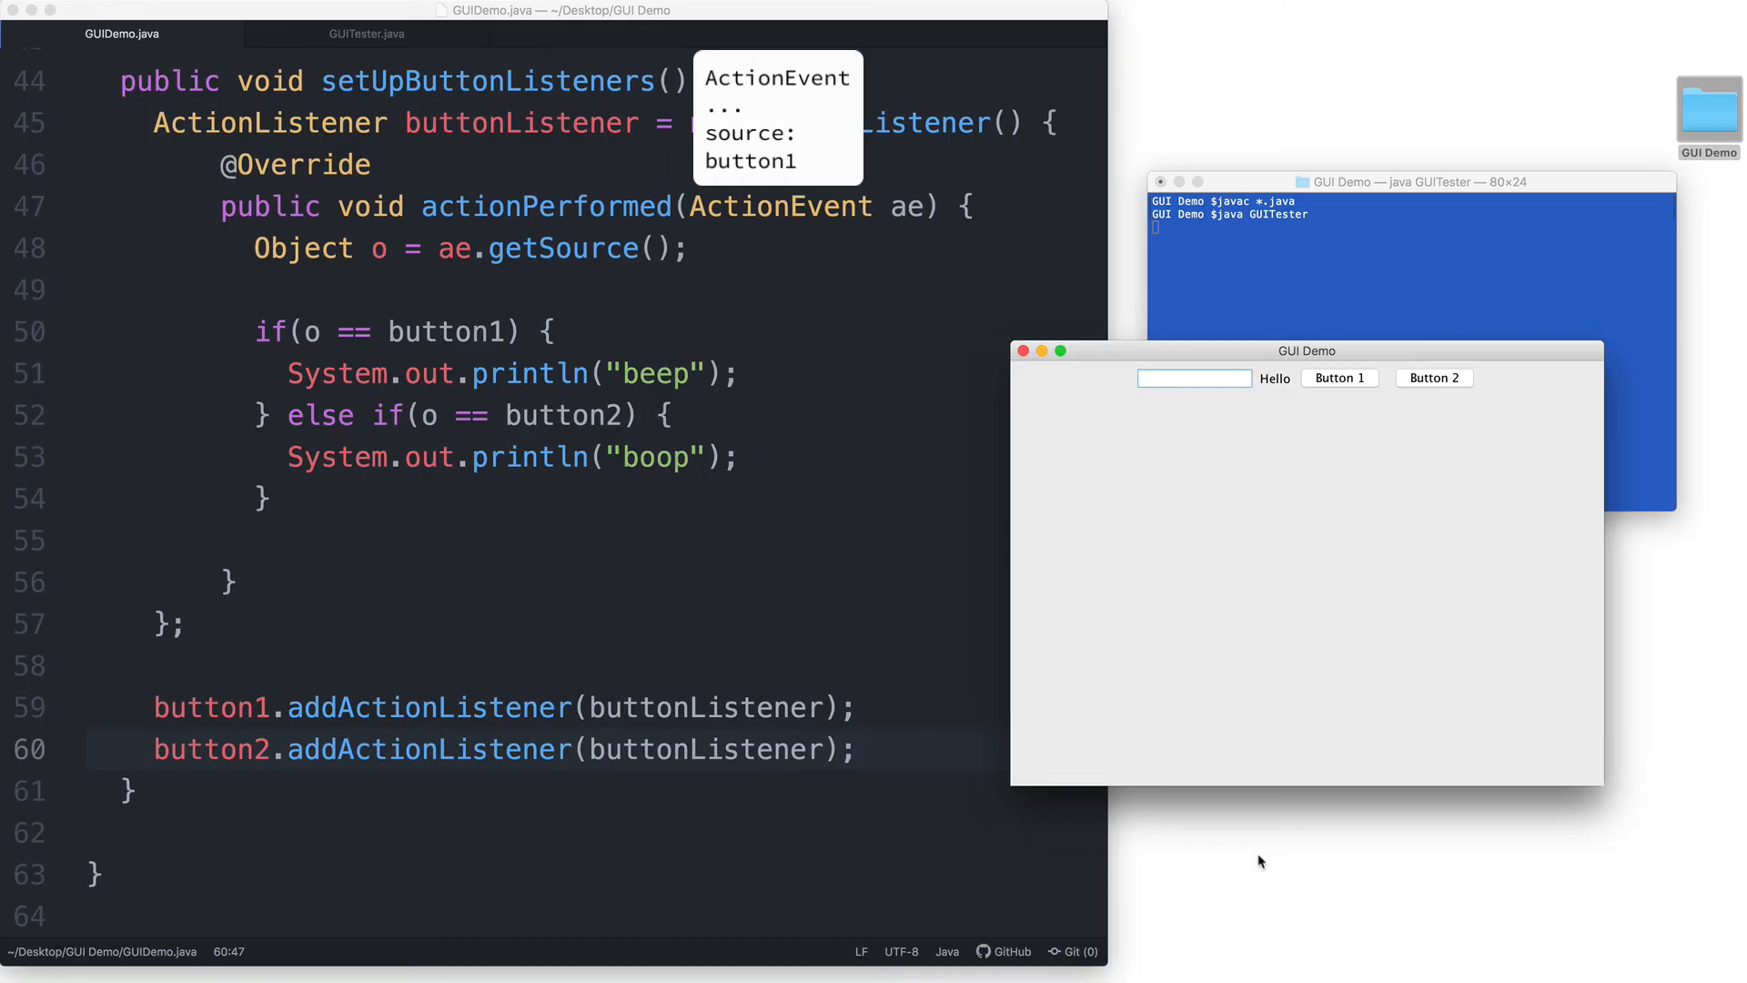
left_click(857, 748)
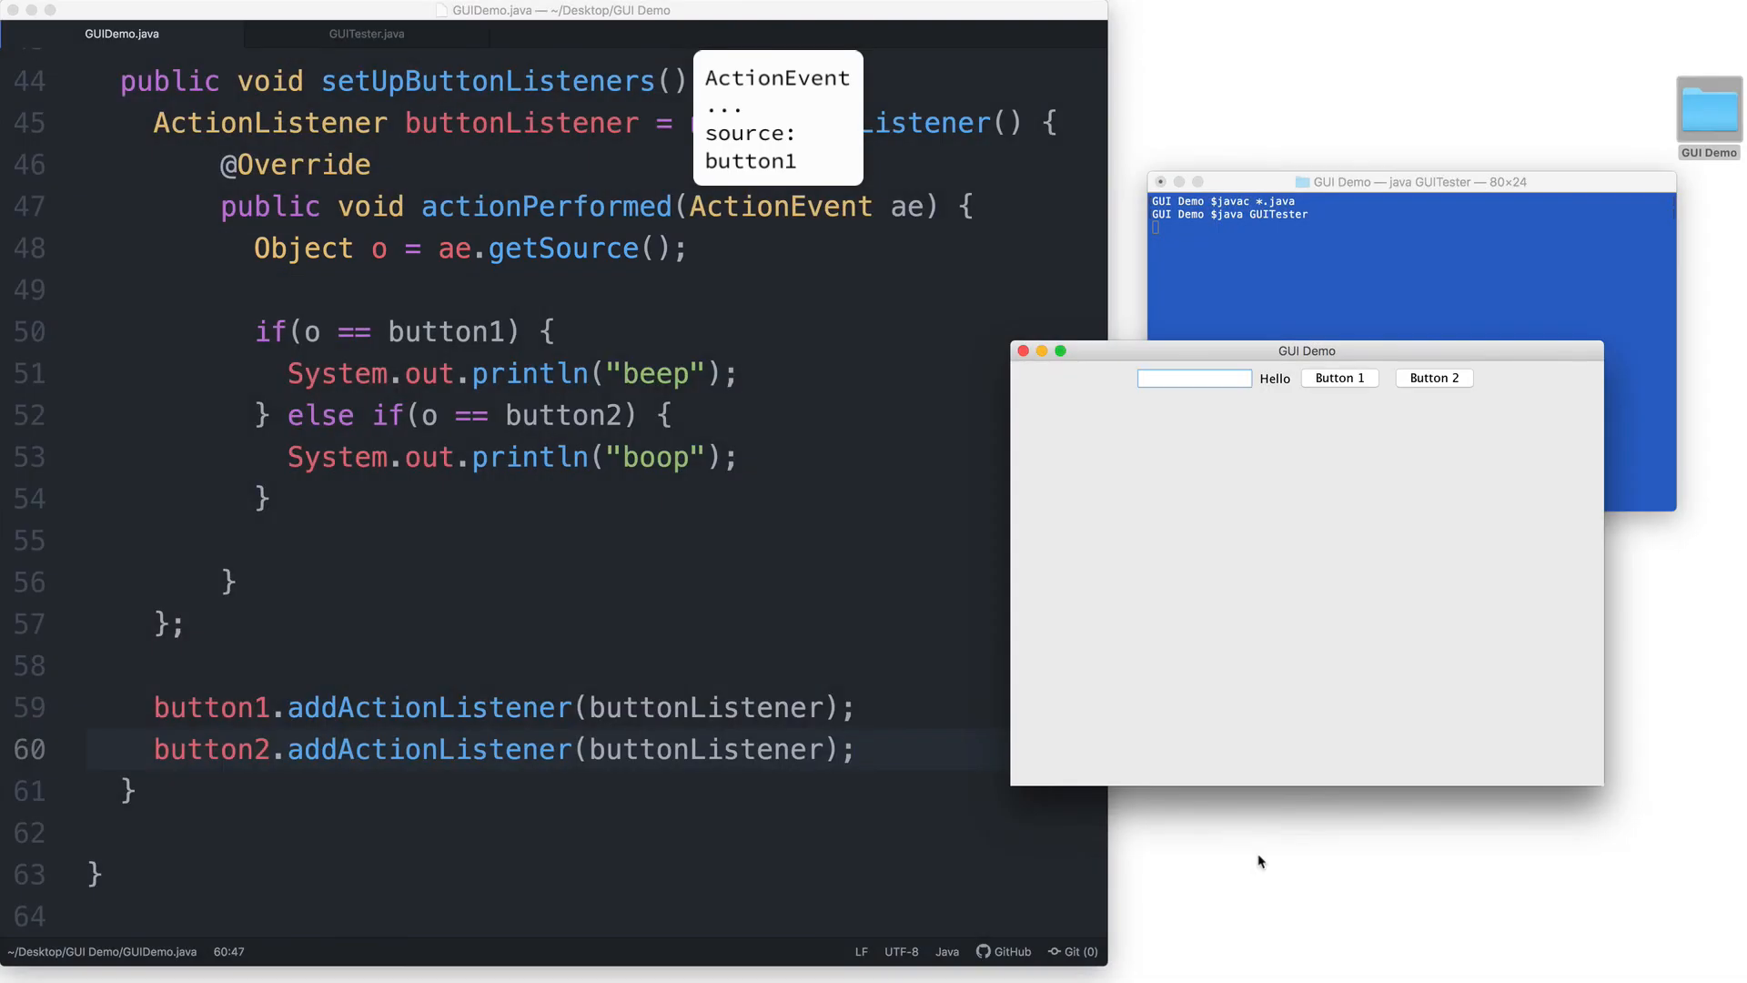
left_click(857, 748)
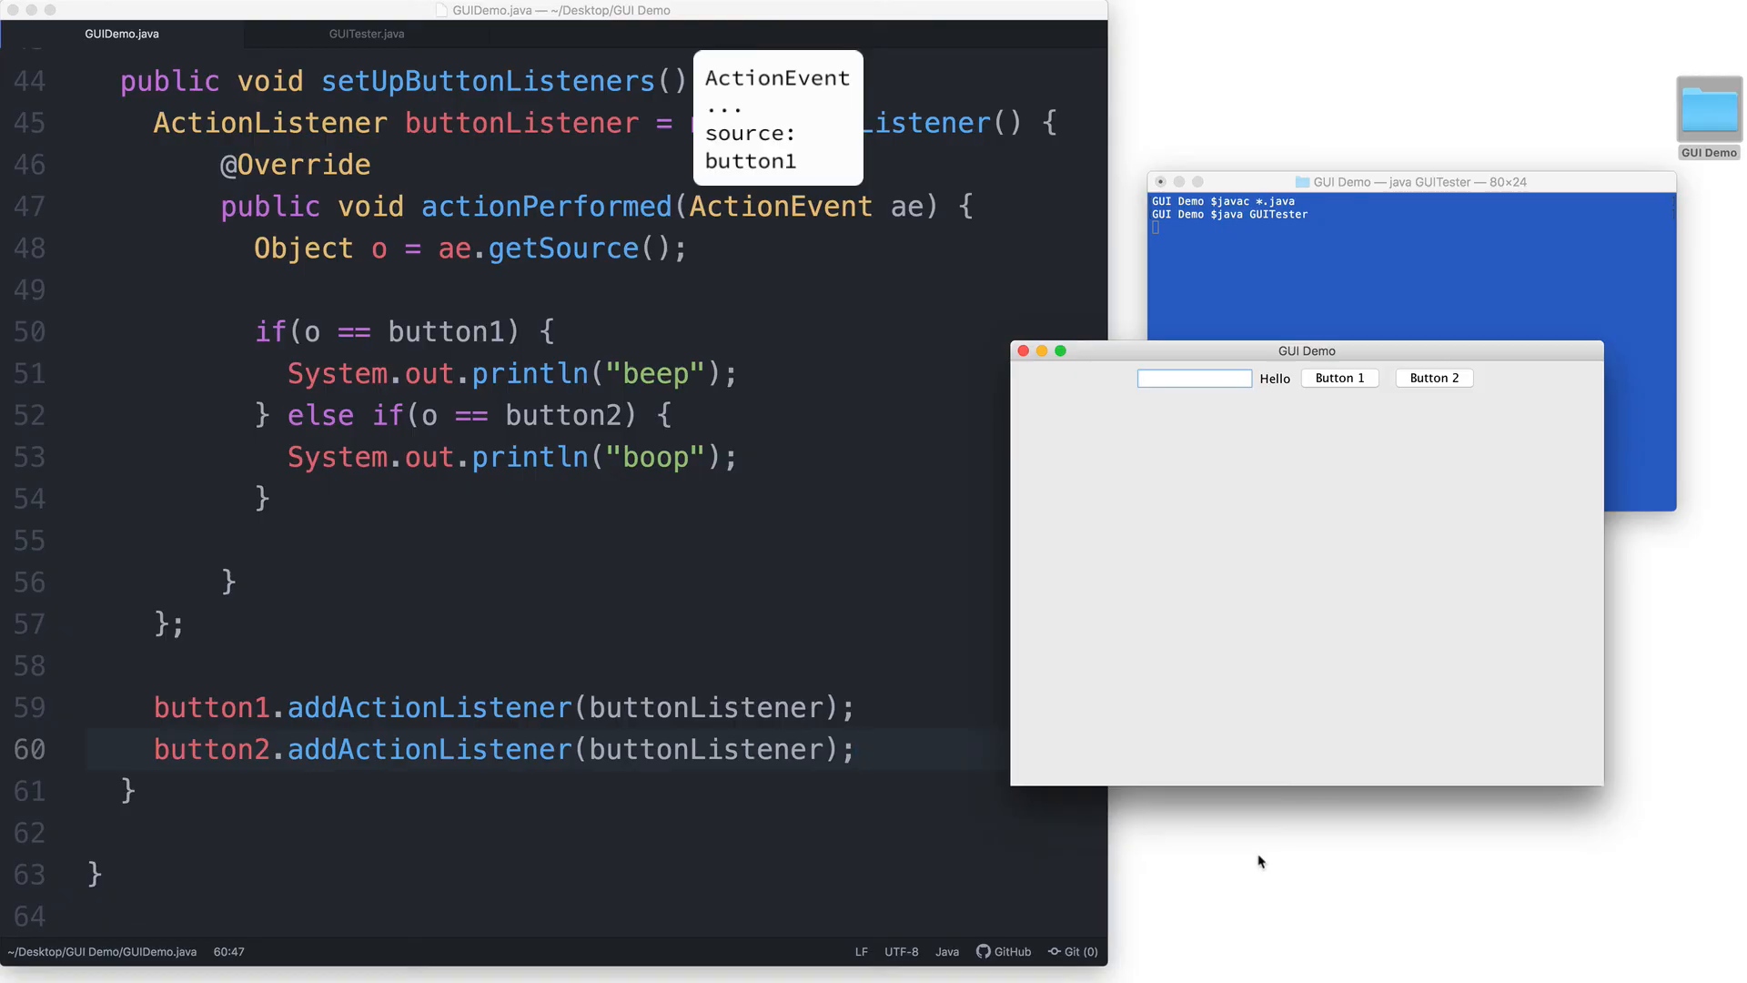
left_click(857, 748)
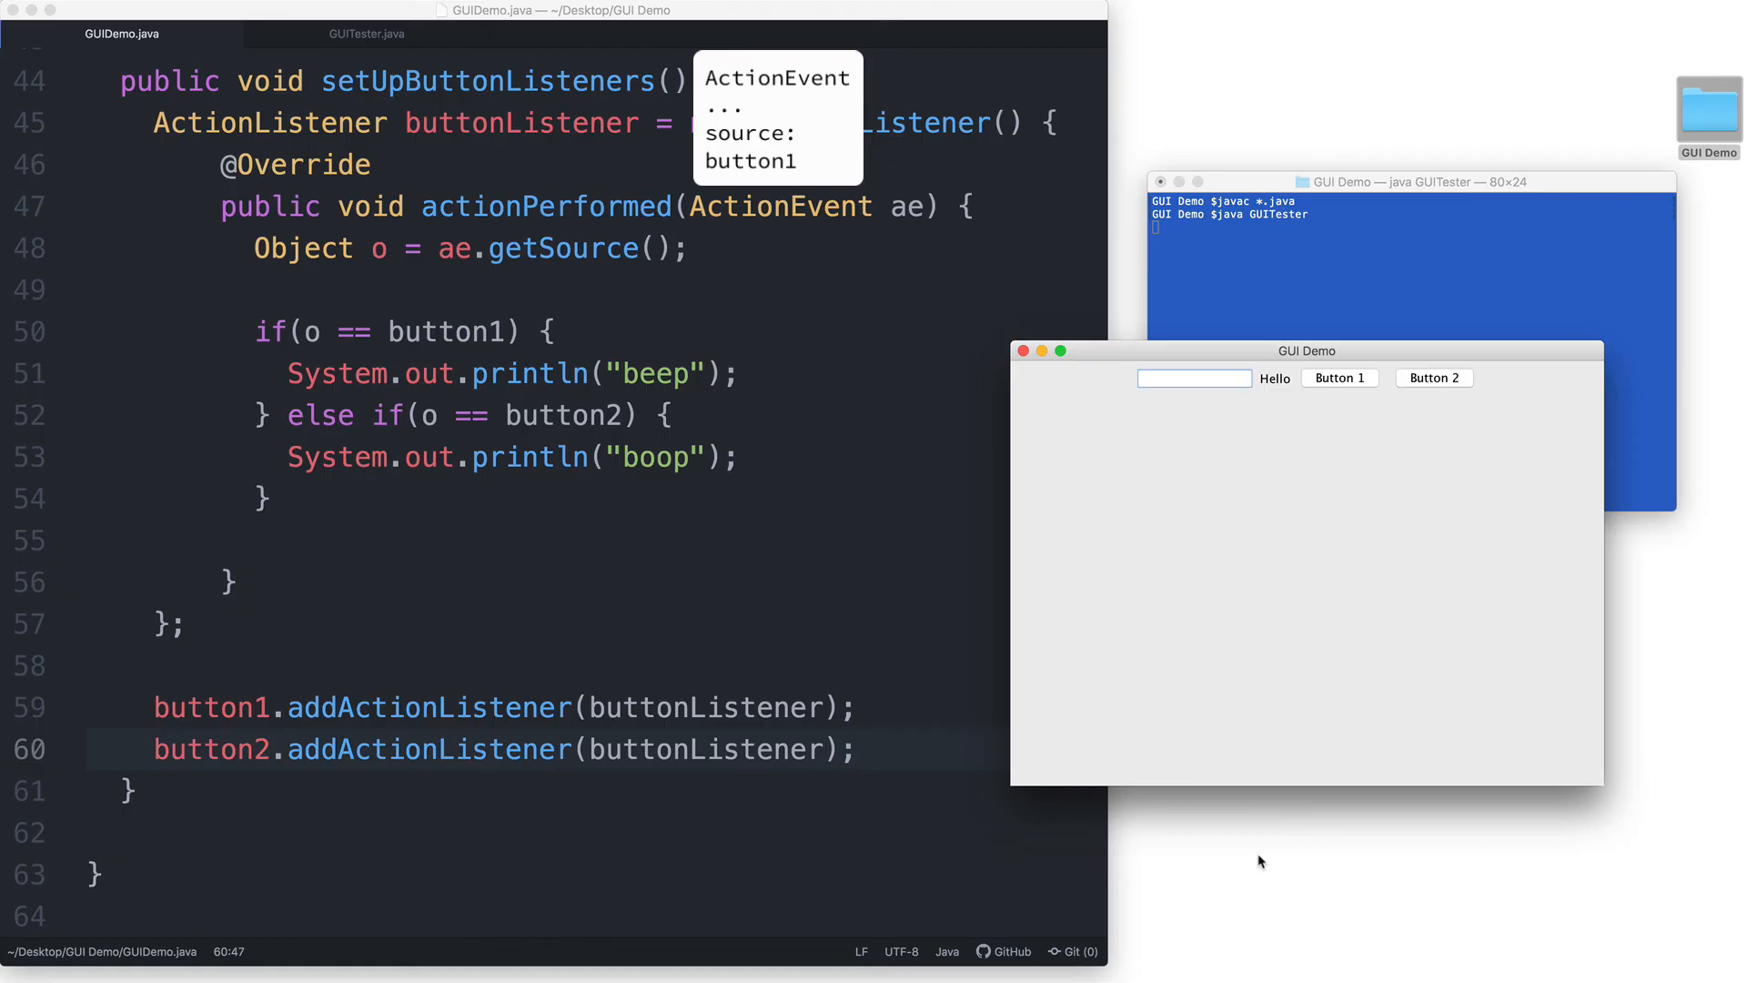
left_click(857, 749)
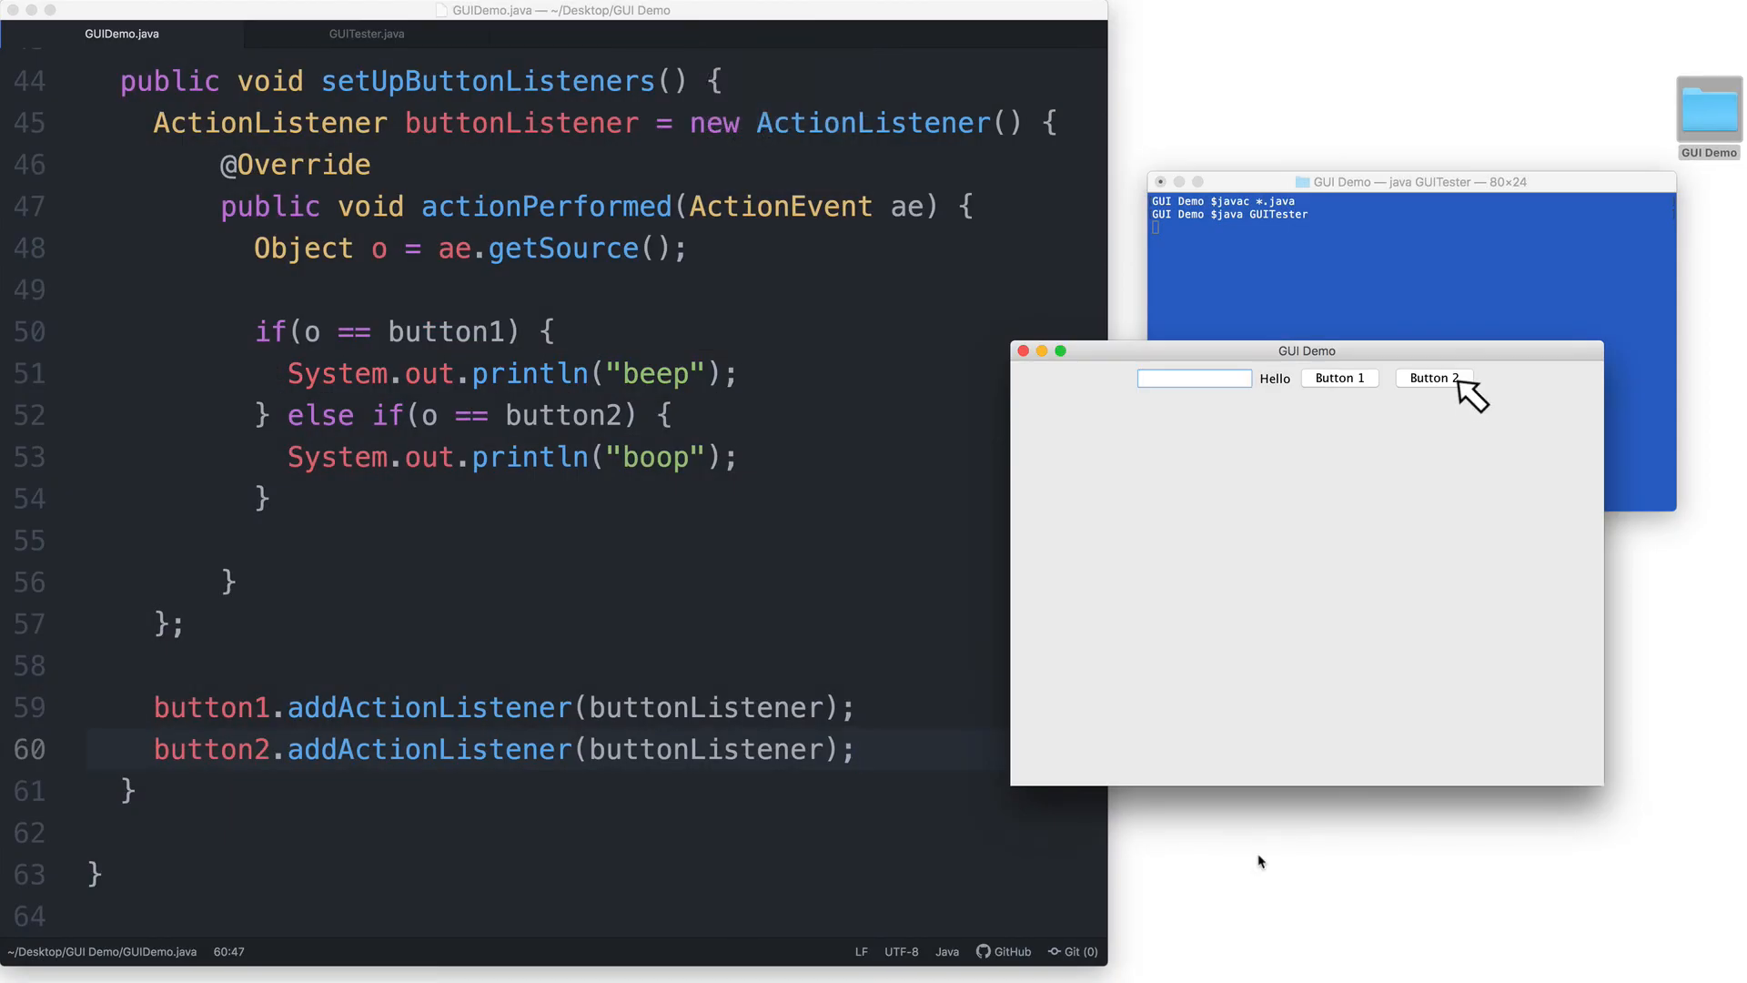
left_click(1432, 377)
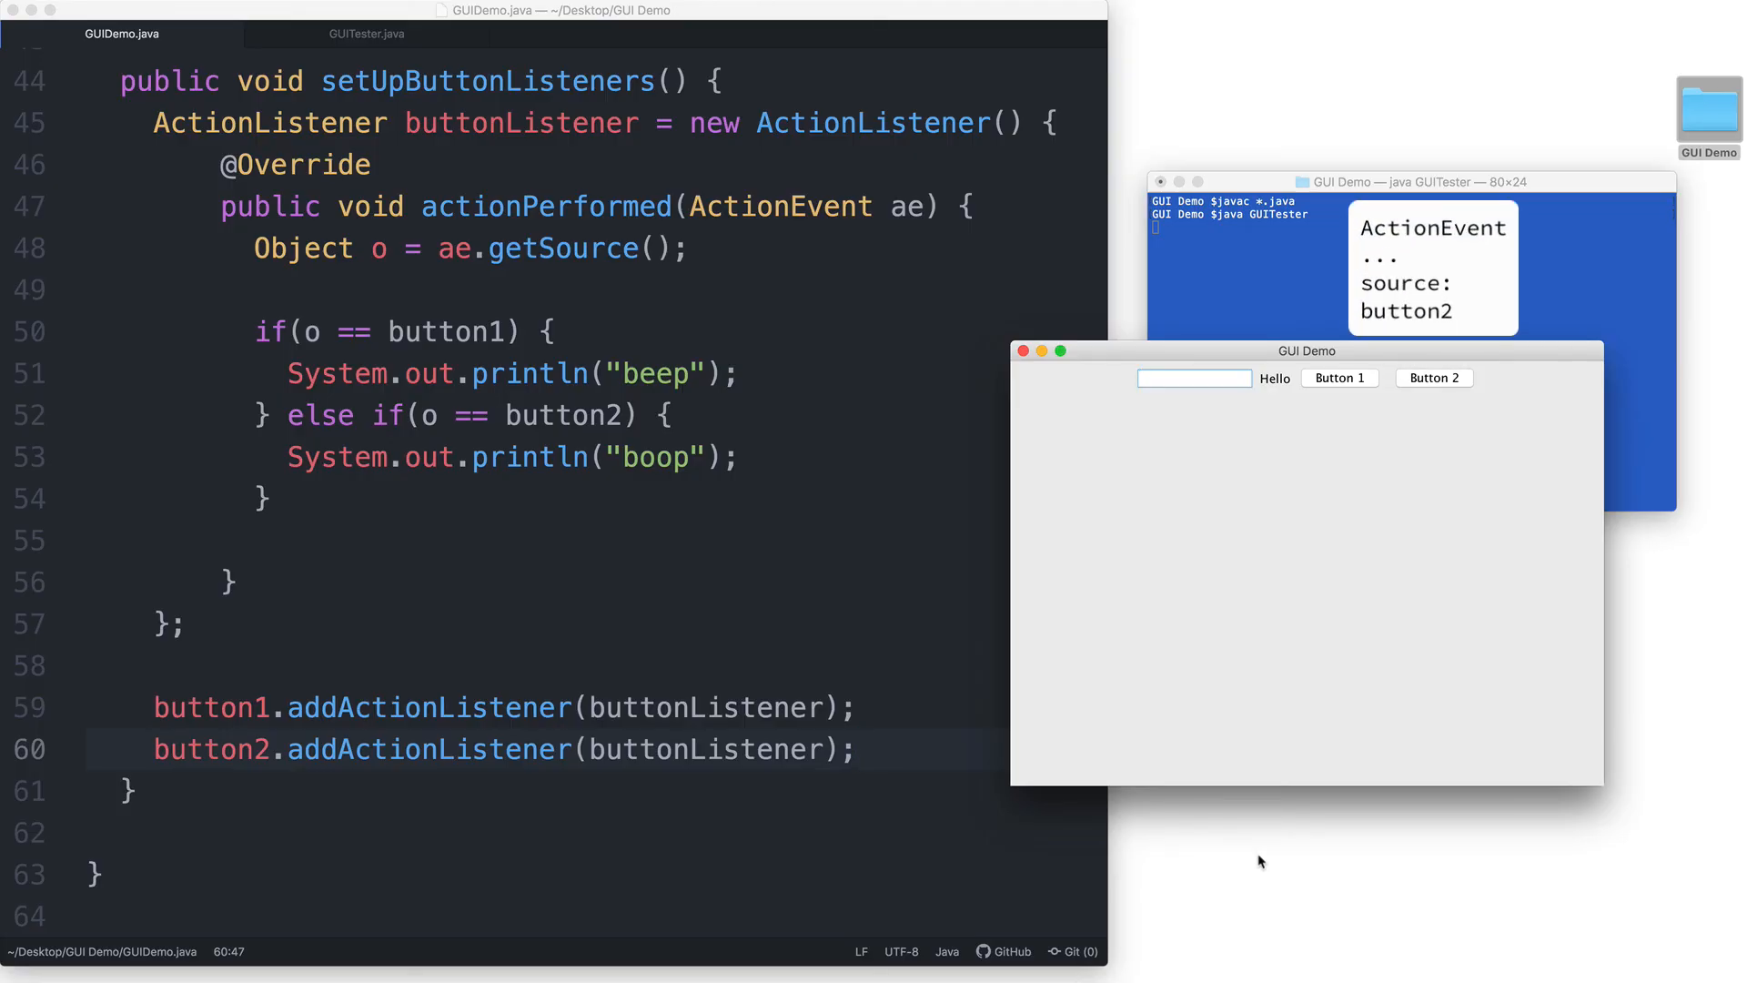
left_click(857, 748)
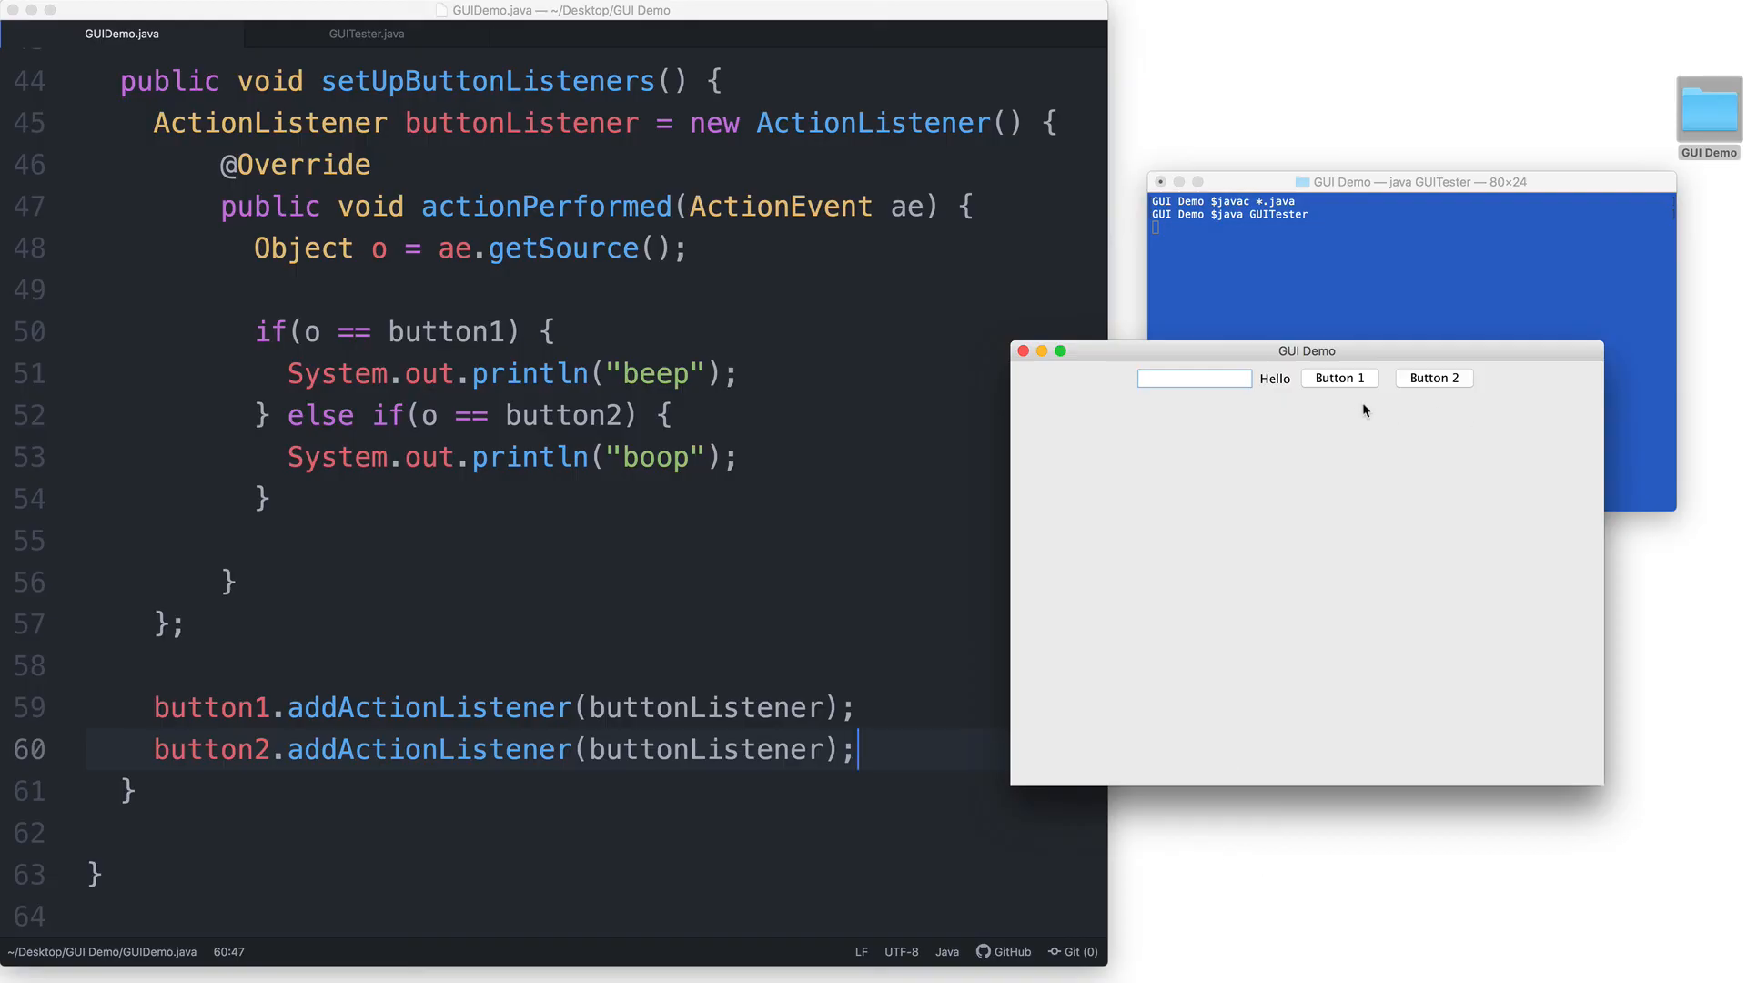
- Click Button 1 then Button 2 so Terminal prints beep, then boop
left_click(1338, 377)
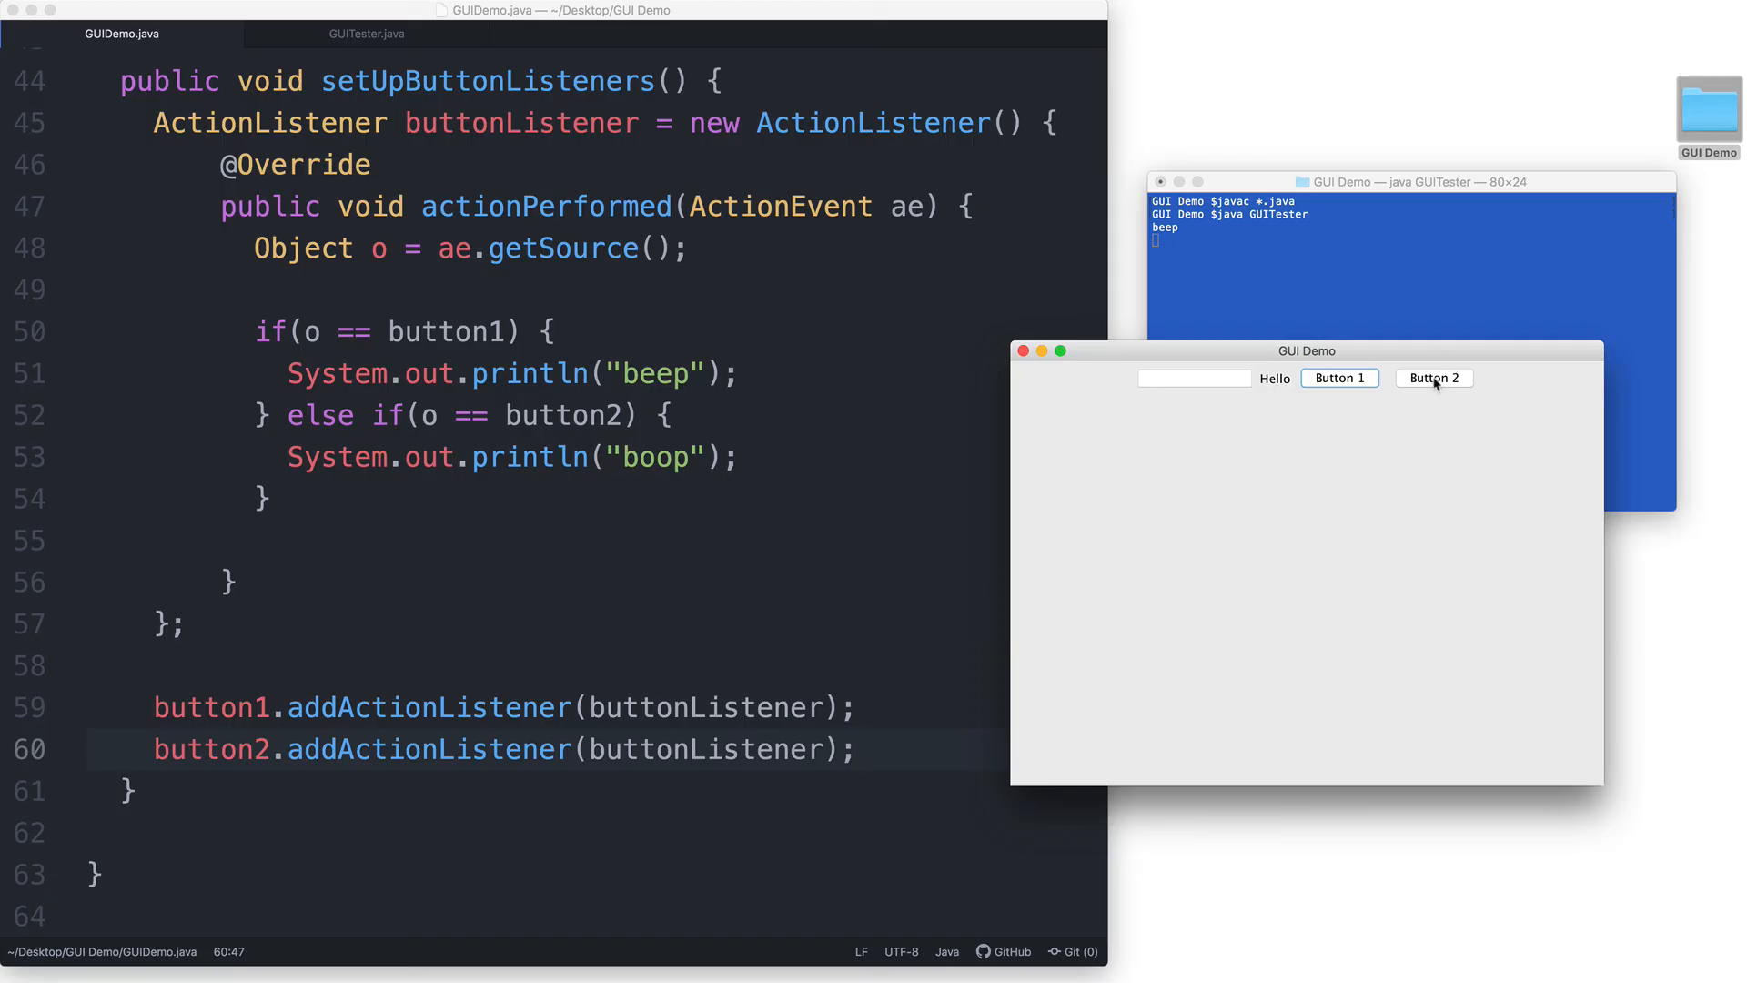
left_click(1434, 377)
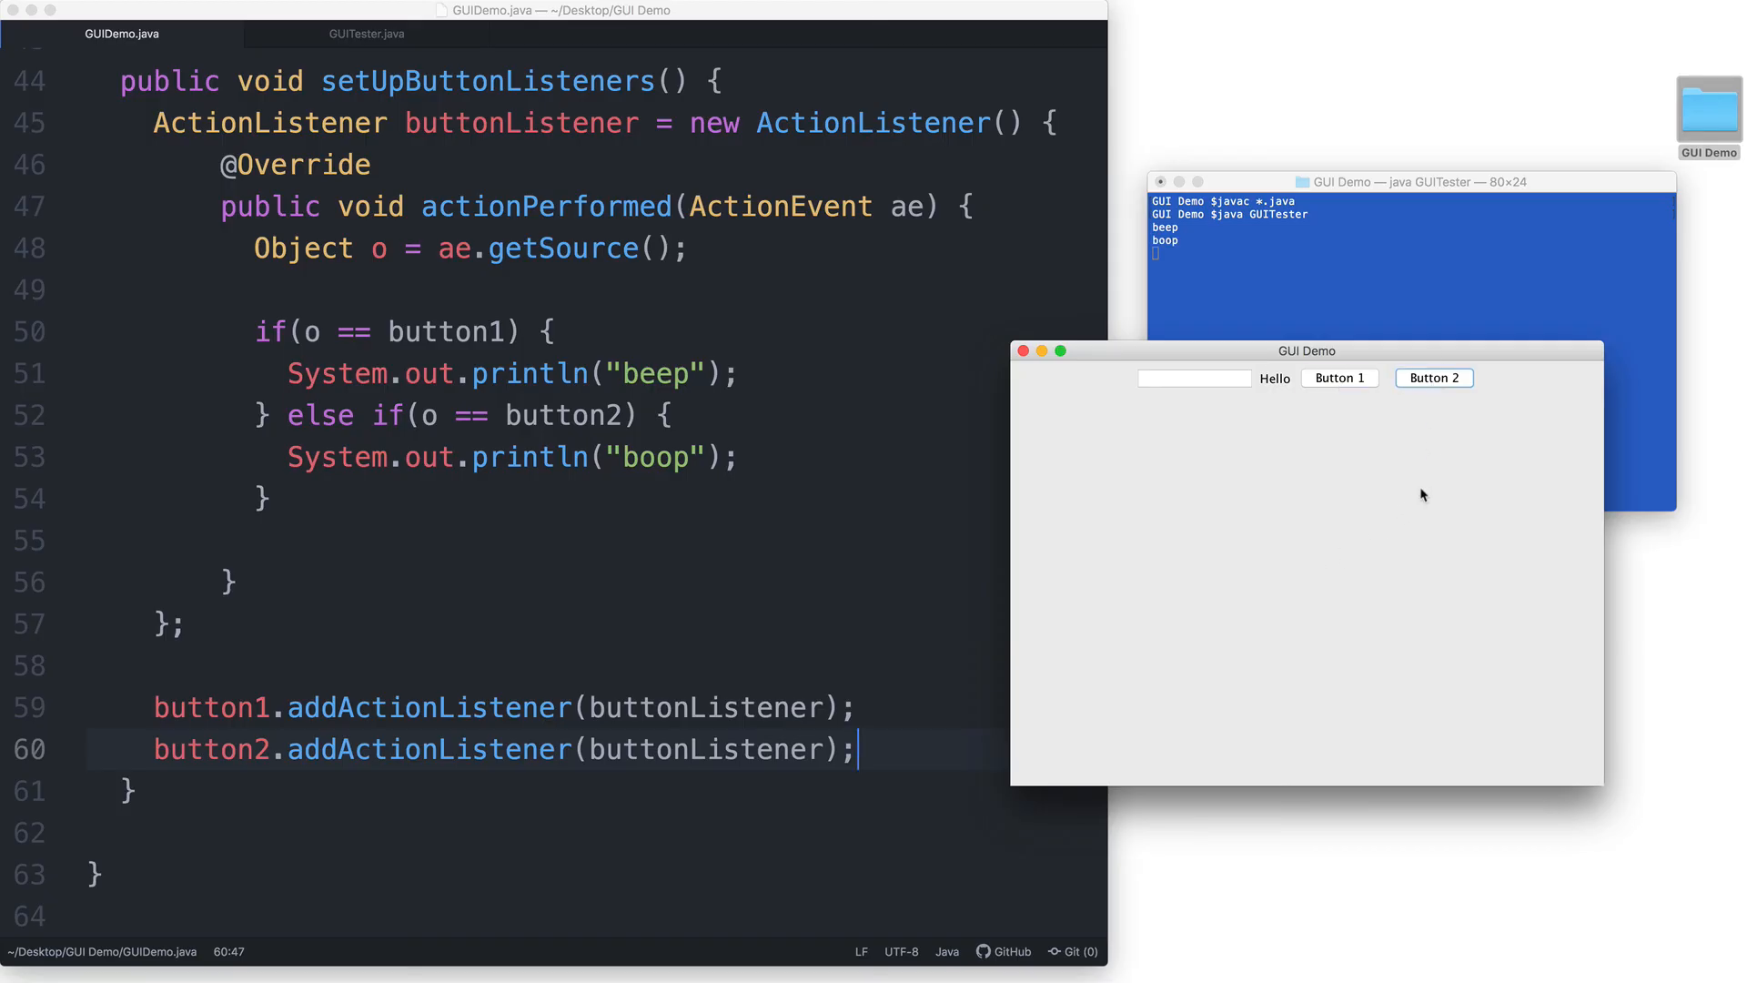